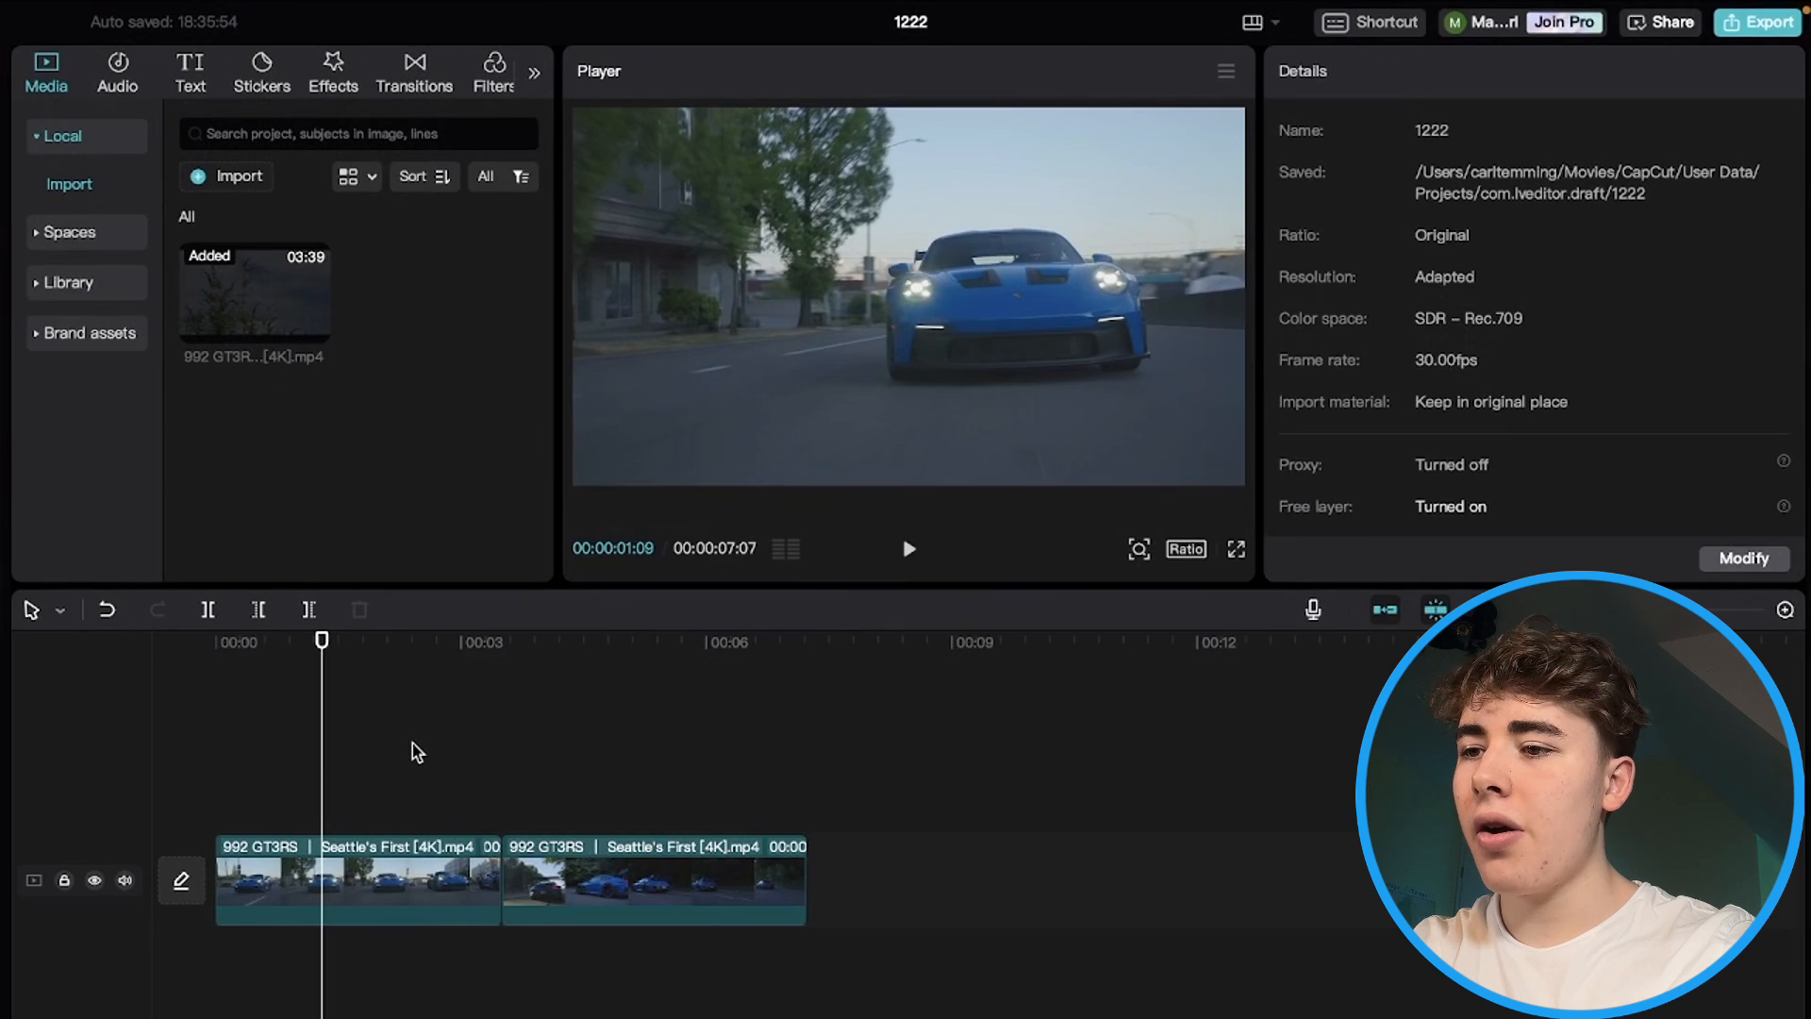
mouse_move(527, 809)
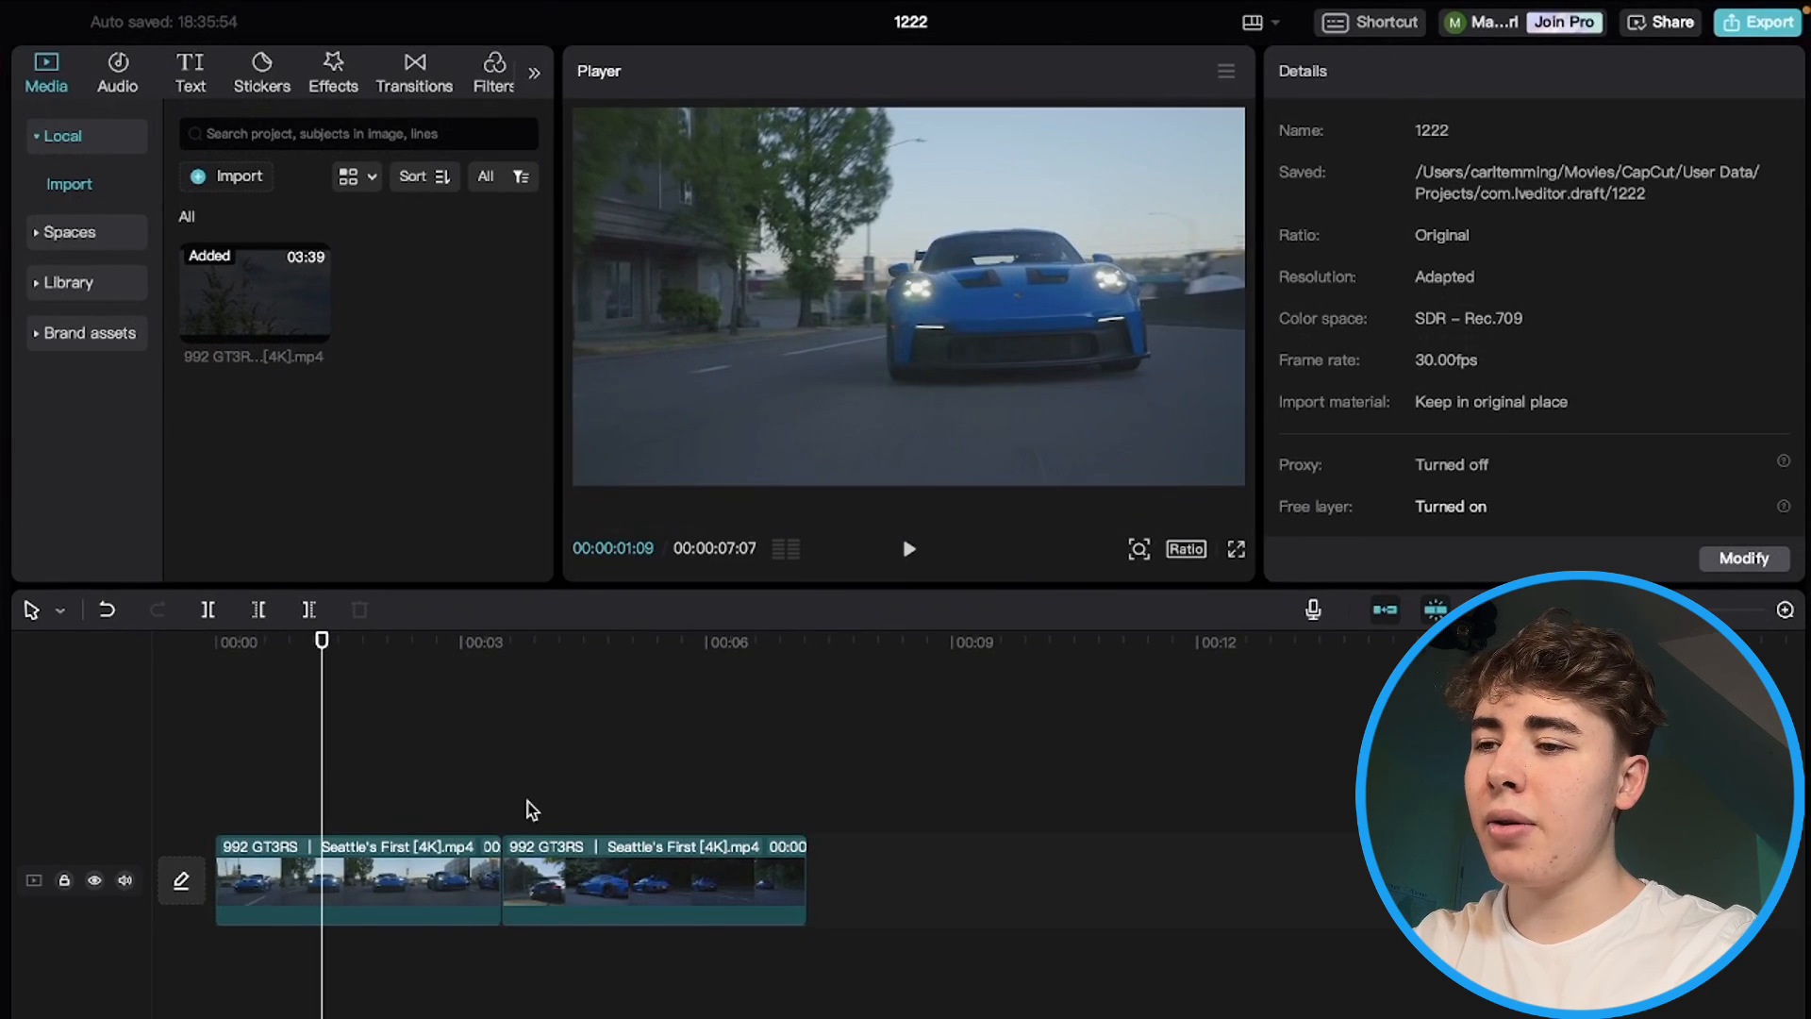
mouse_move(396, 782)
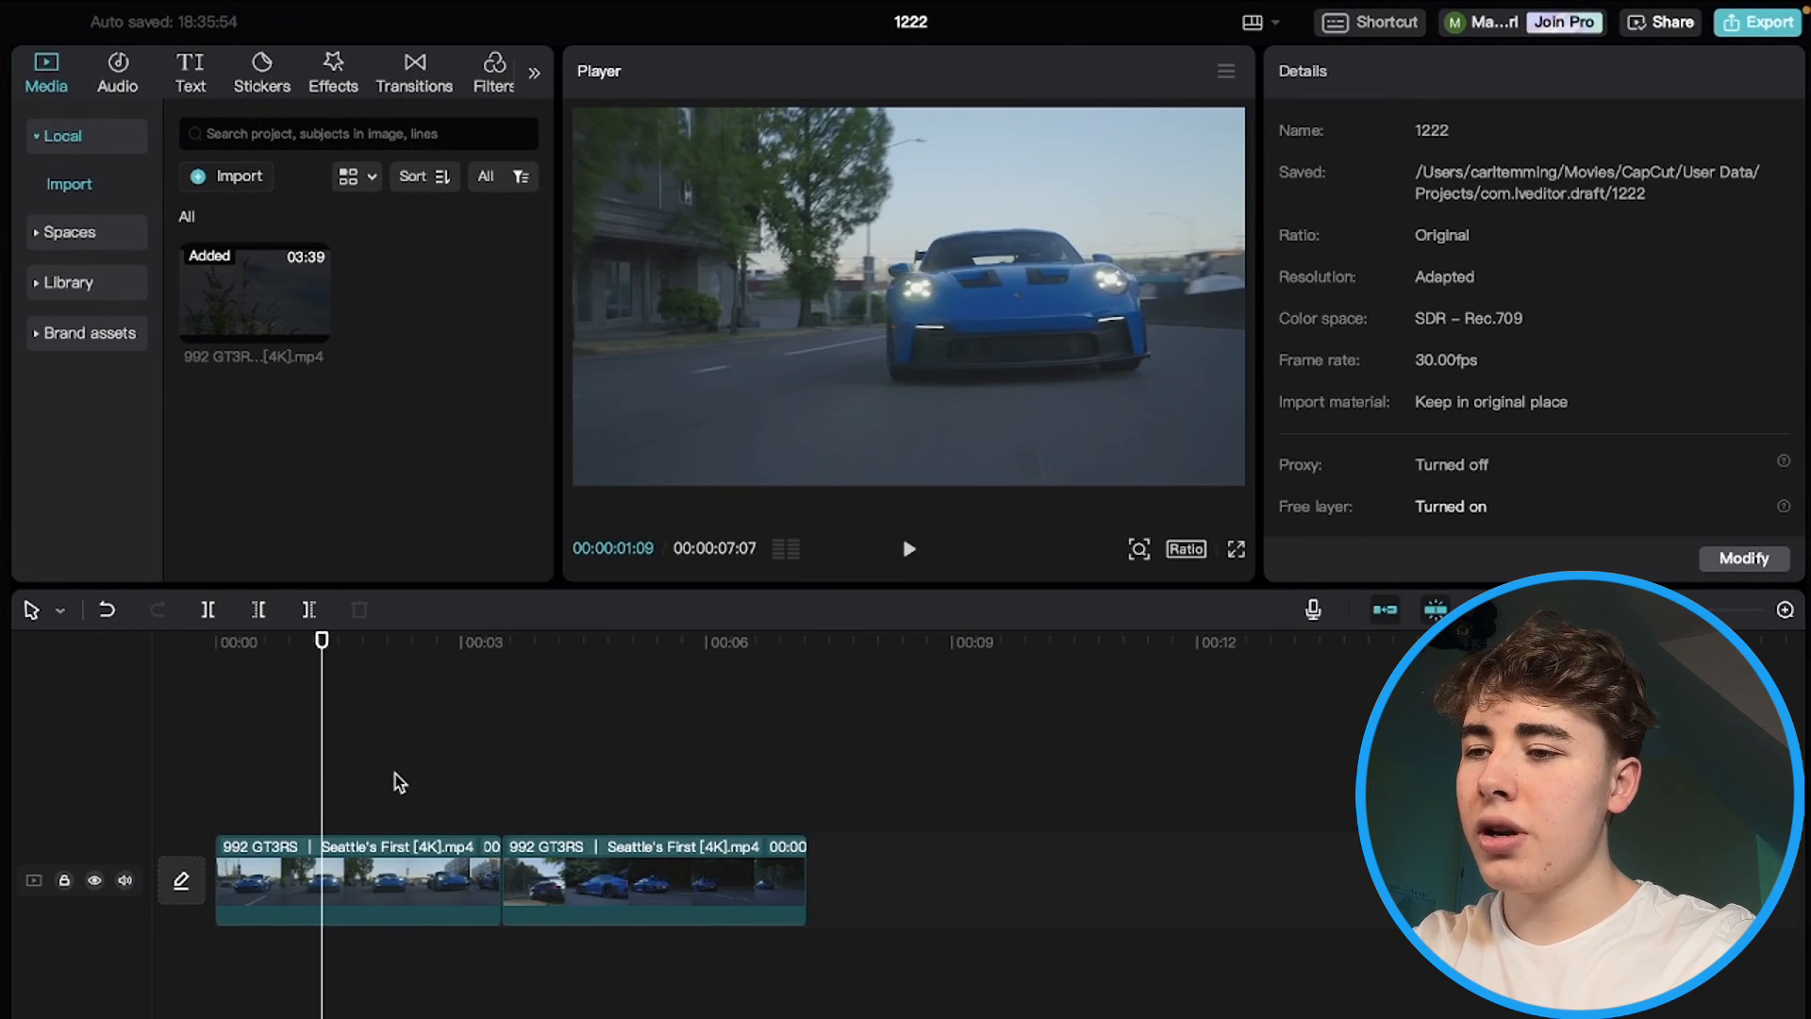
- Apply Recommended-level stabilization to the first 992 GT3RS clip, then deselect it
click(355, 881)
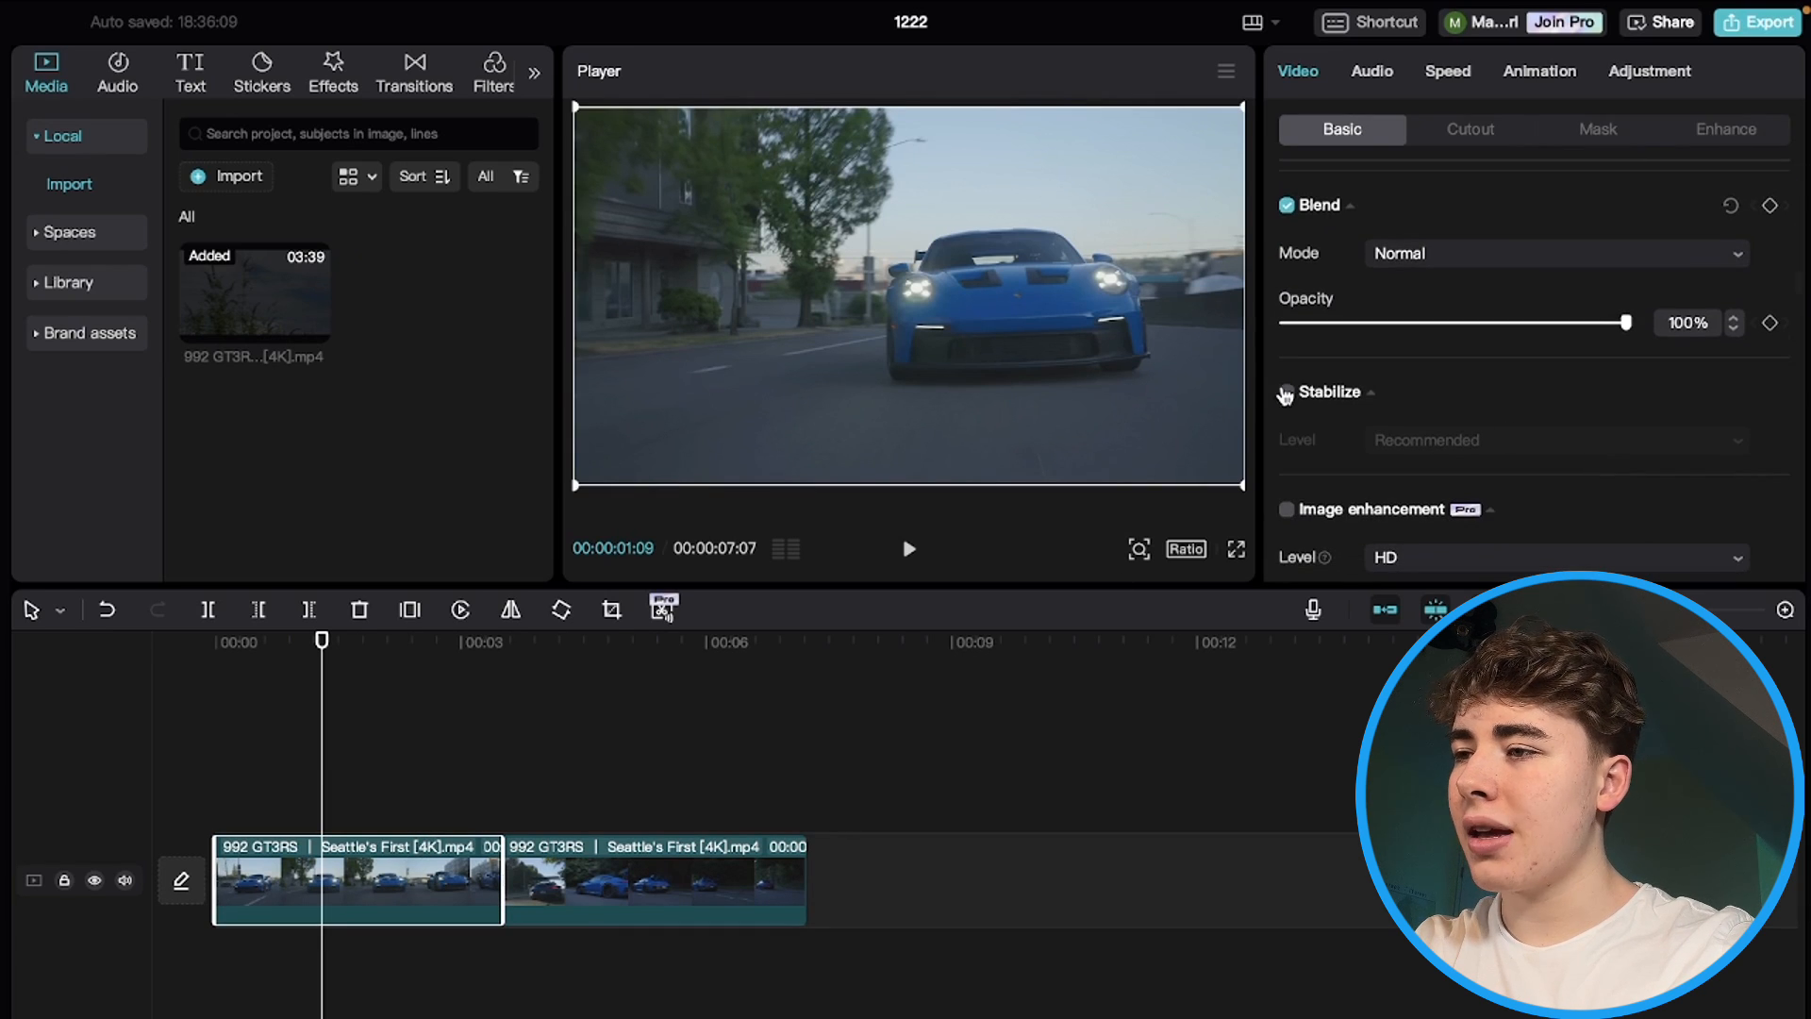
click(1286, 392)
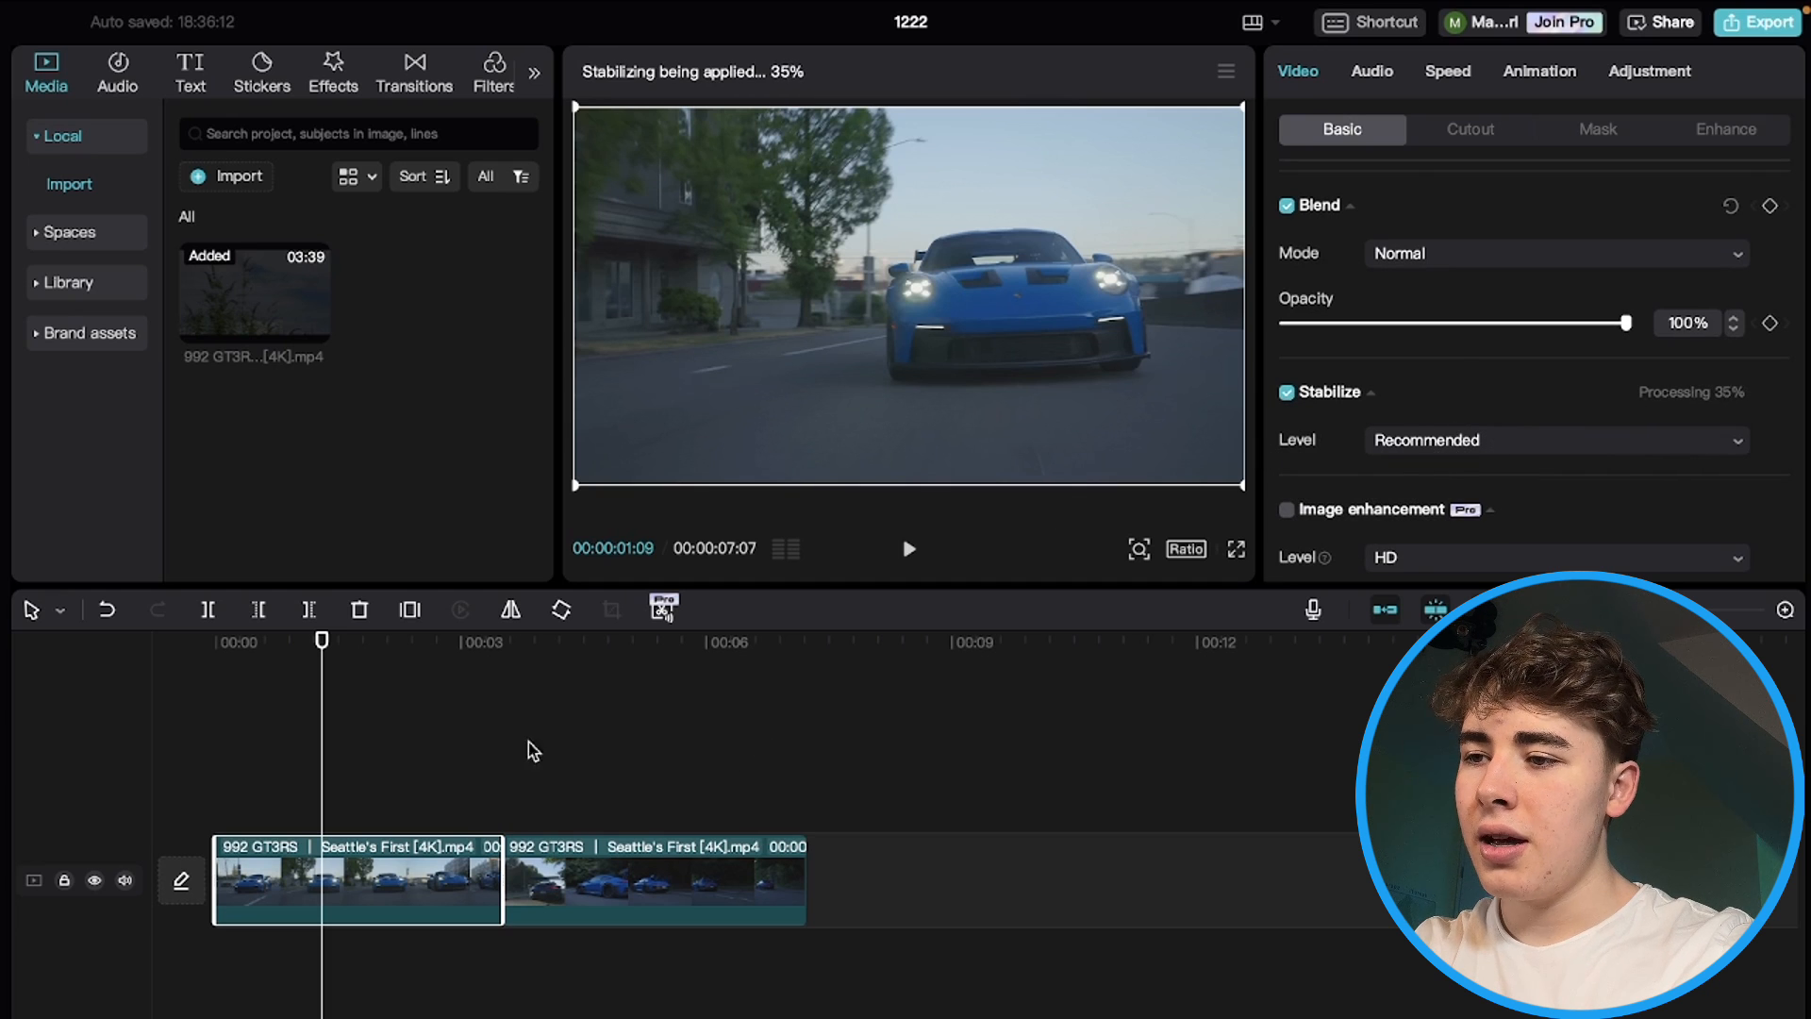
click(653, 879)
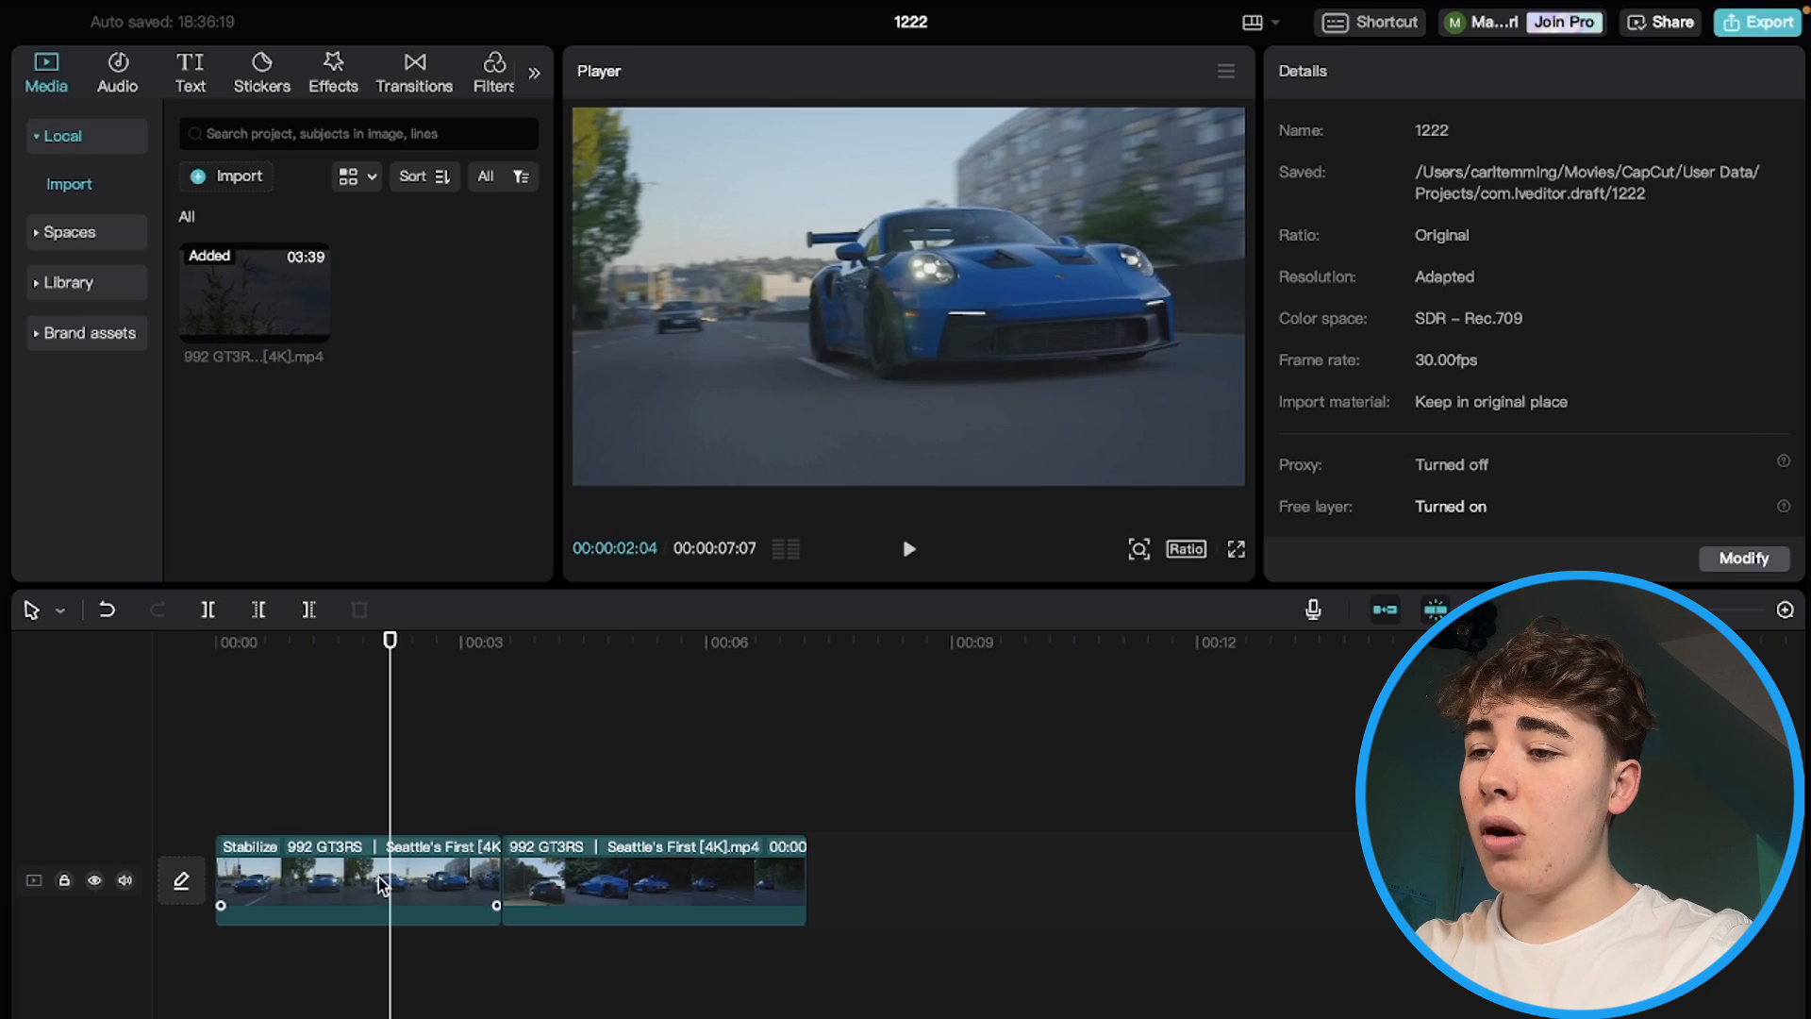
- Give the first clip a Flash out speed curve with a raised end speed
click(359, 881)
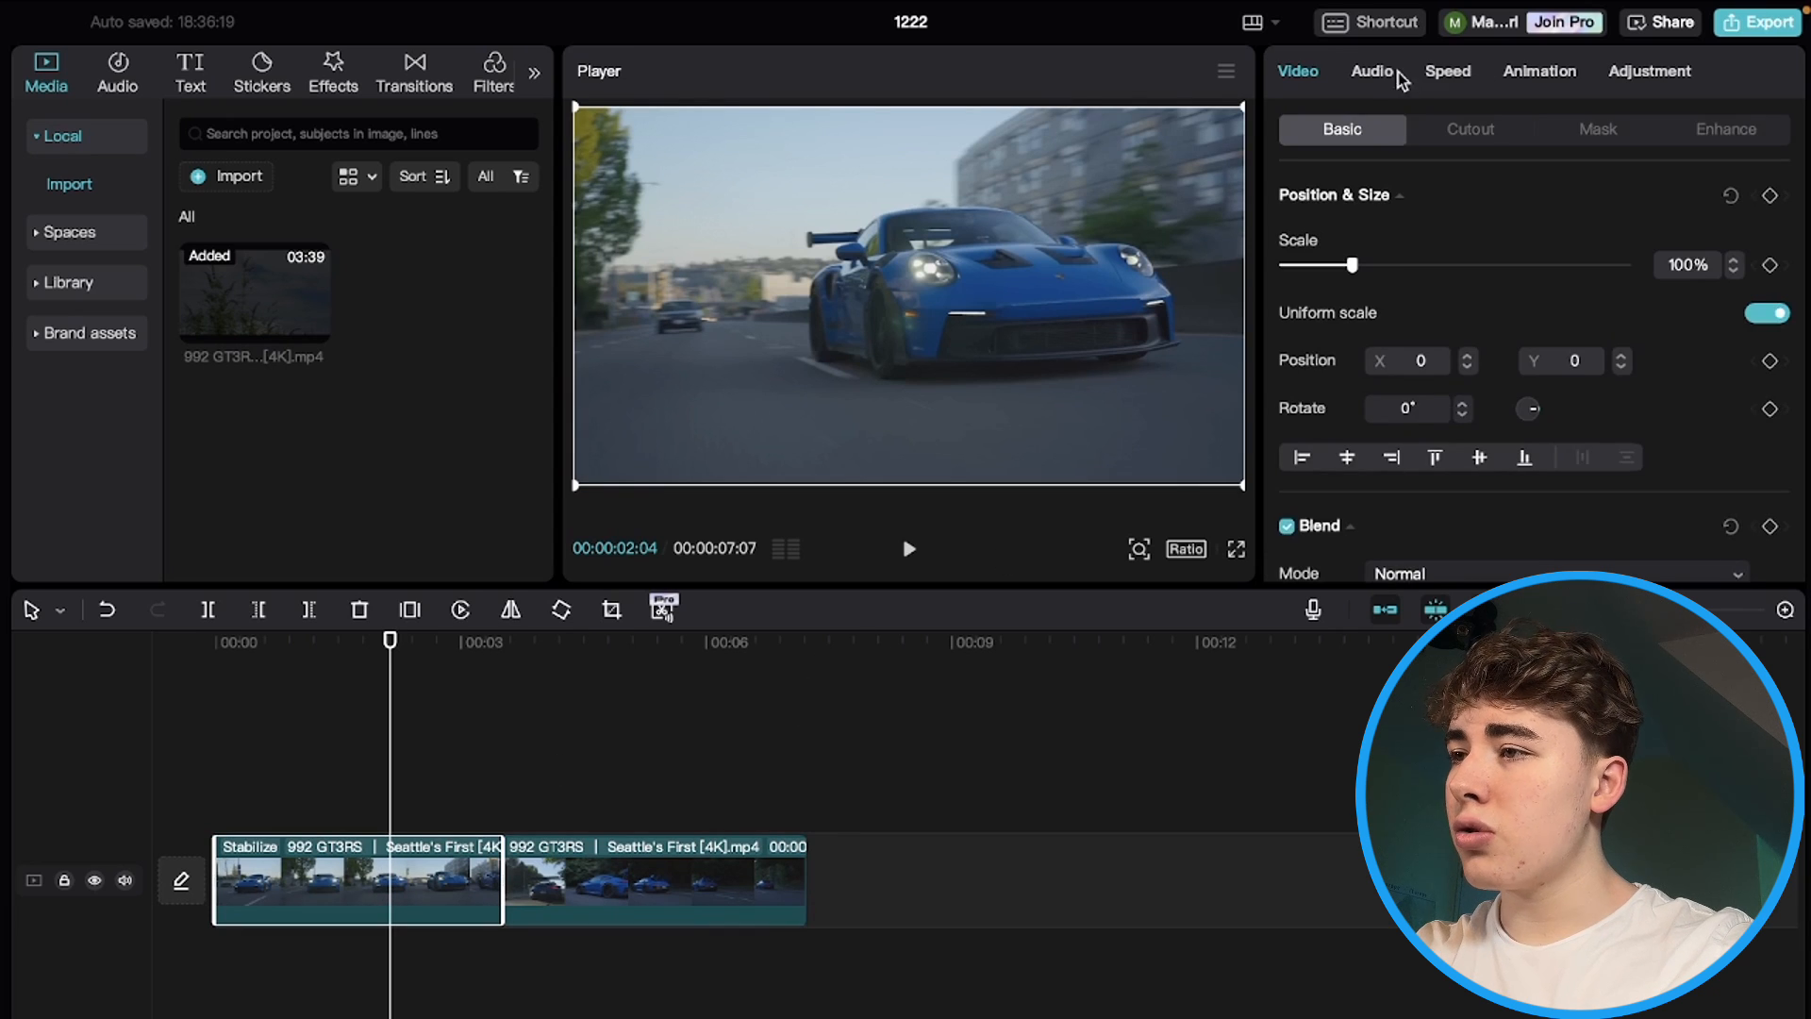
click(1447, 70)
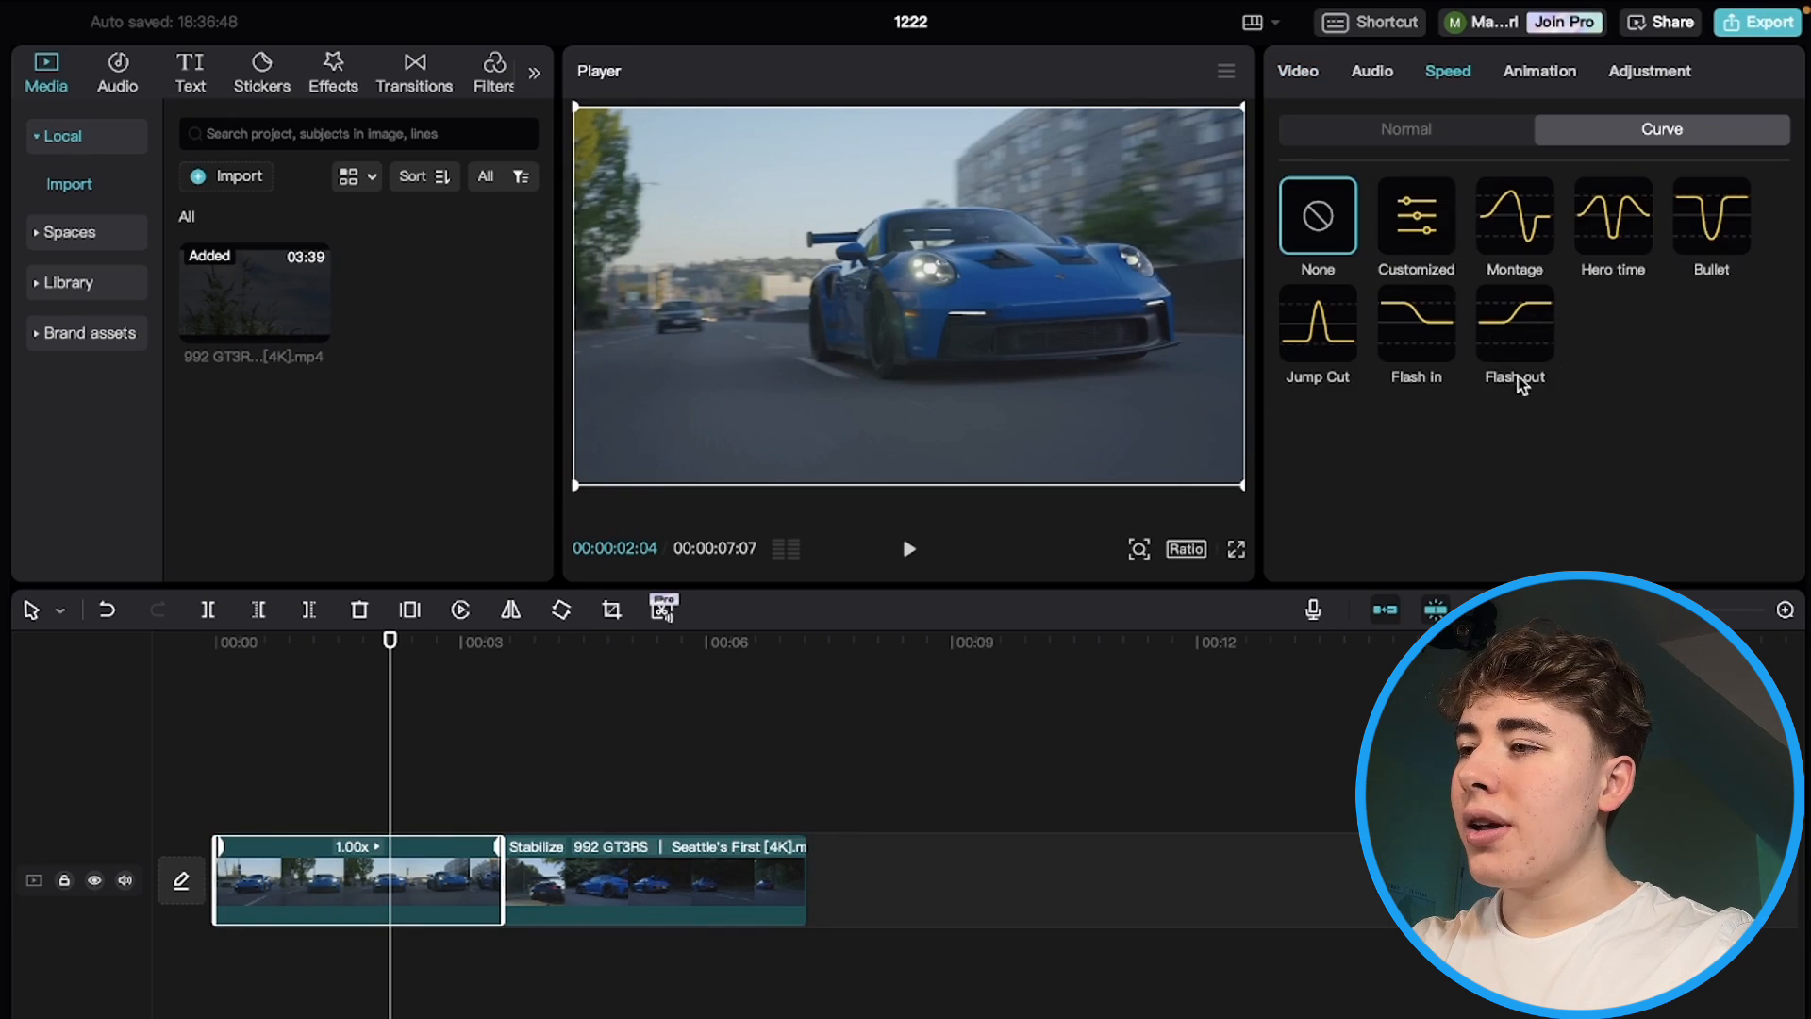
click(1513, 323)
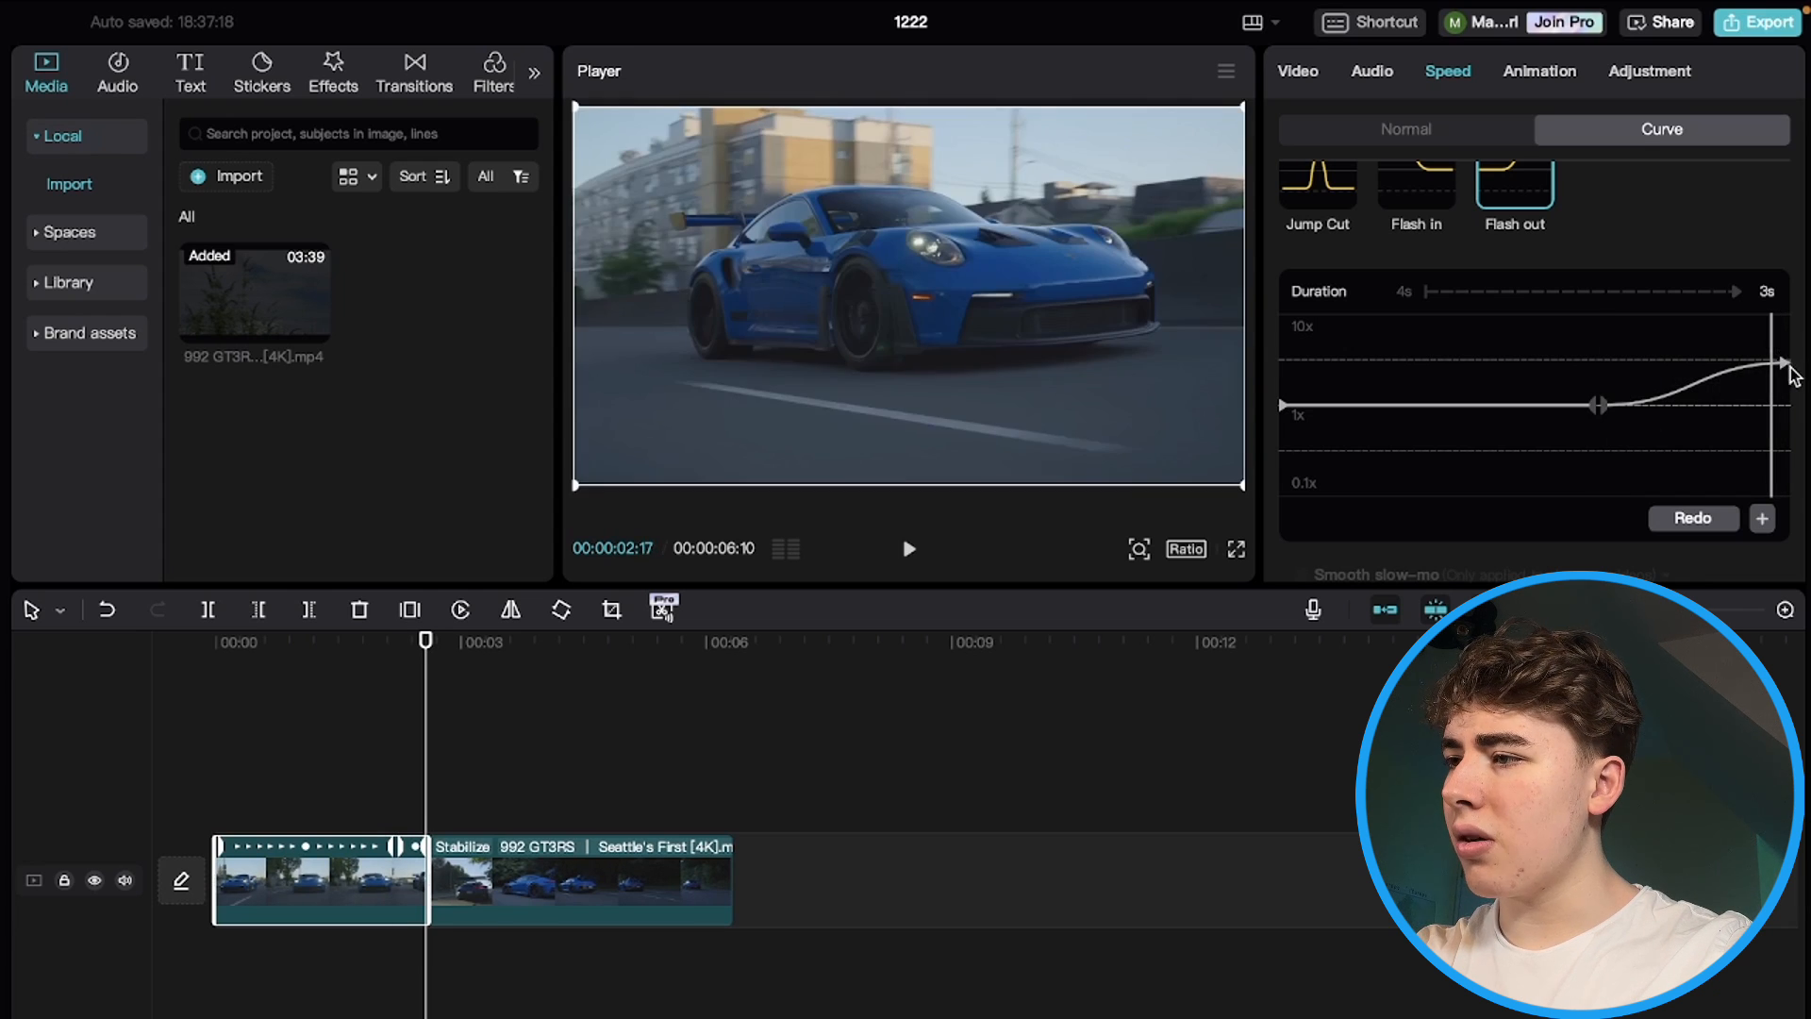
drag(1785, 367, 1764, 312)
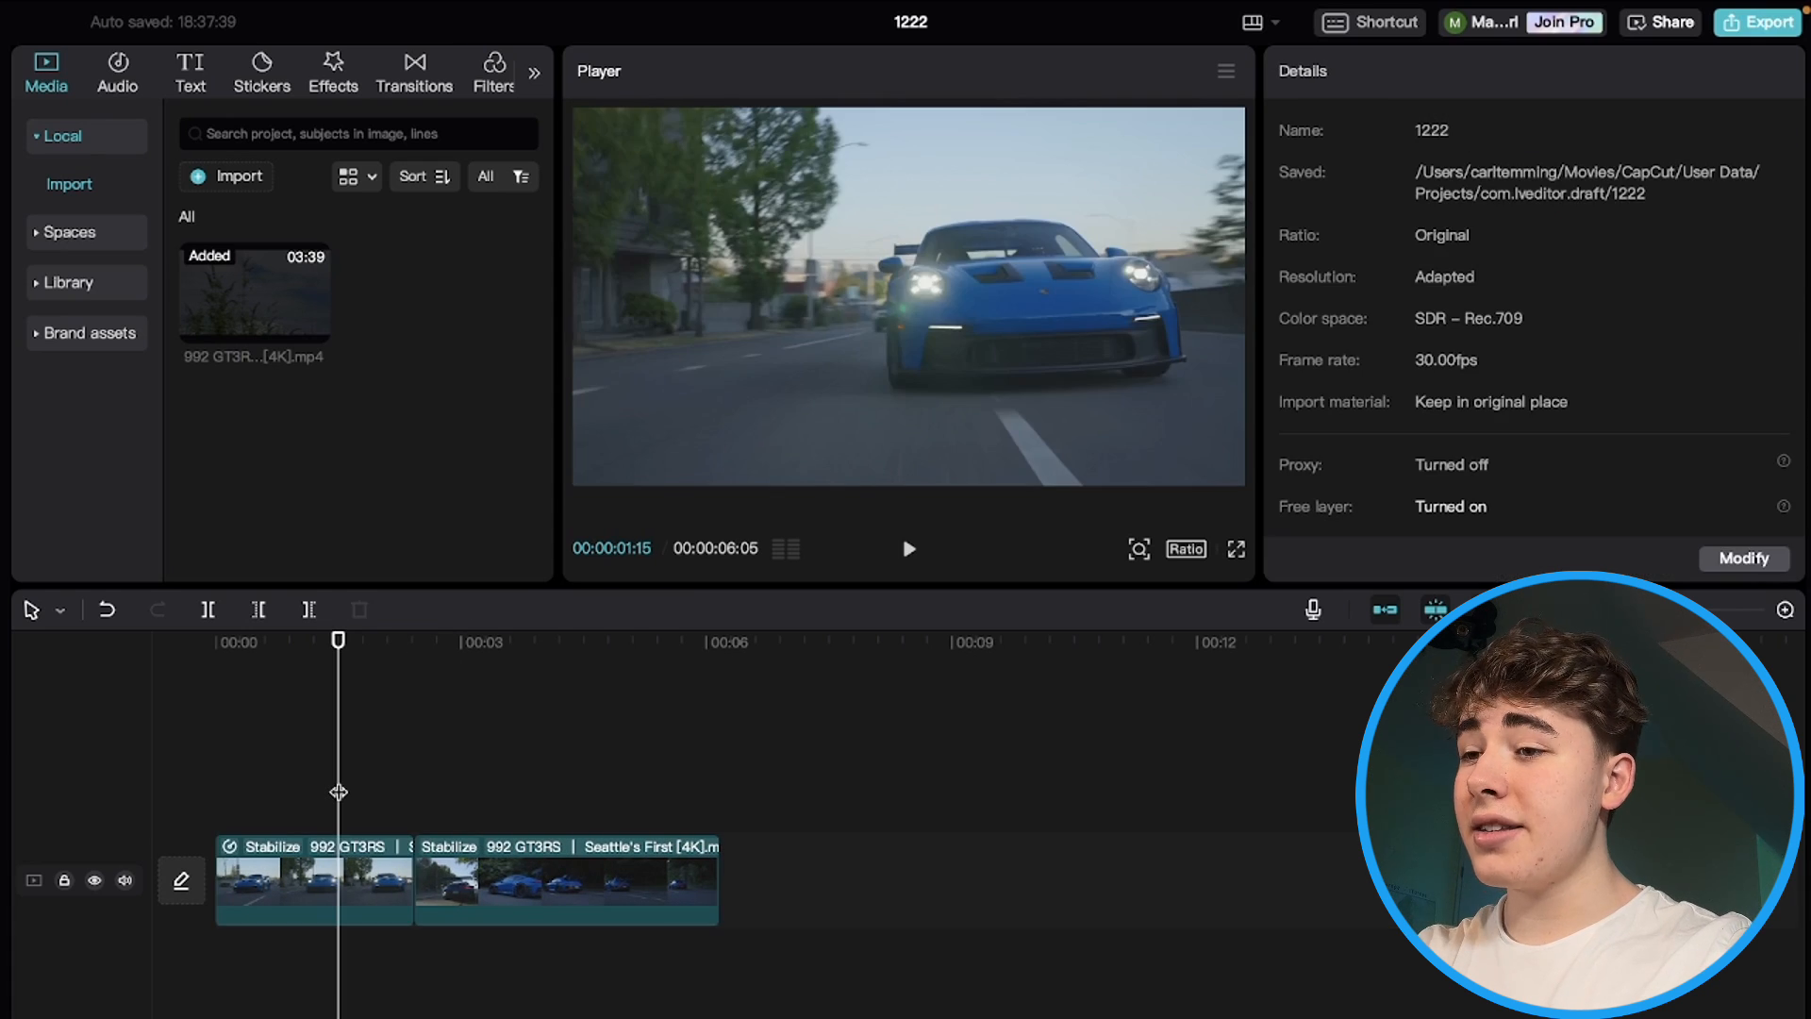
click(907, 549)
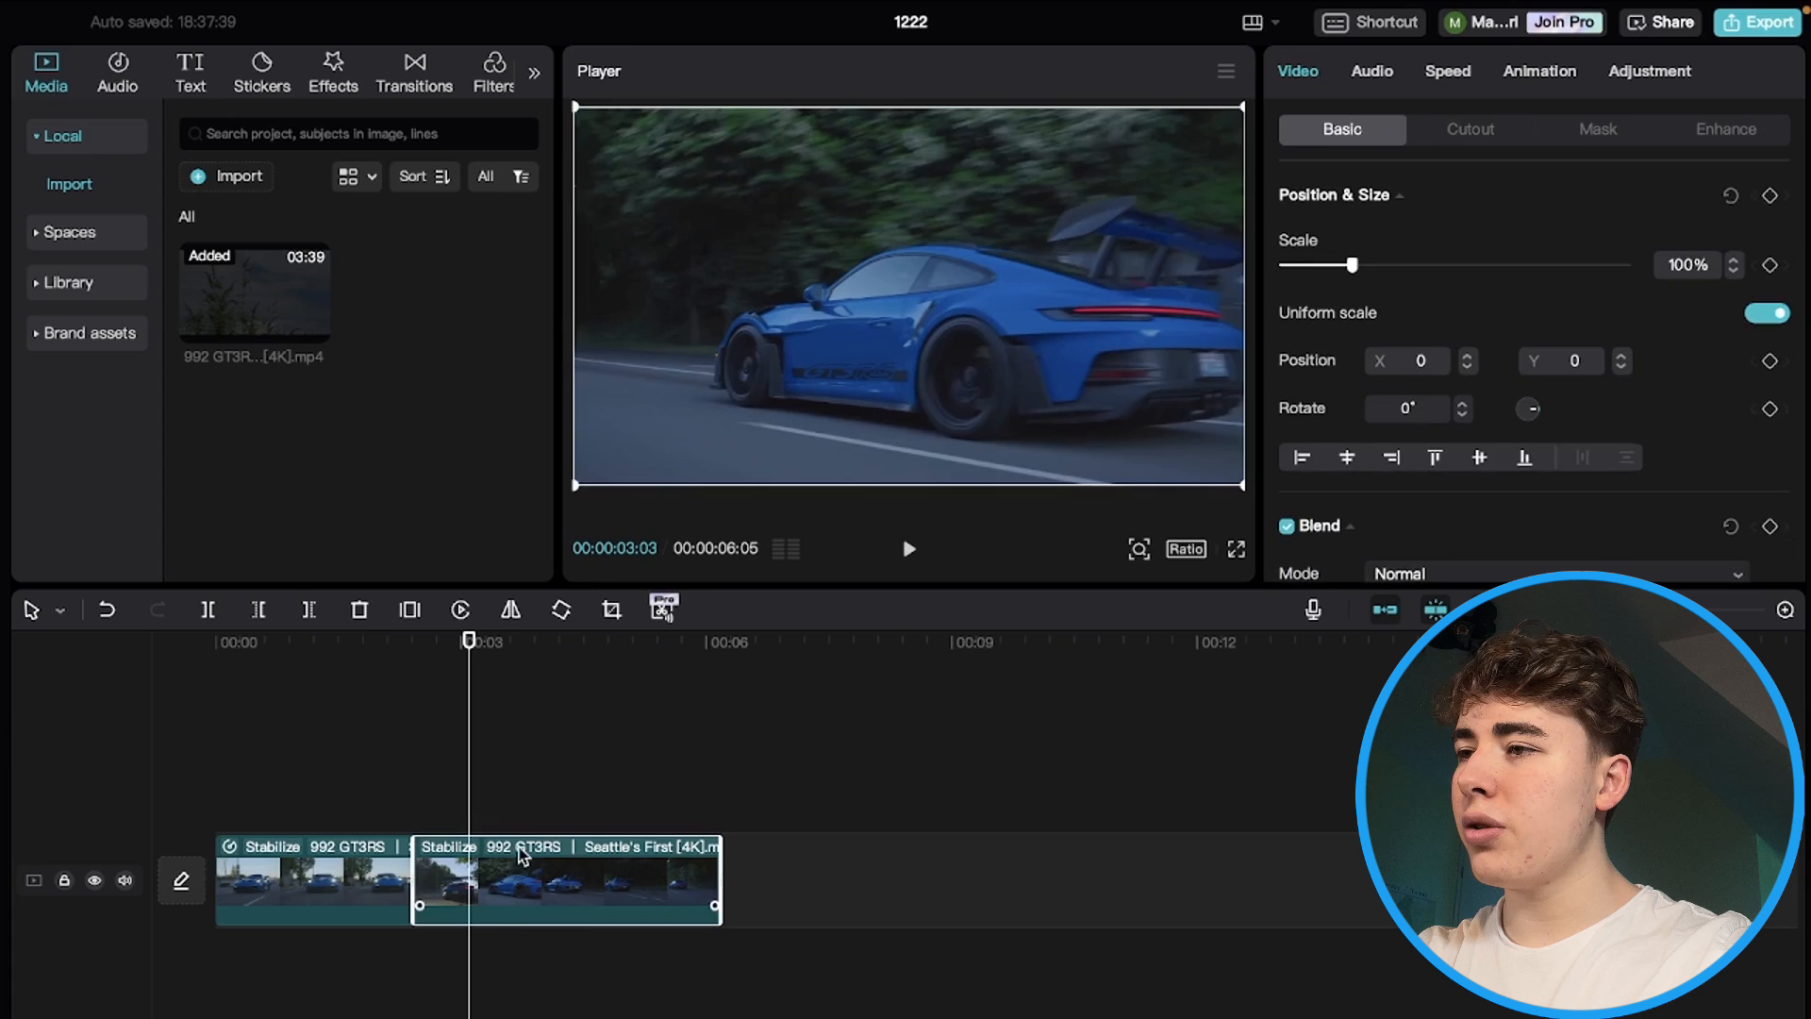
mouse_move(1385, 84)
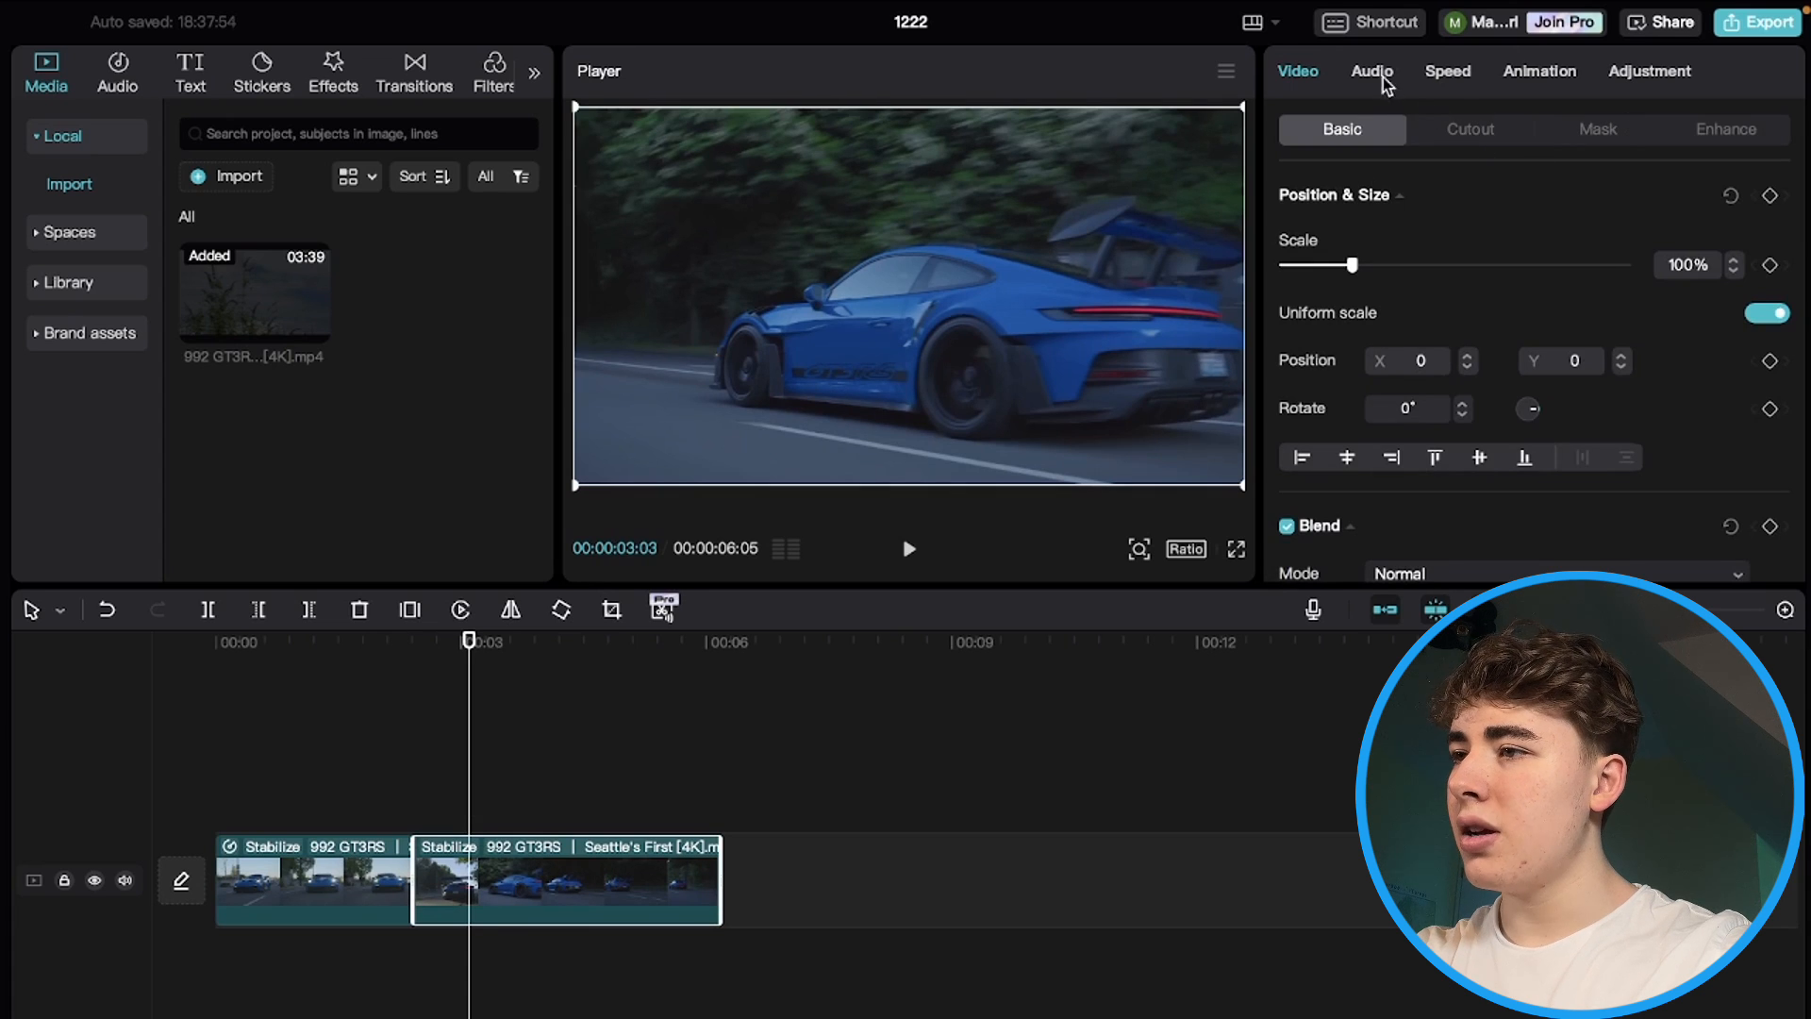
- Reshape the second clip's Flash in curve: maximum start speed, ramp ending earlier
click(1447, 71)
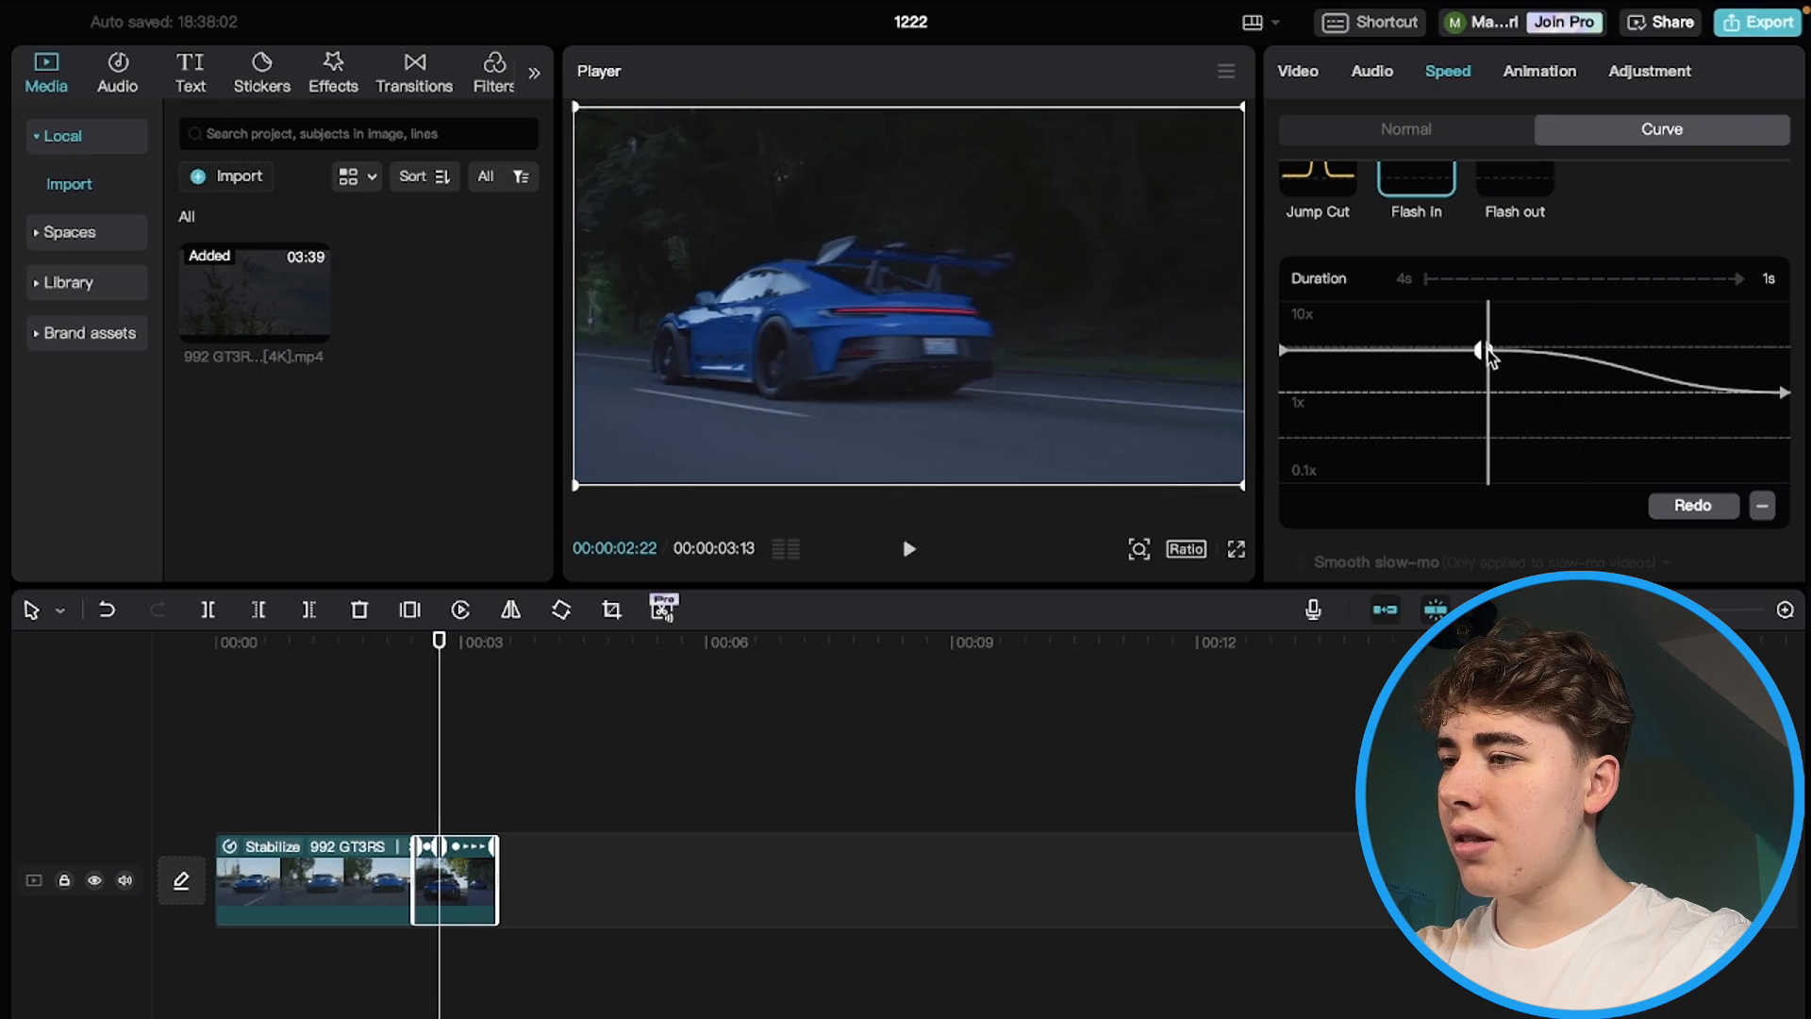
drag(1525, 352, 1484, 393)
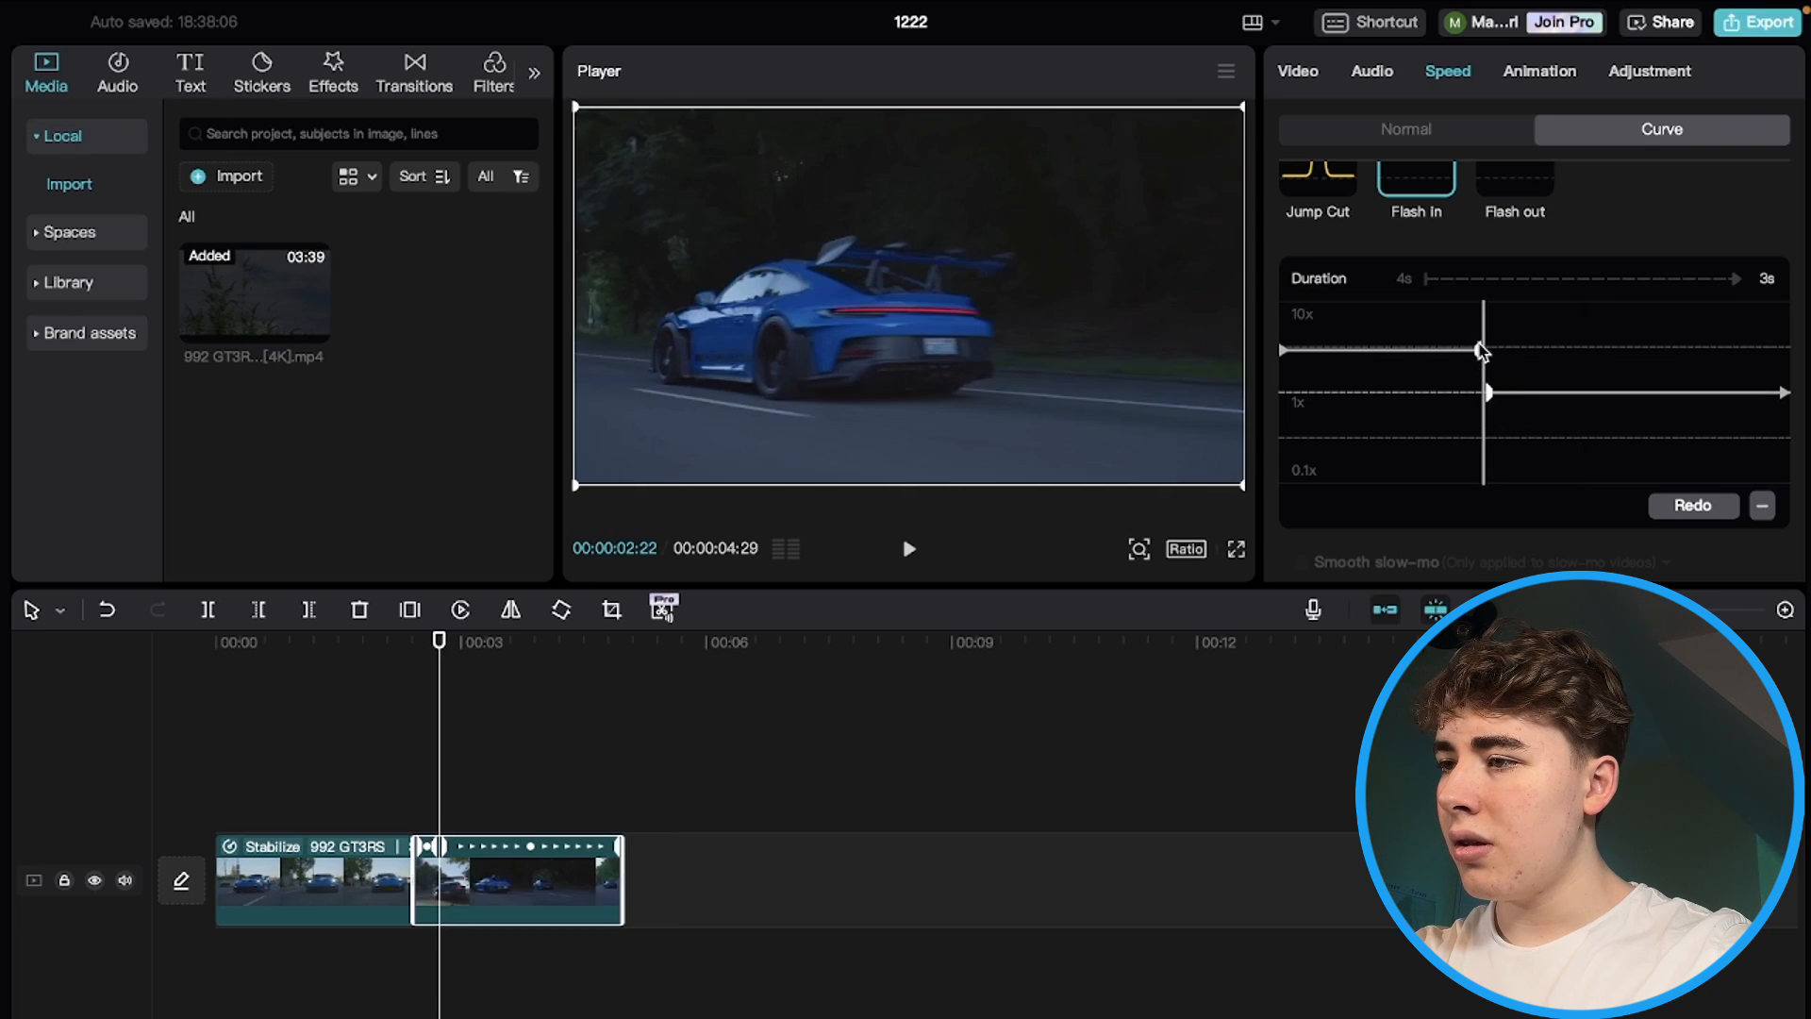
drag(1482, 350, 1483, 392)
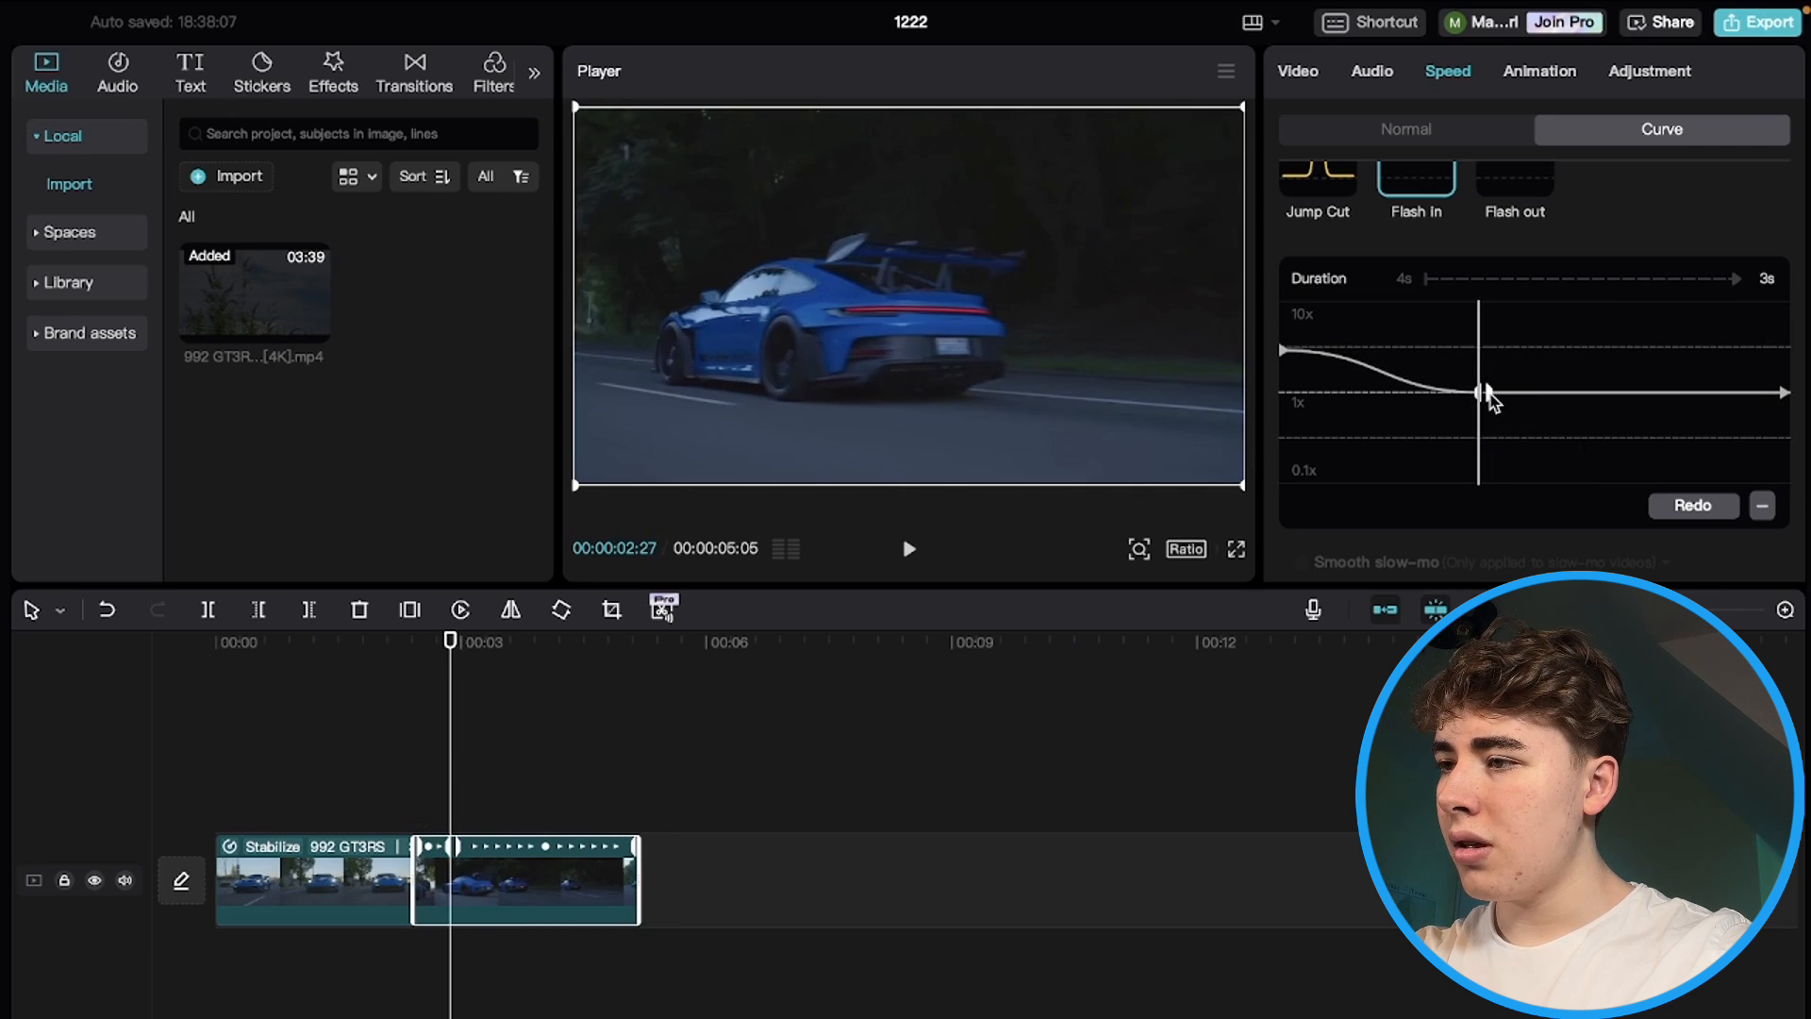
drag(1481, 390, 1406, 392)
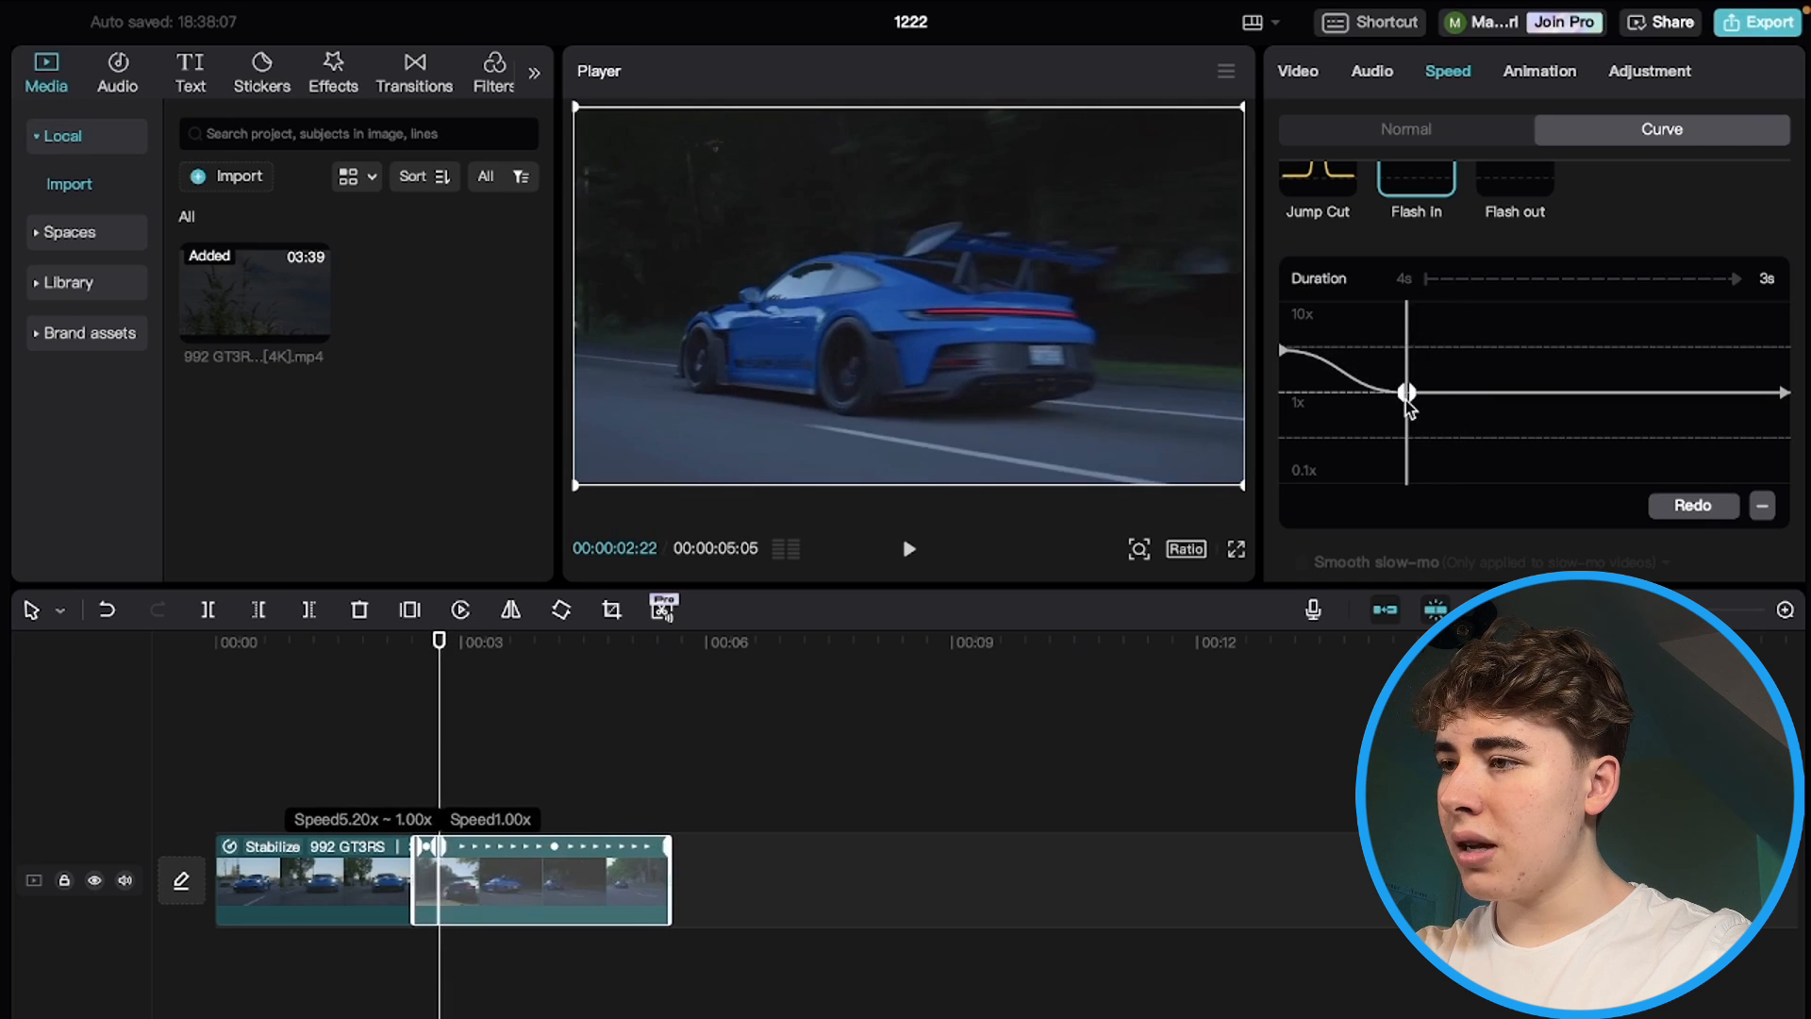
drag(1406, 392, 1406, 393)
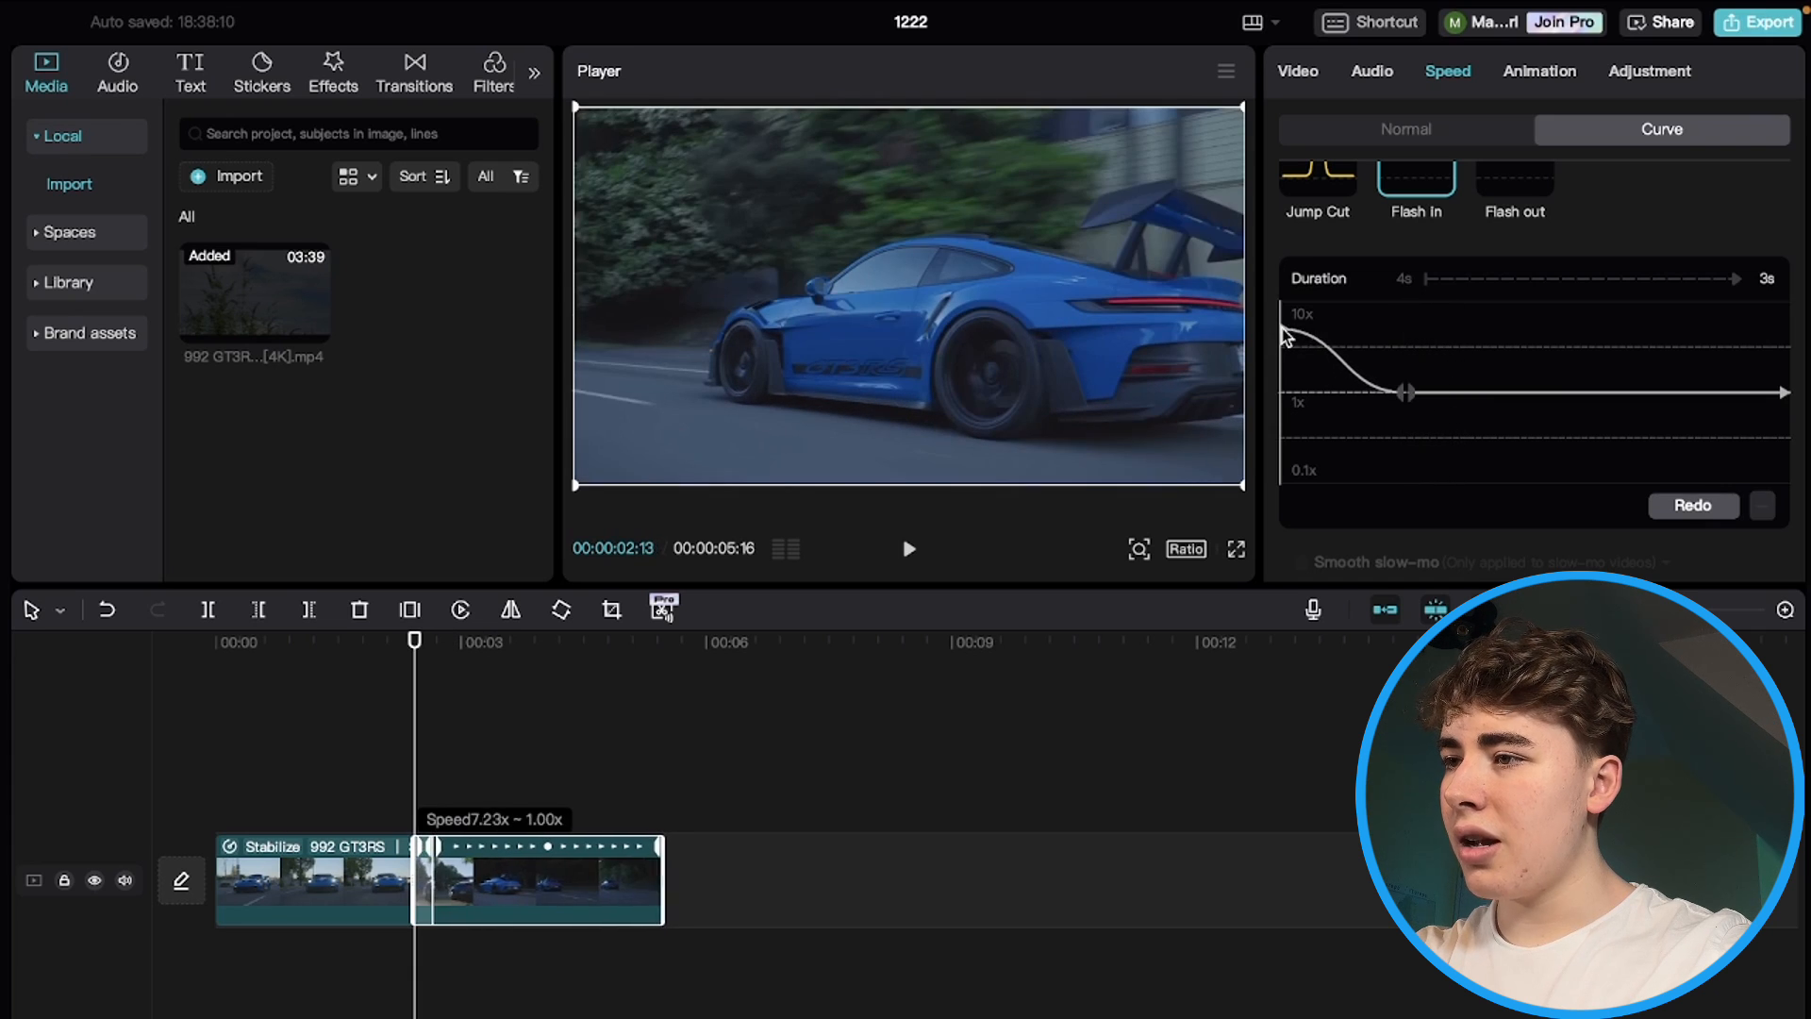
drag(1406, 393, 1406, 392)
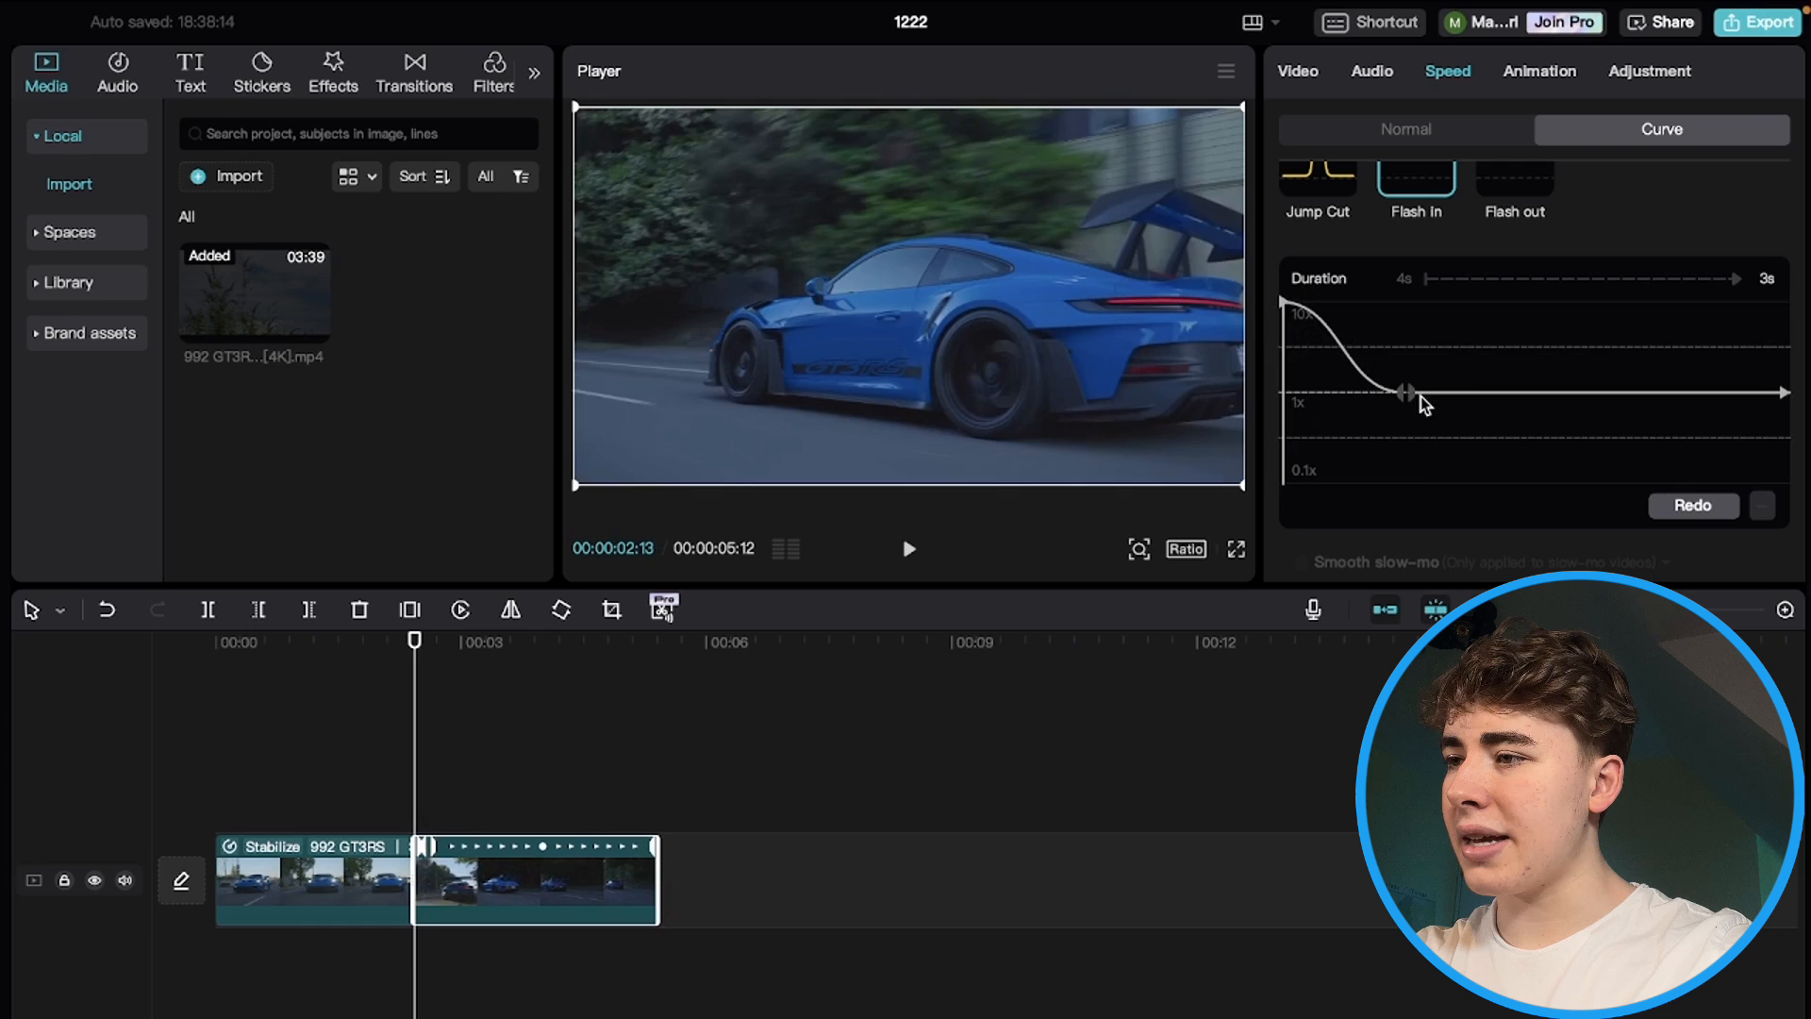
drag(1405, 393, 1437, 393)
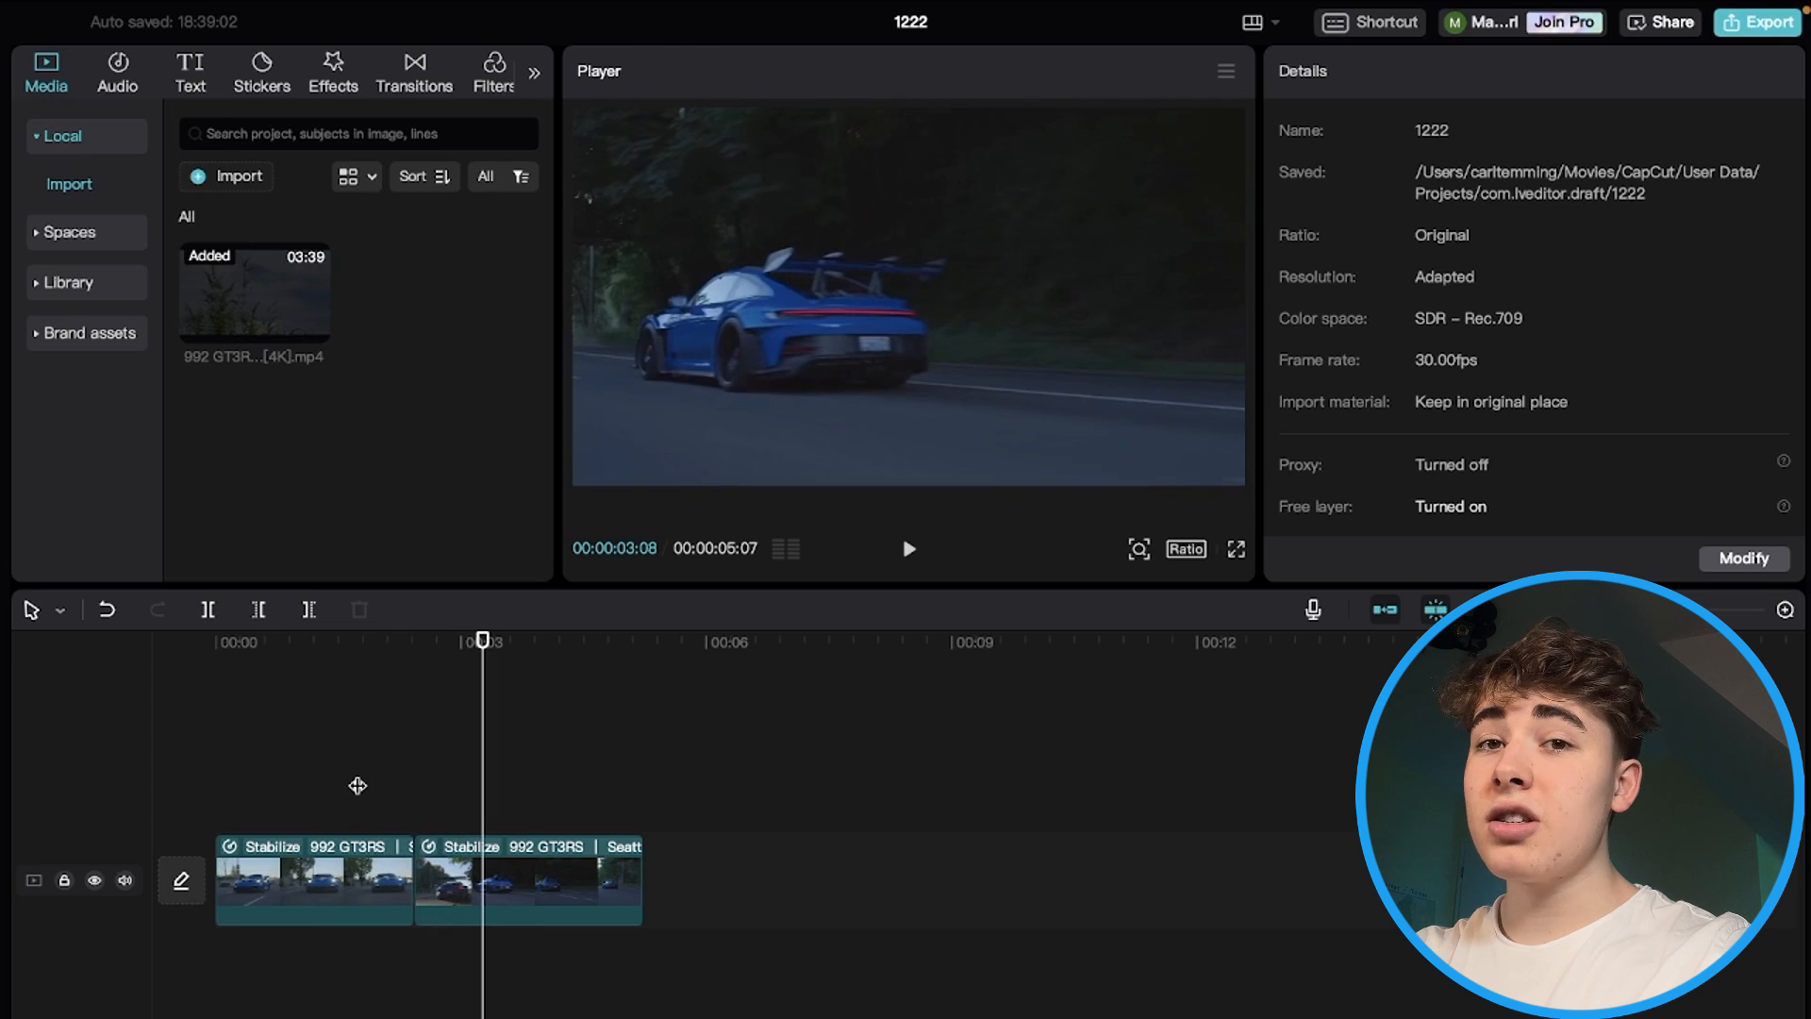
- Enable motion blur on the first car clip with Blur 59 and Blend 50
drag(482, 641, 385, 641)
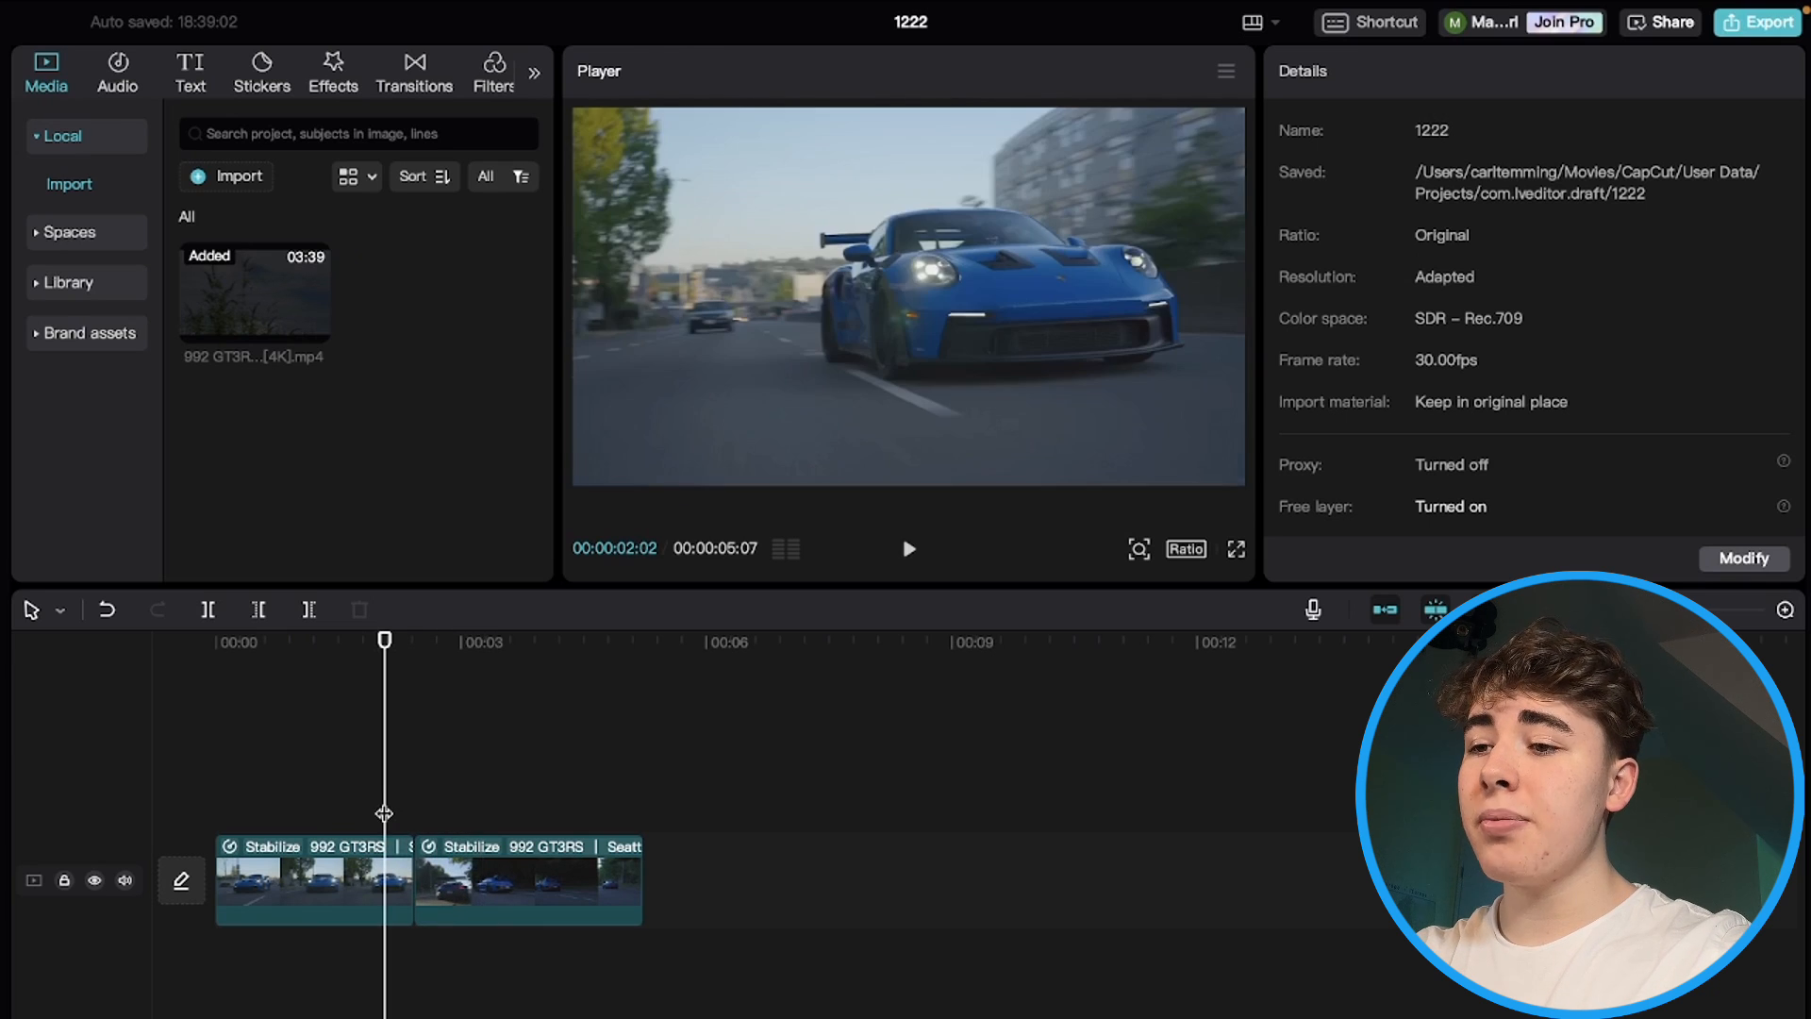
click(312, 880)
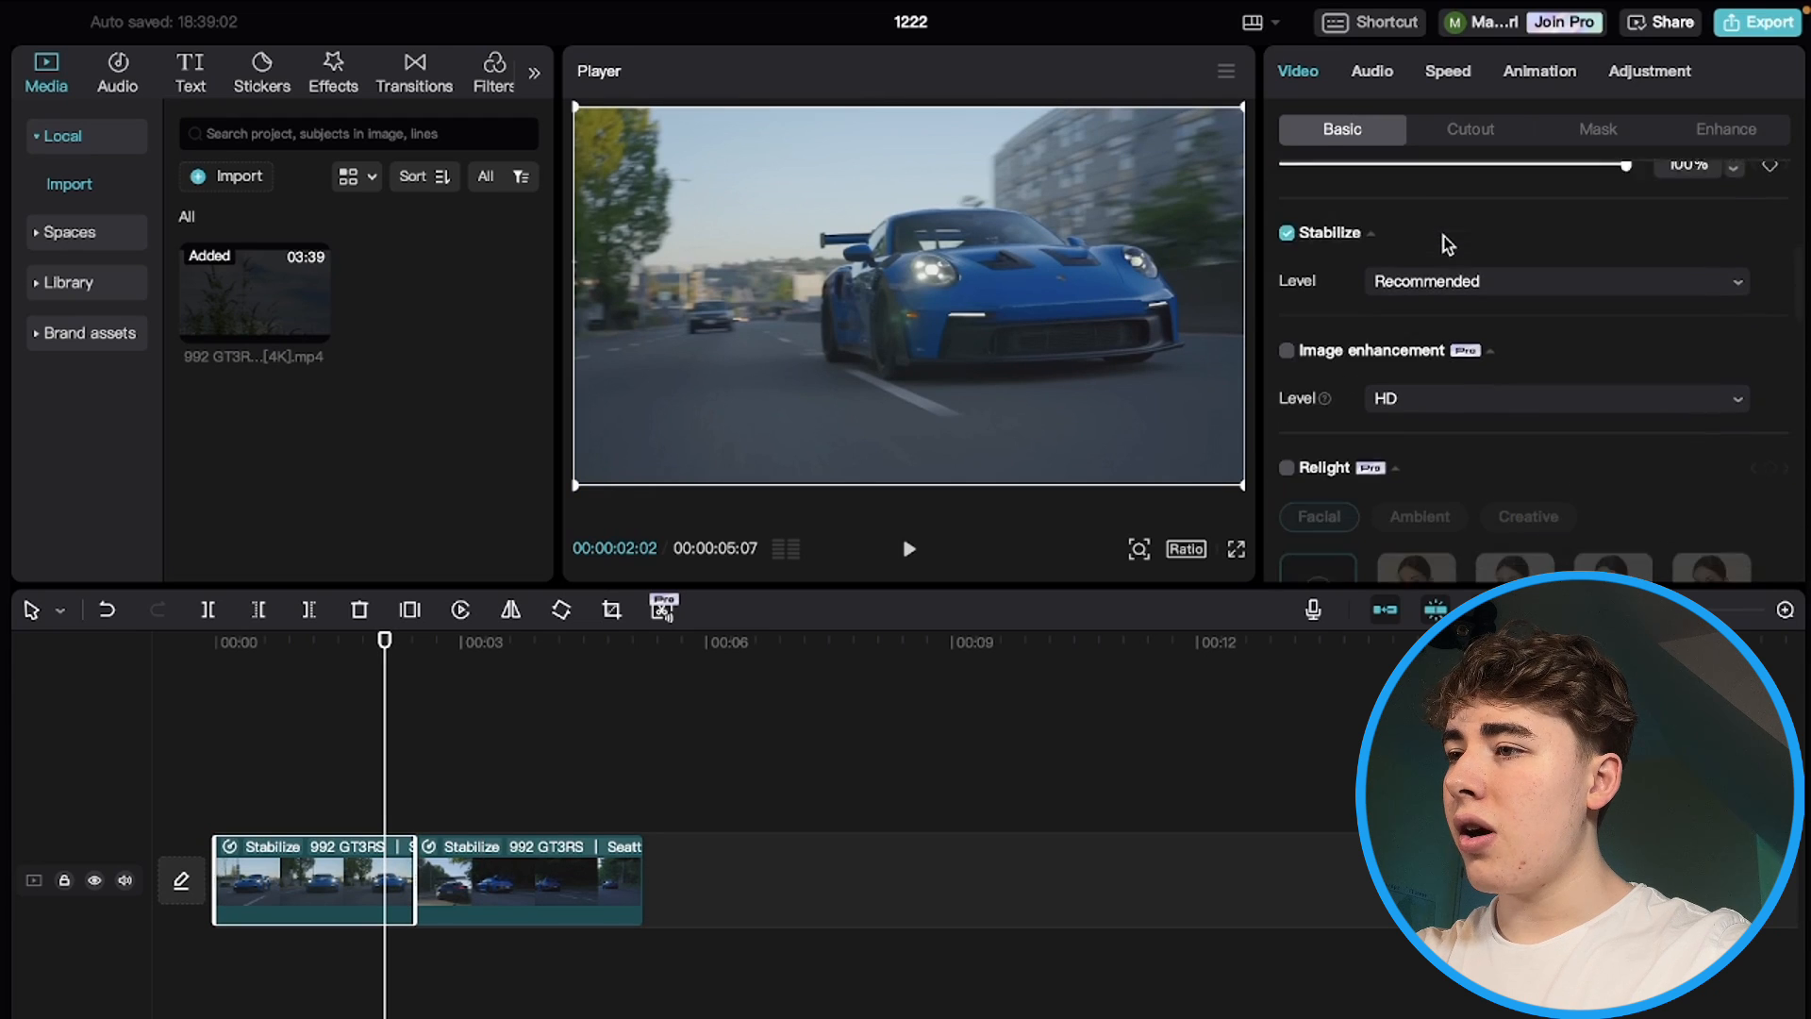
scroll(down, 3)
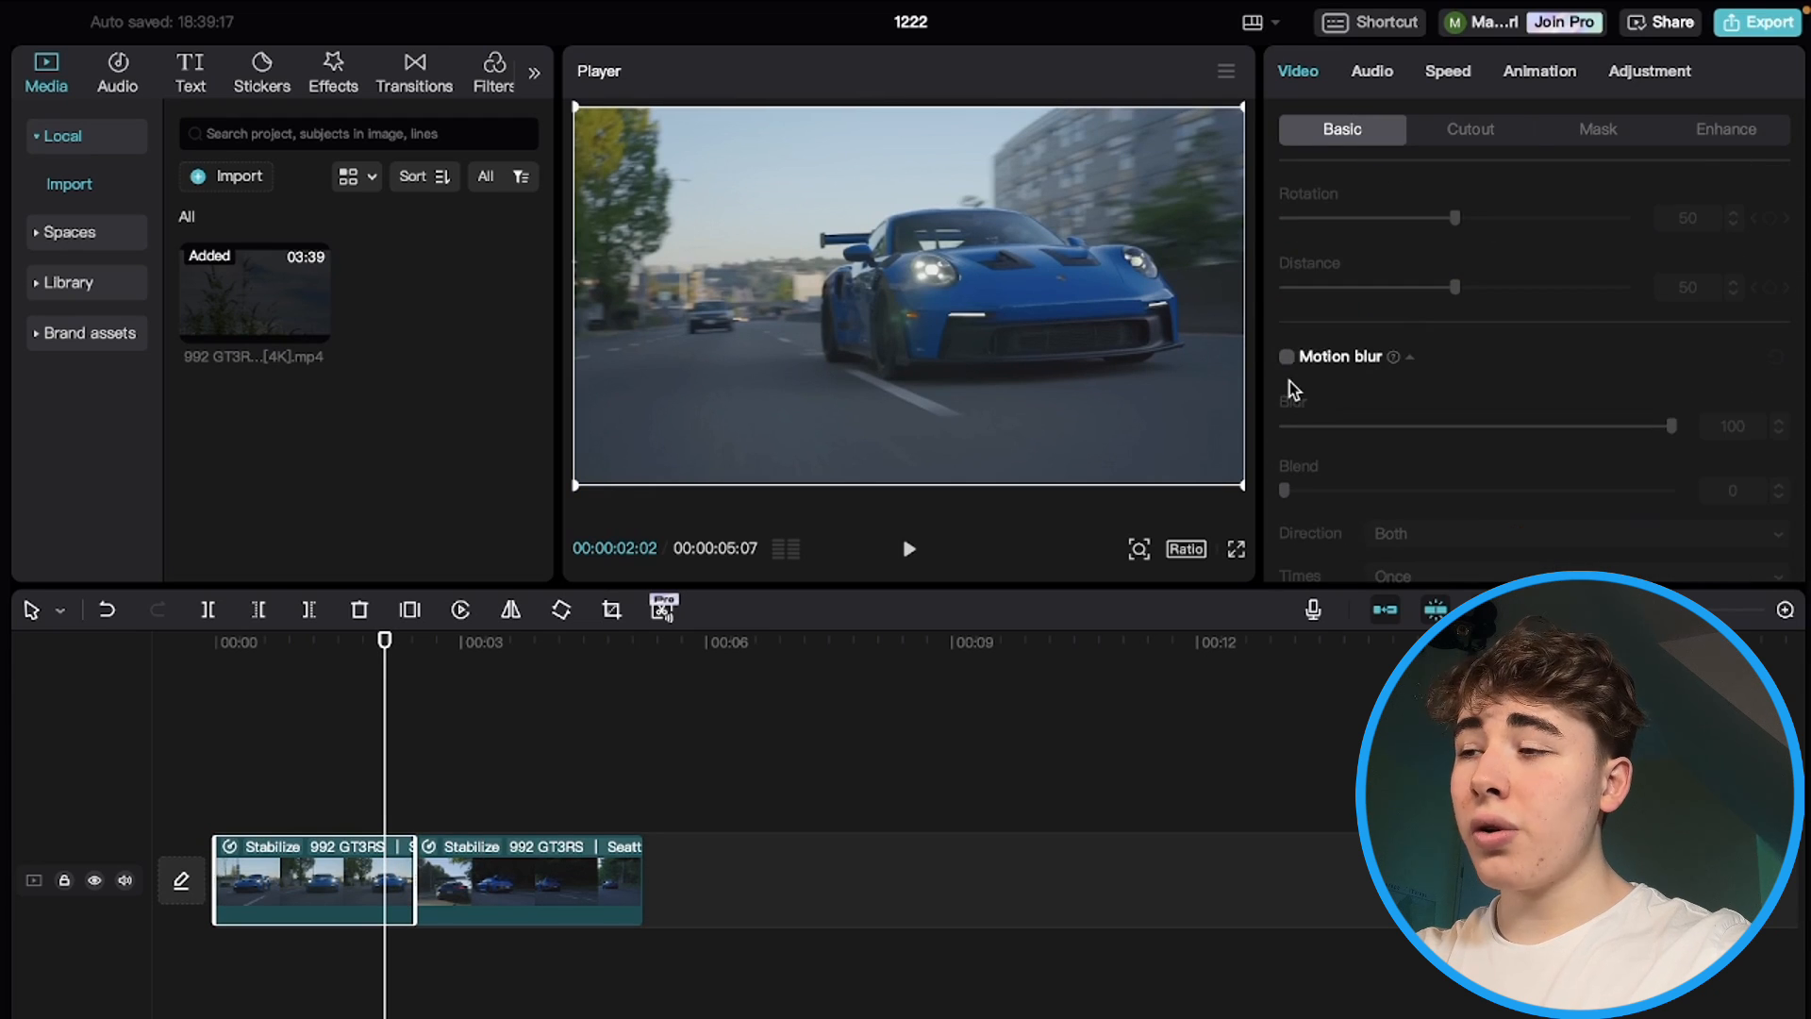
click(1287, 357)
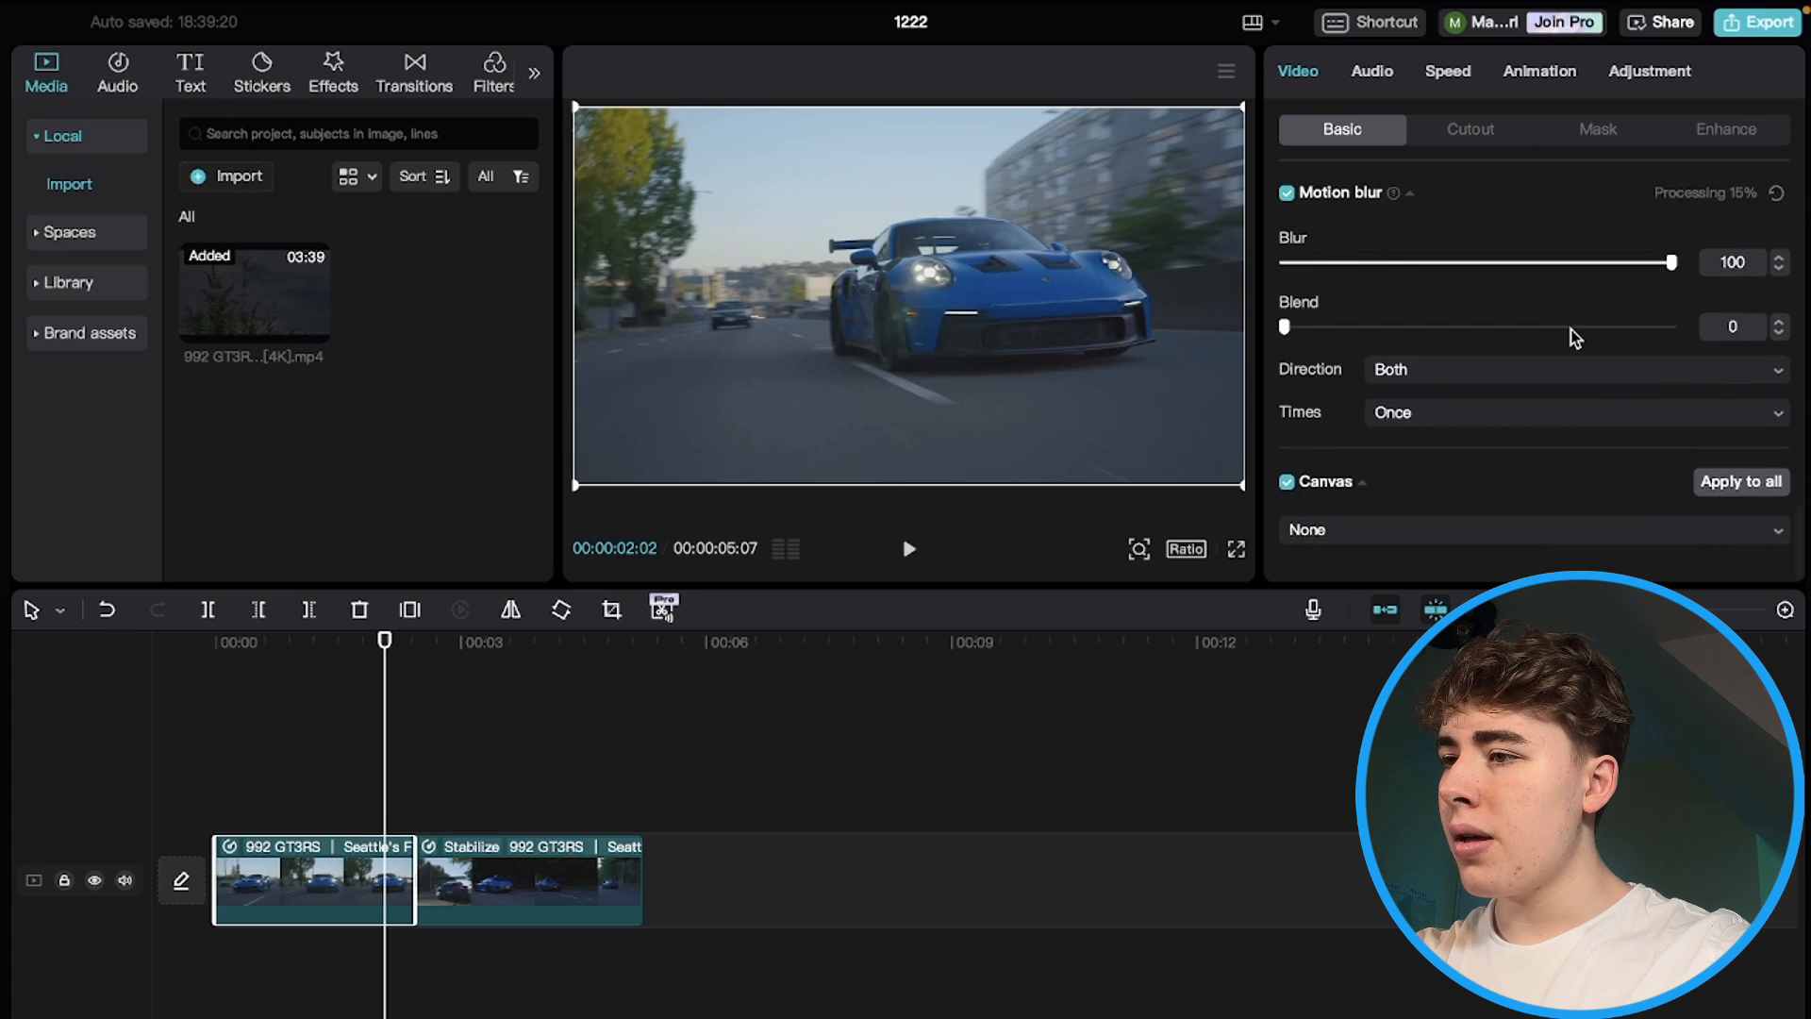
drag(1675, 262, 1458, 328)
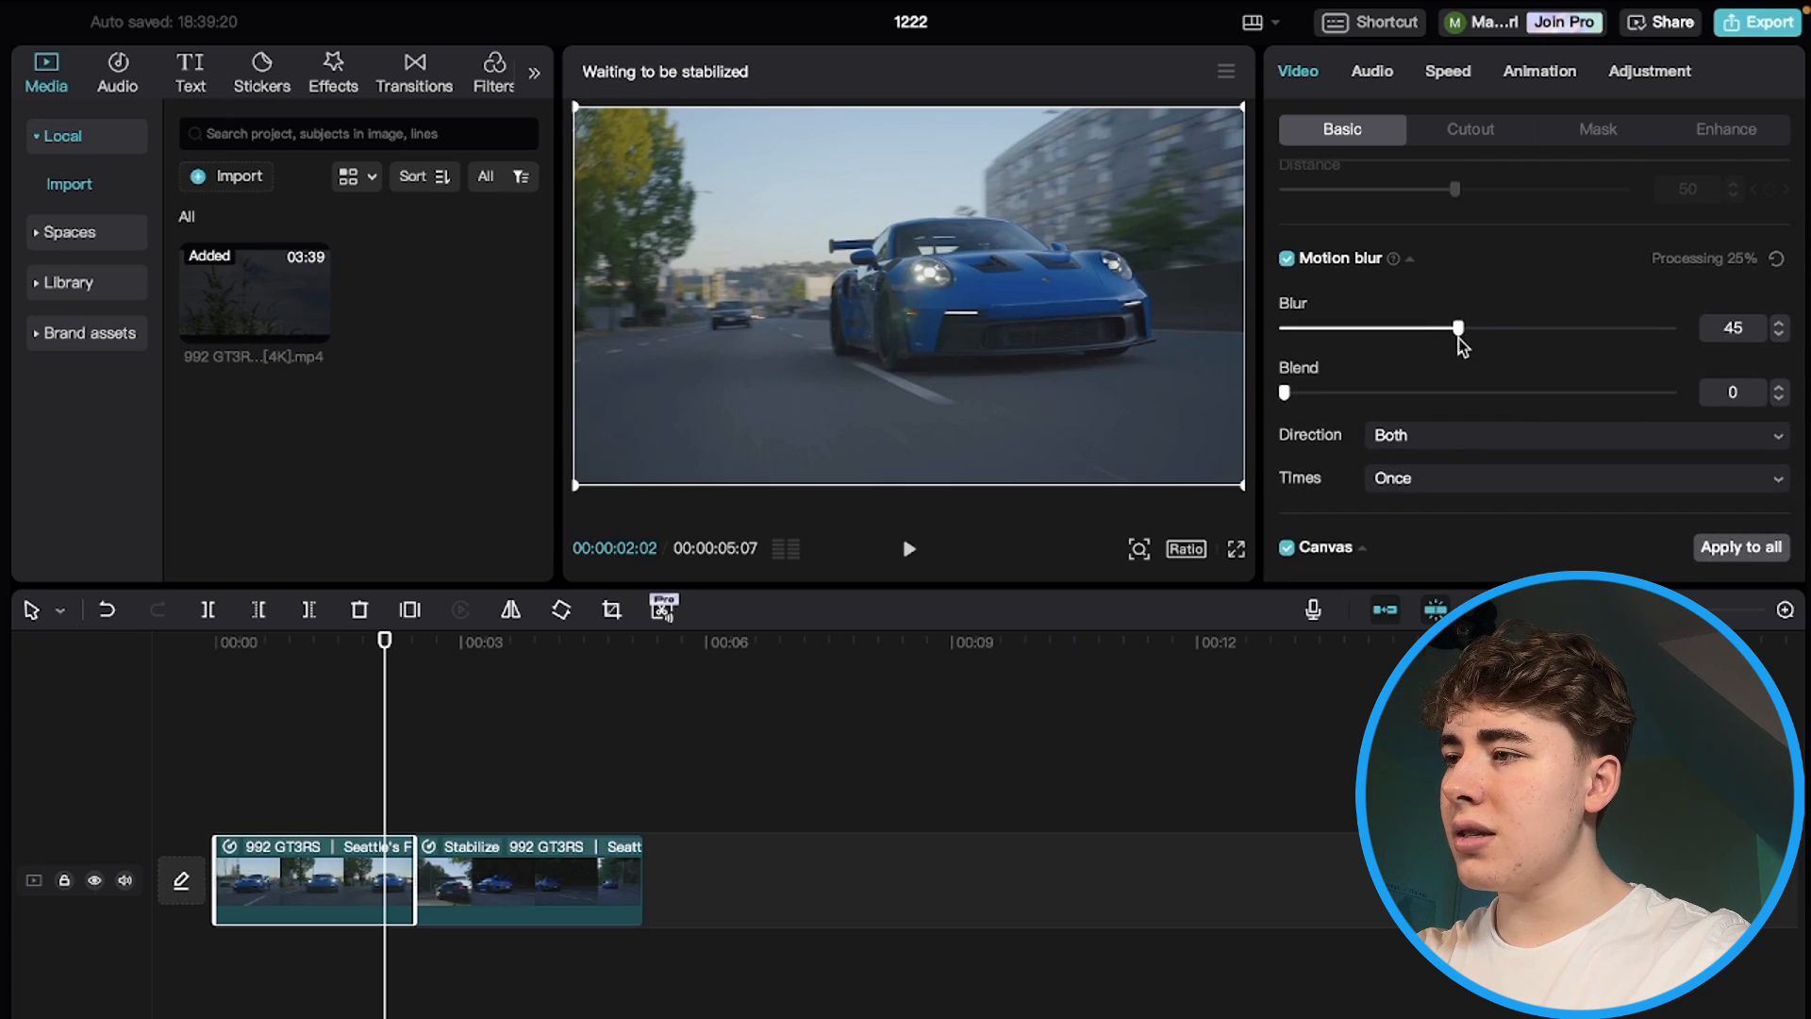
drag(1285, 391, 1410, 391)
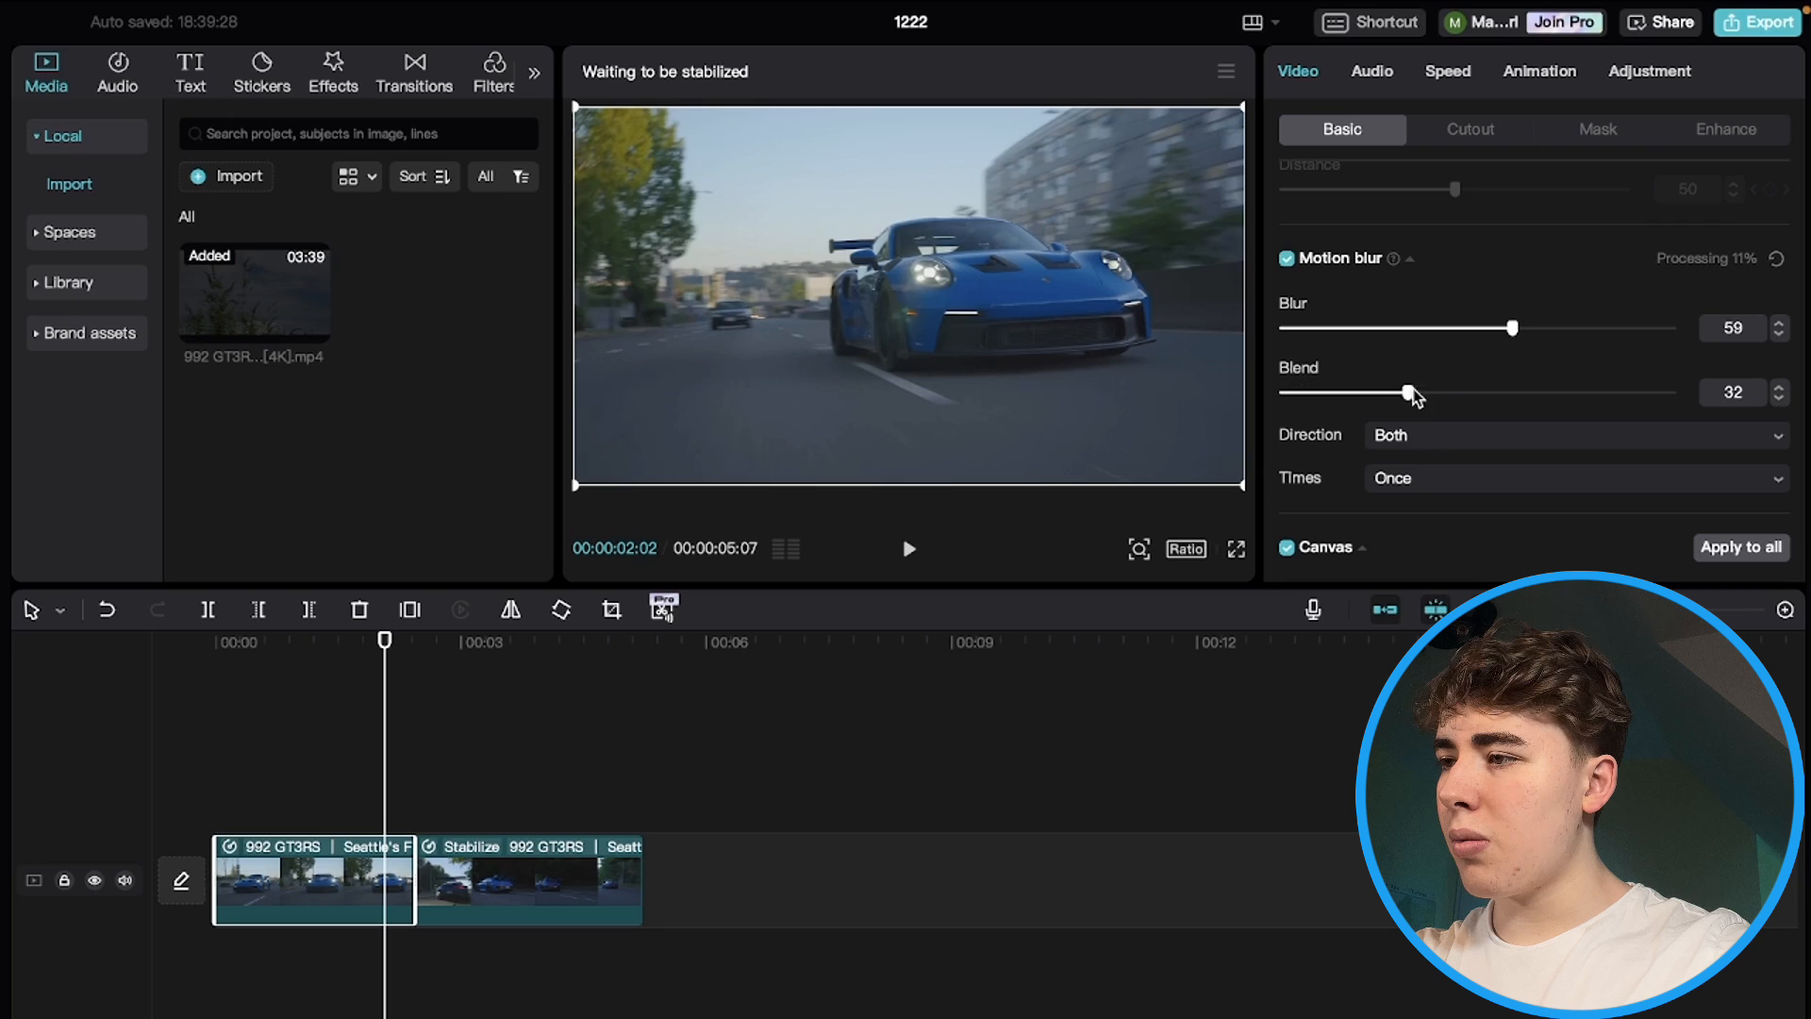
drag(1407, 392, 1467, 392)
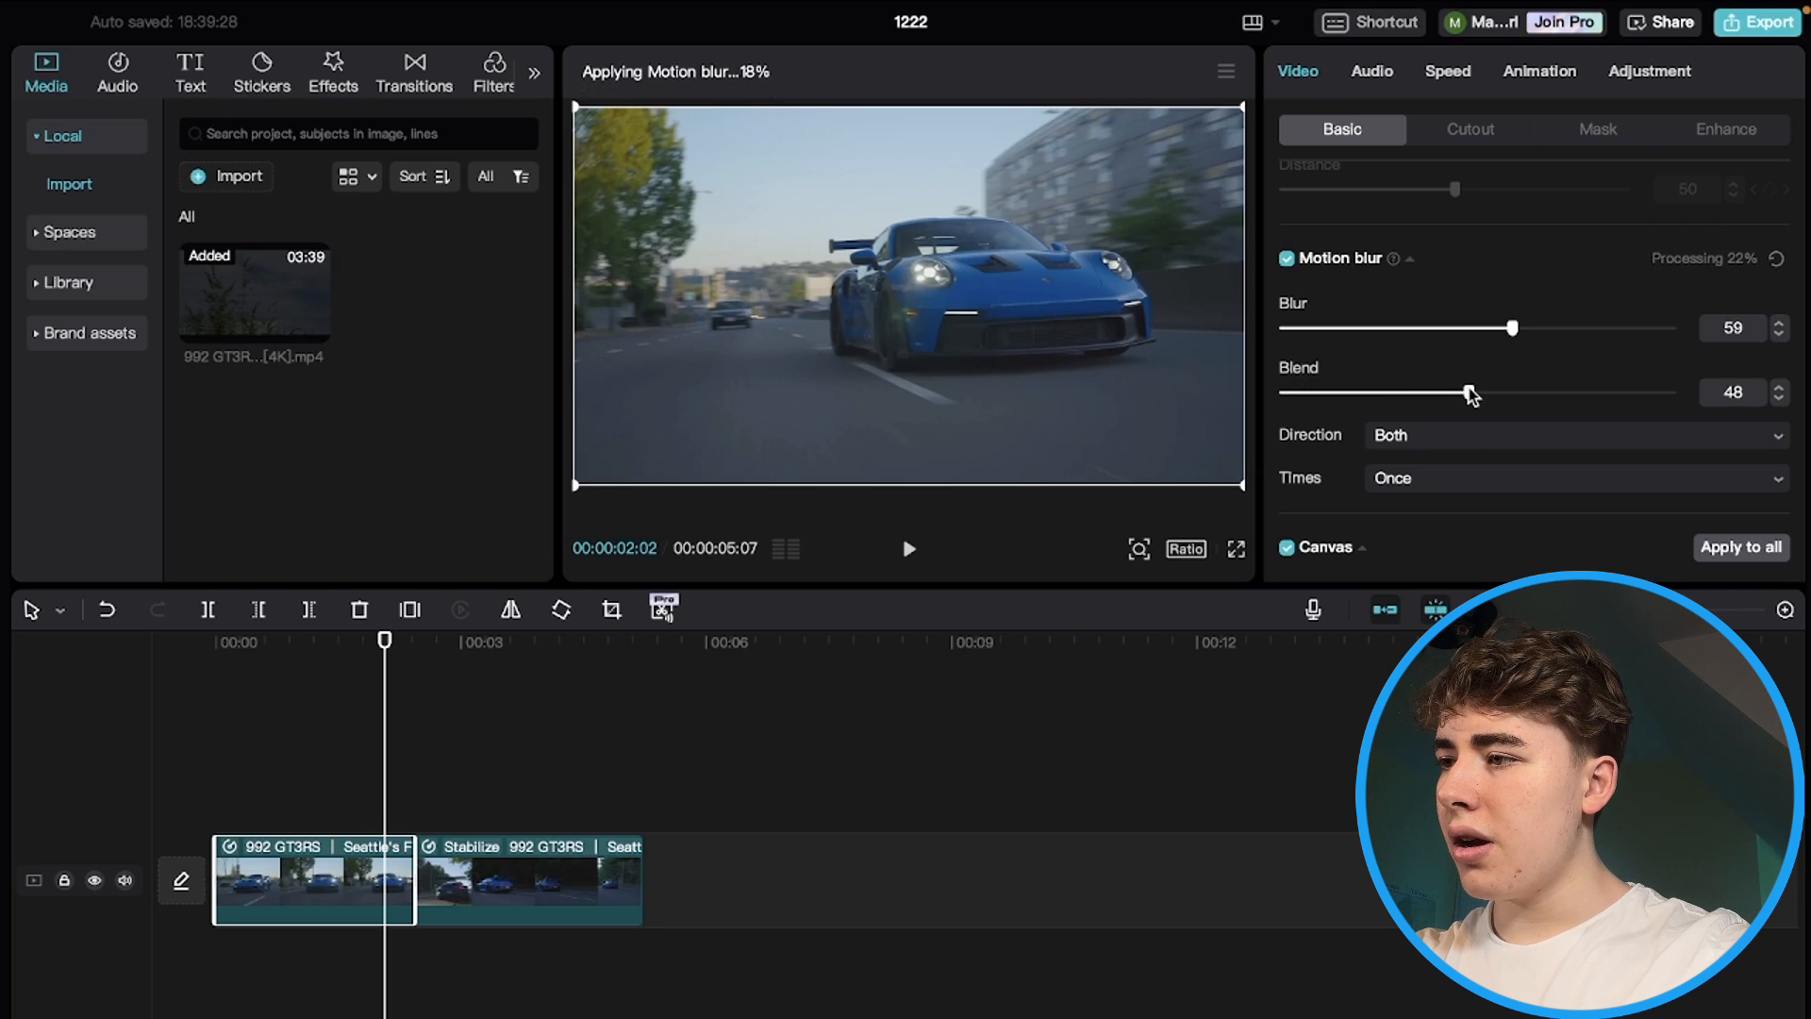
drag(1467, 392, 1482, 393)
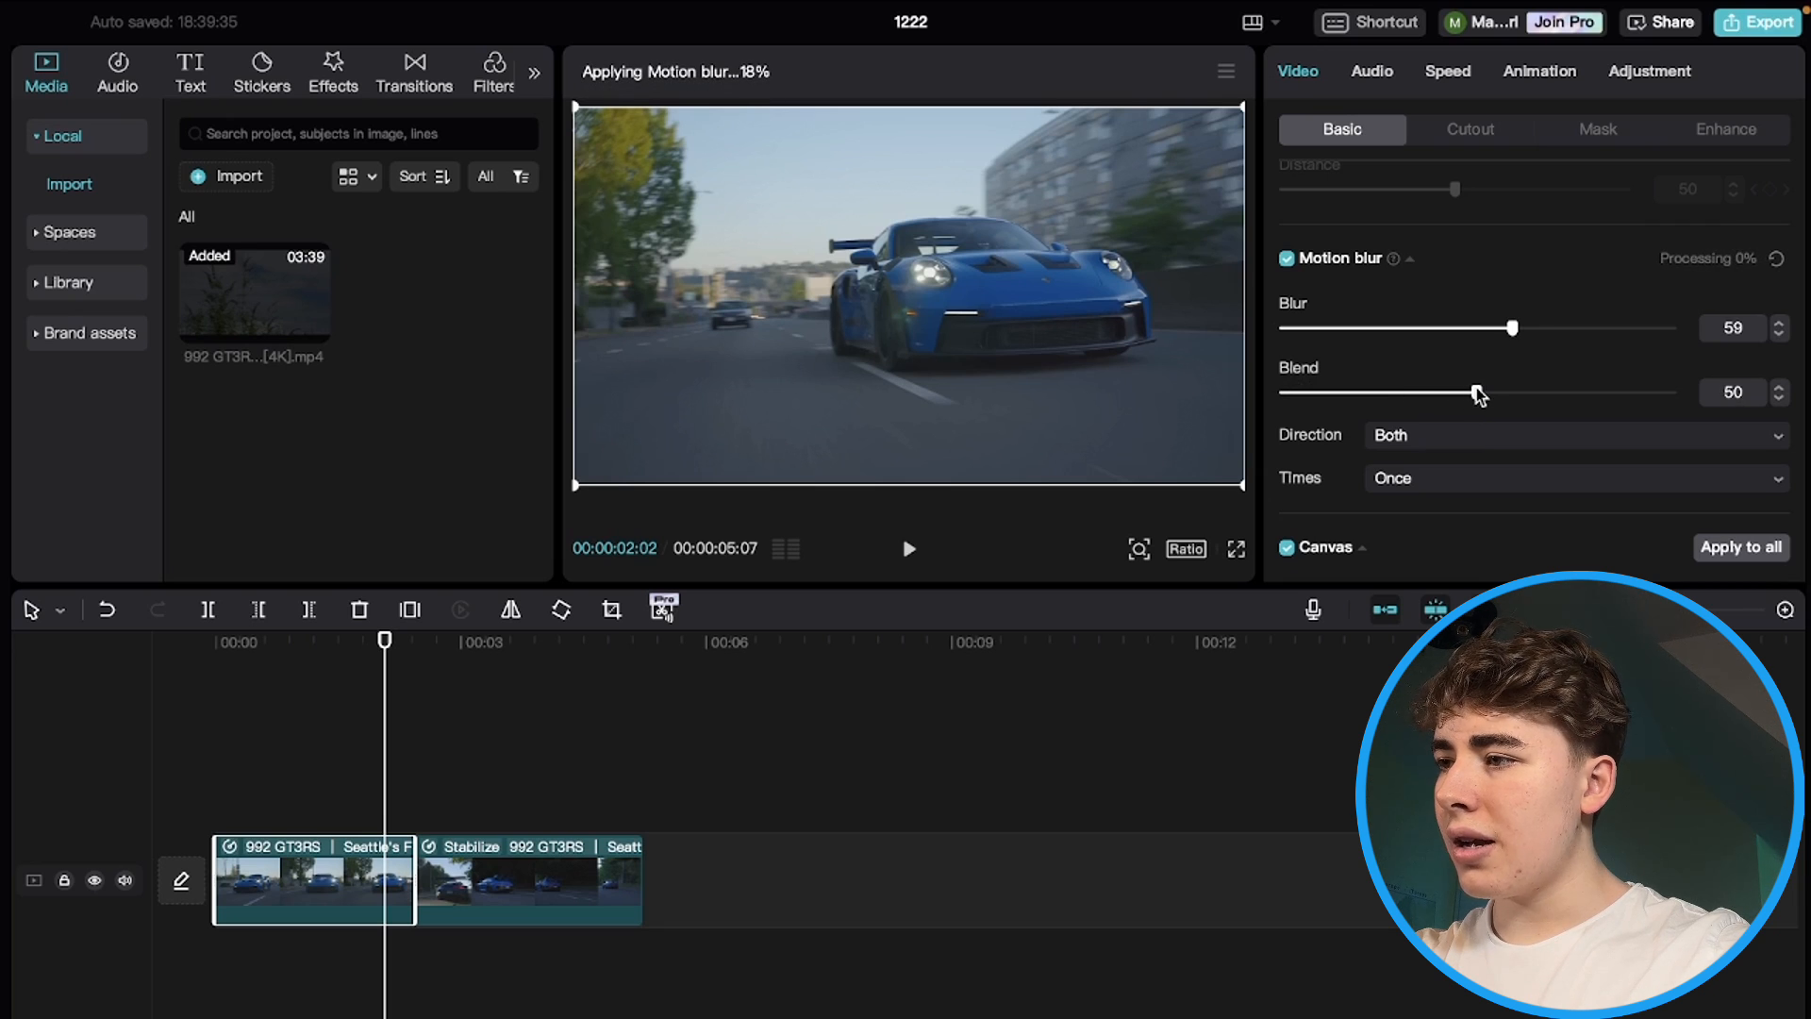
click(526, 880)
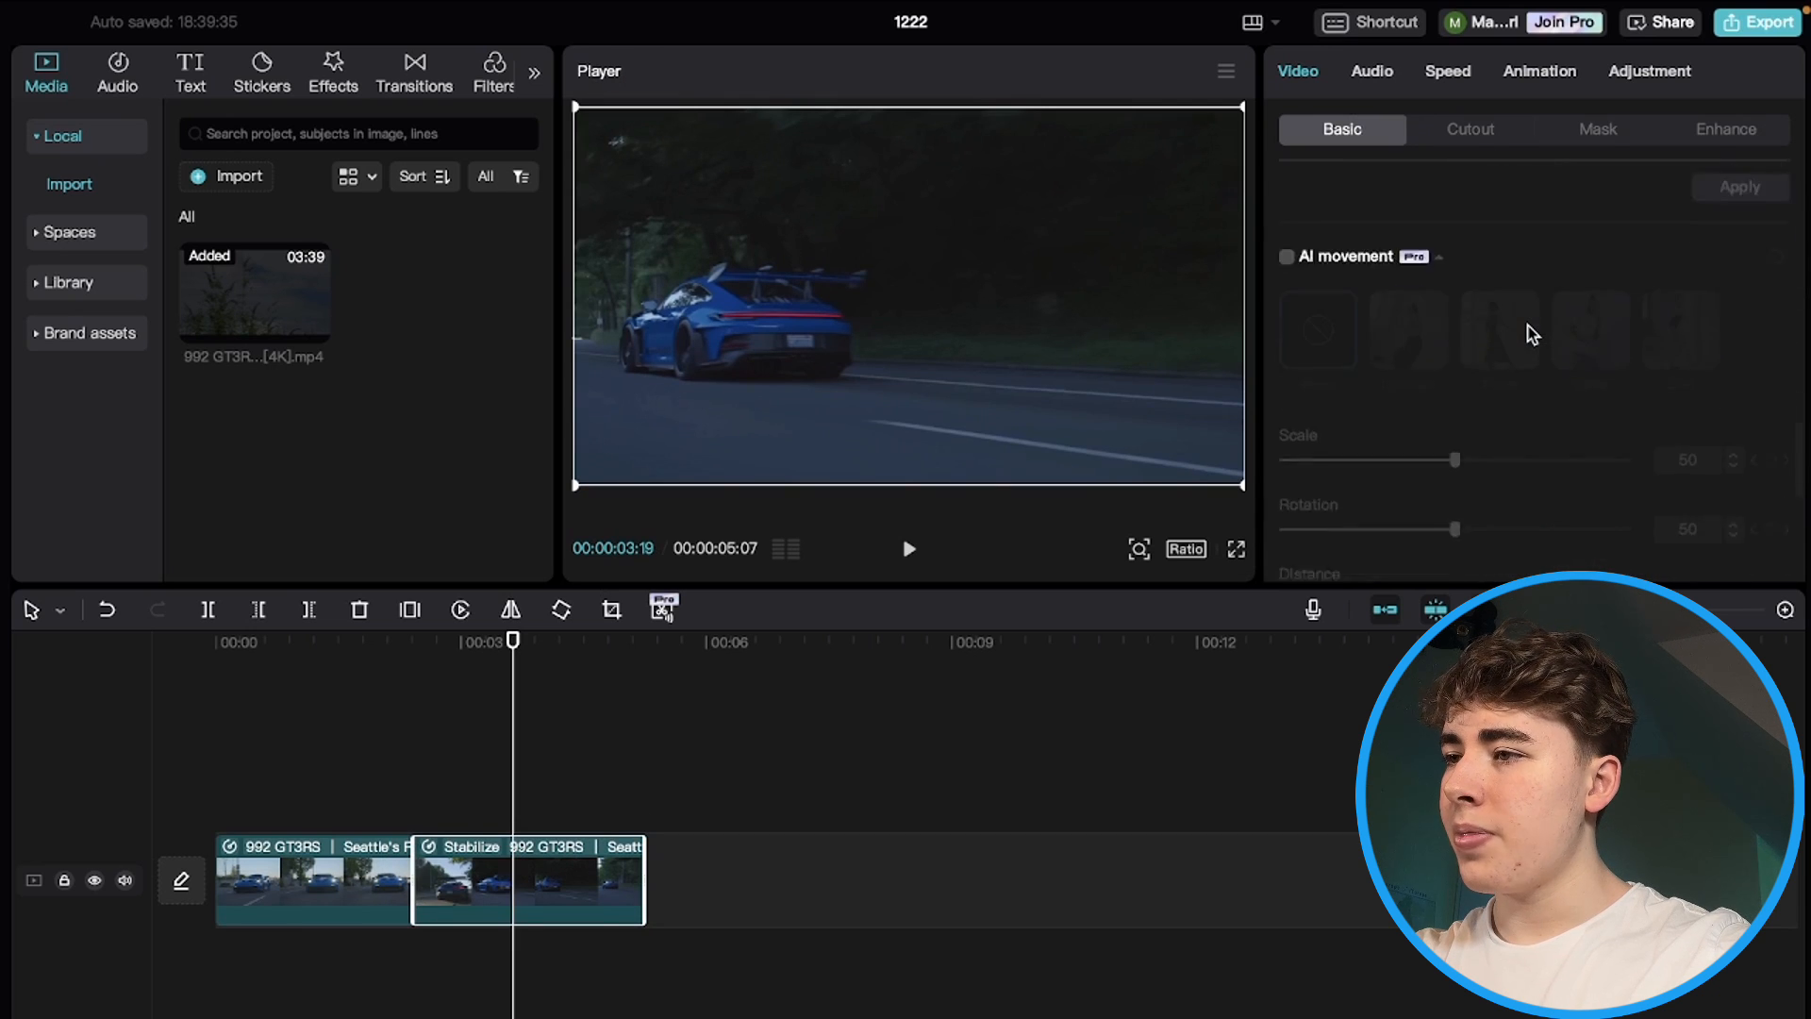
- Turn on motion blur for the second clip, Blur 59, and adjust its Blend
click(1287, 236)
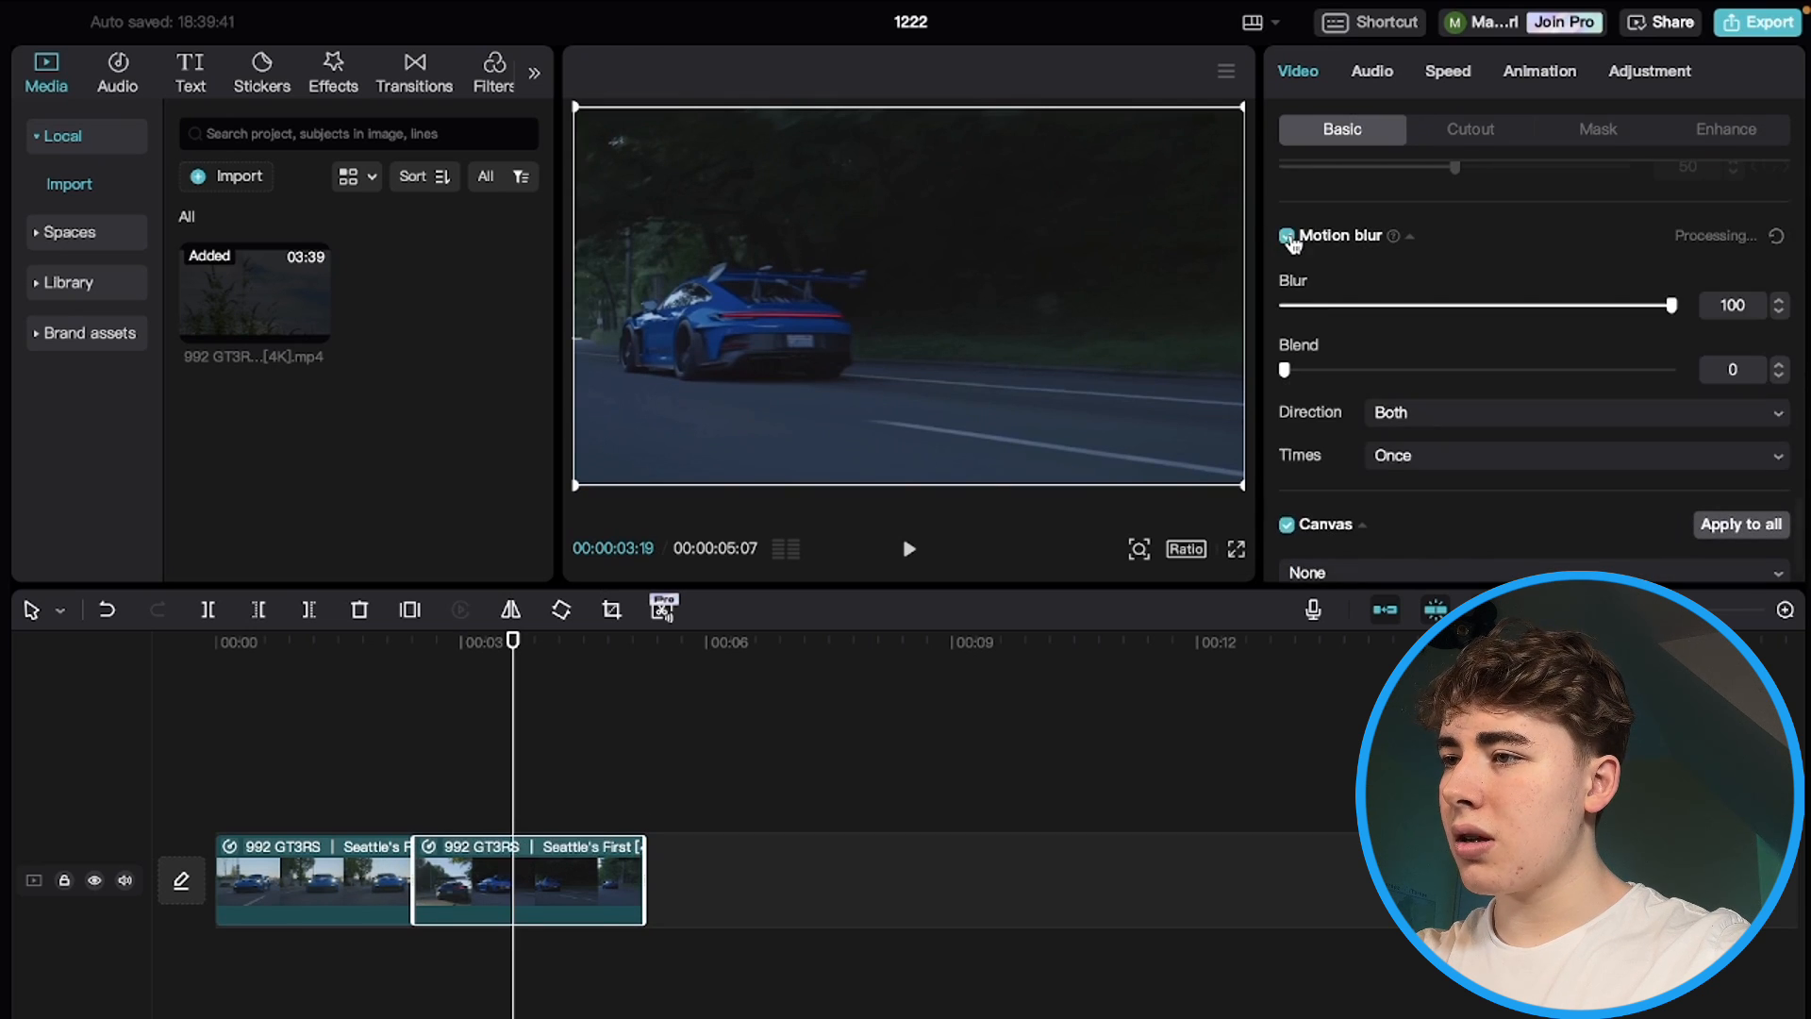
drag(1698, 305, 1483, 305)
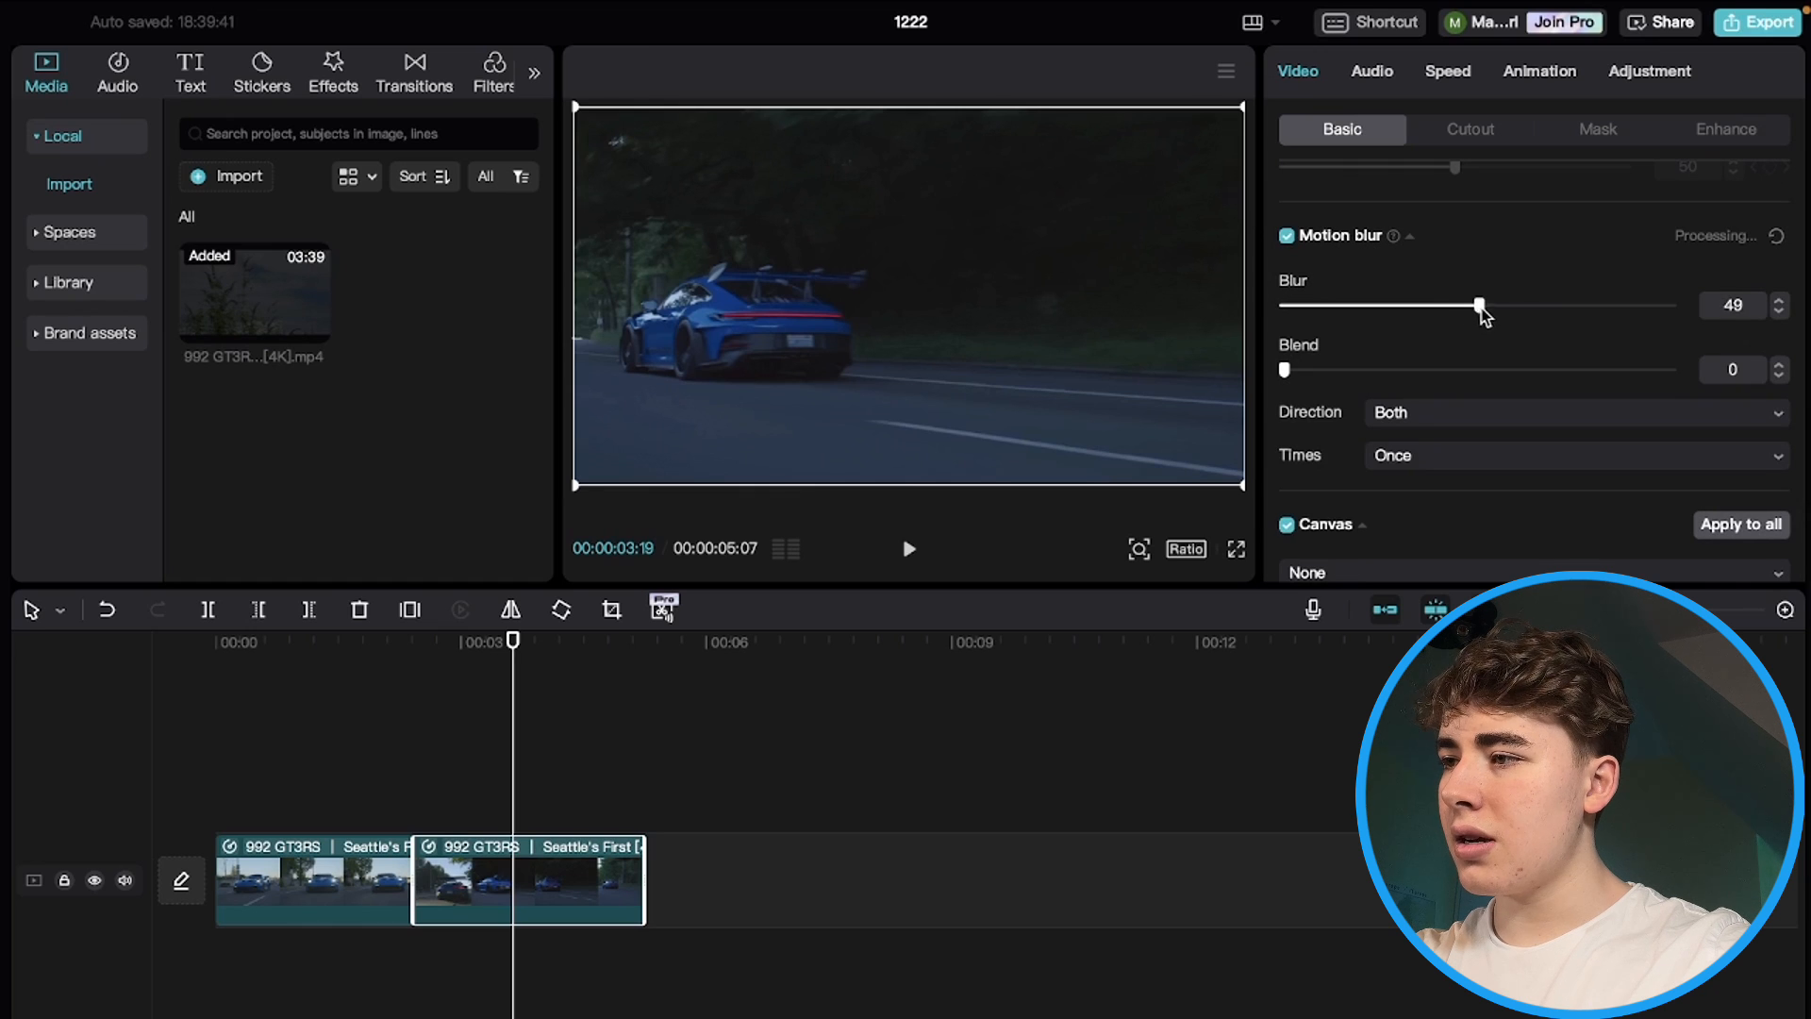
drag(1480, 305, 1514, 305)
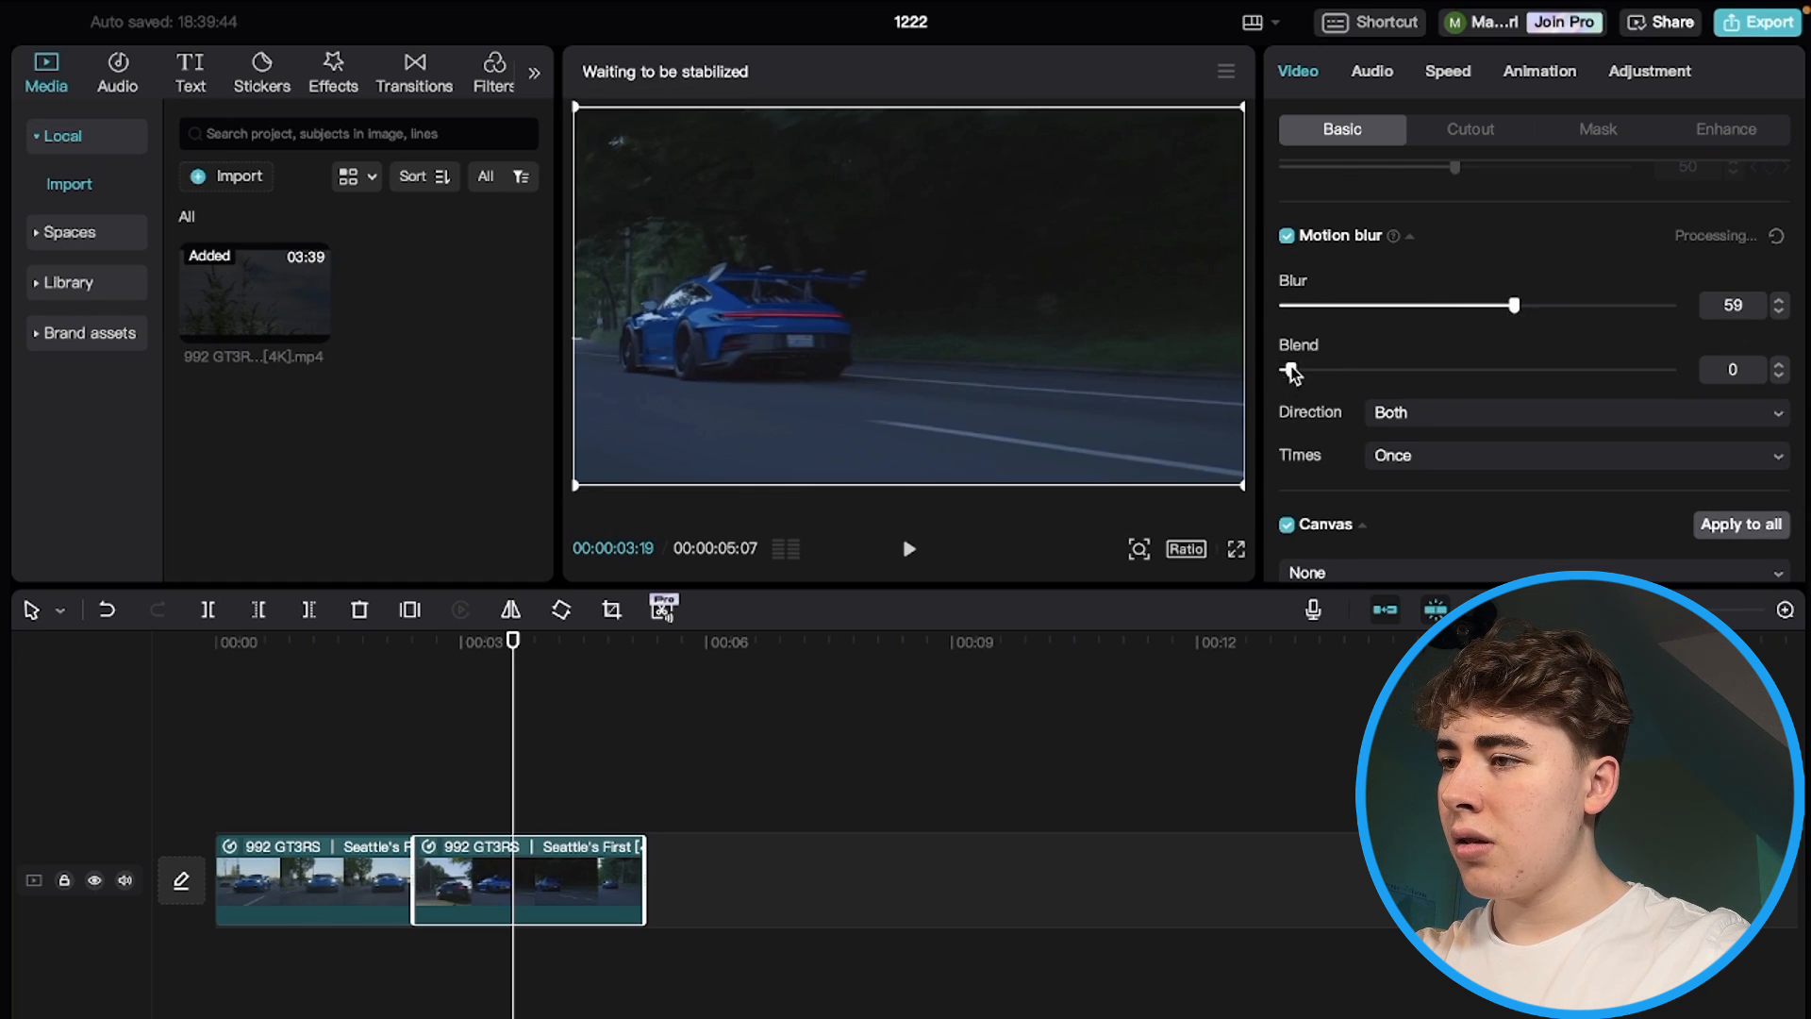
drag(1311, 370, 1471, 370)
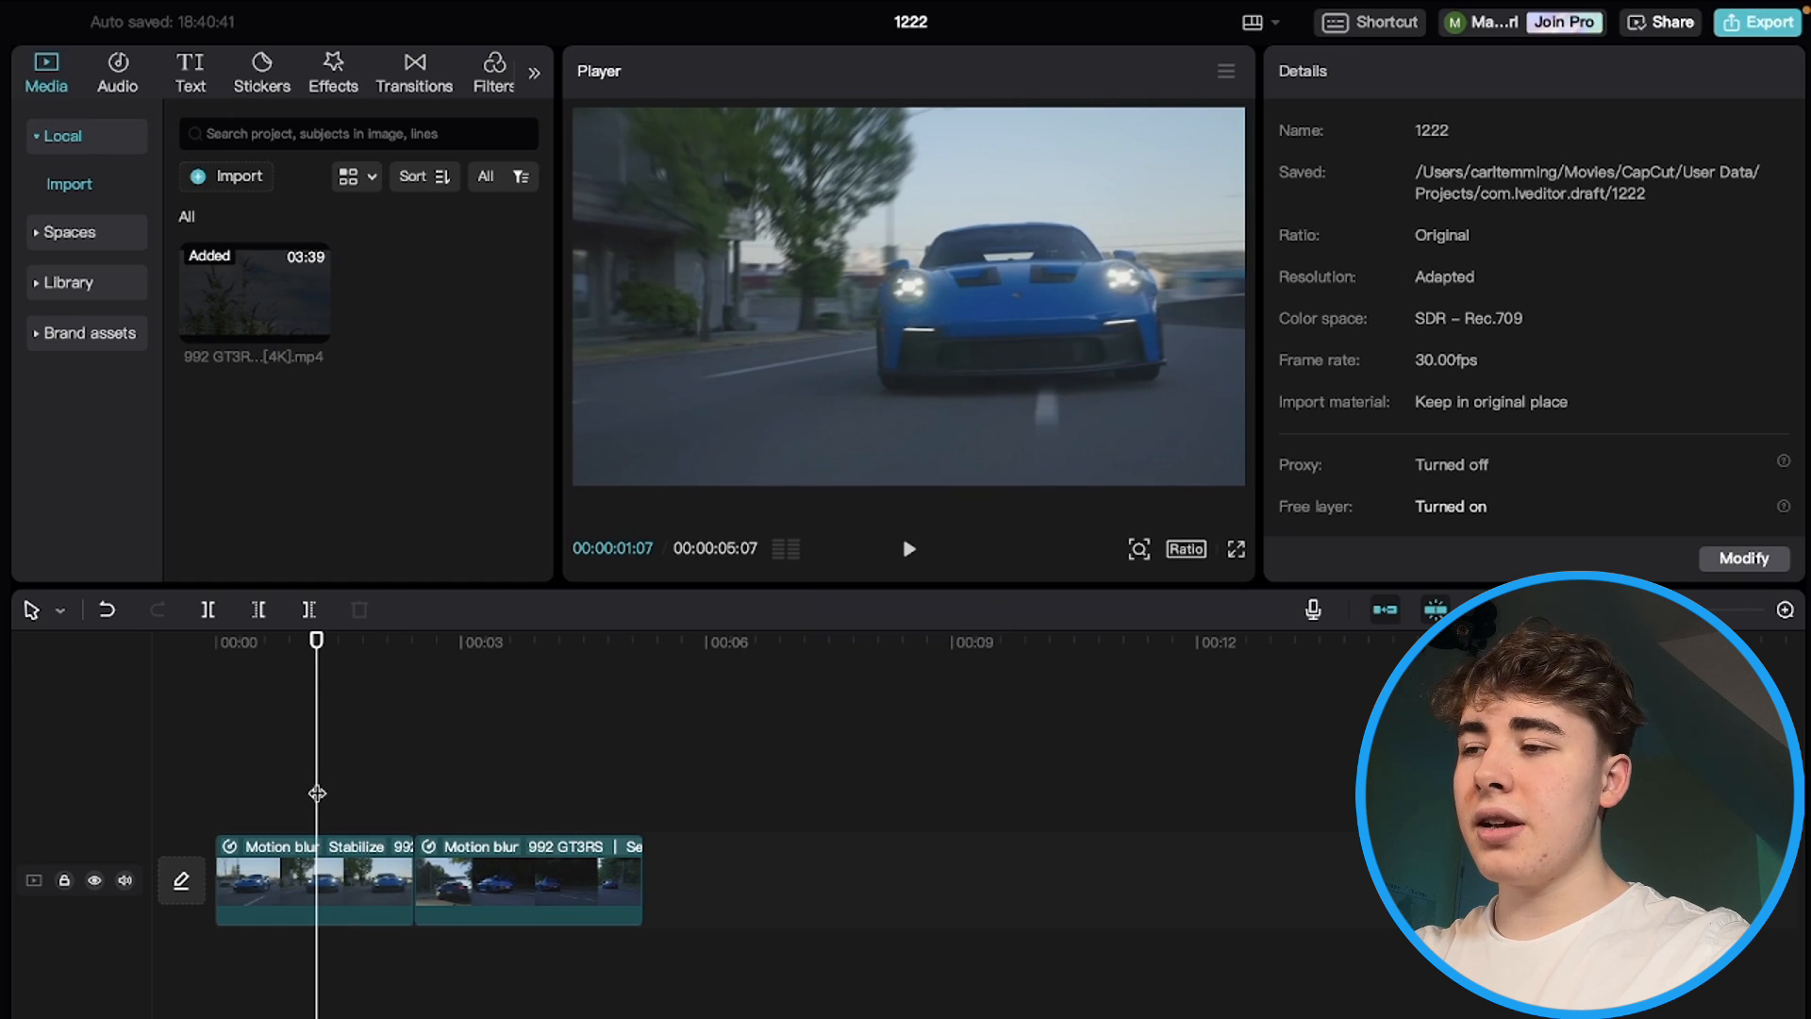
click(909, 549)
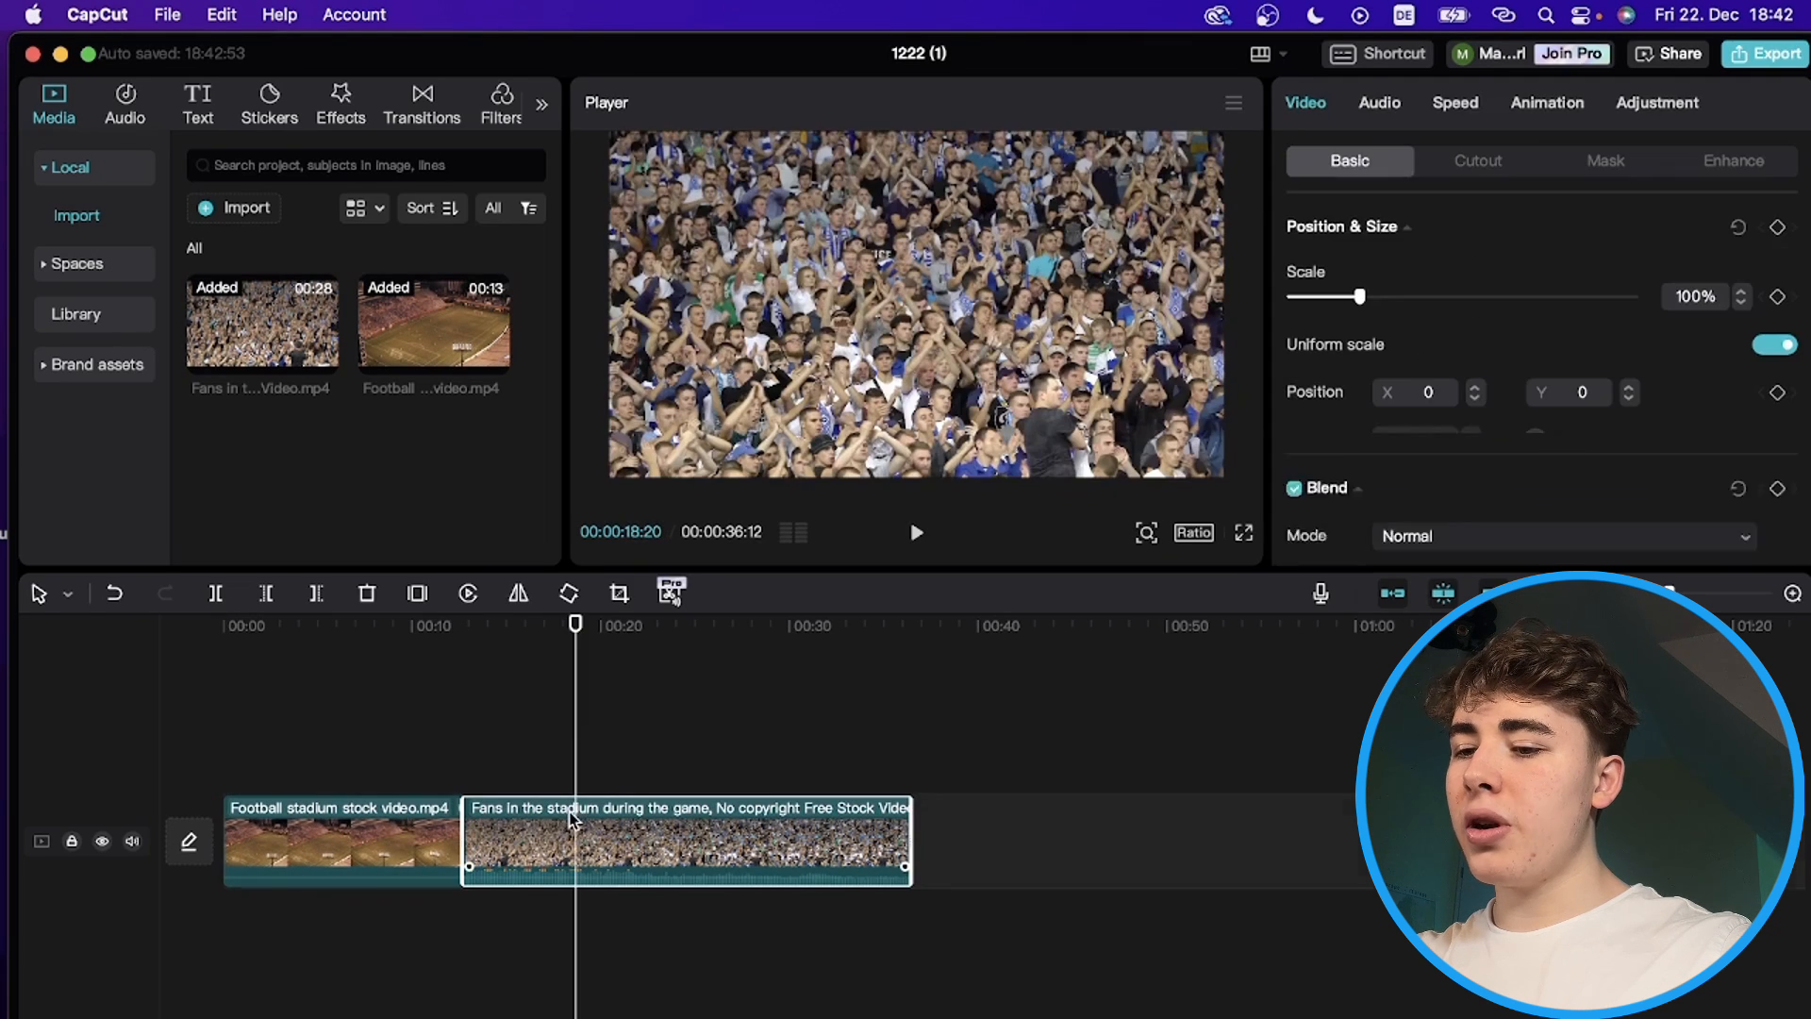
- Extract the fans clip's audio onto its own track and preview the J-cut
right_click(687, 840)
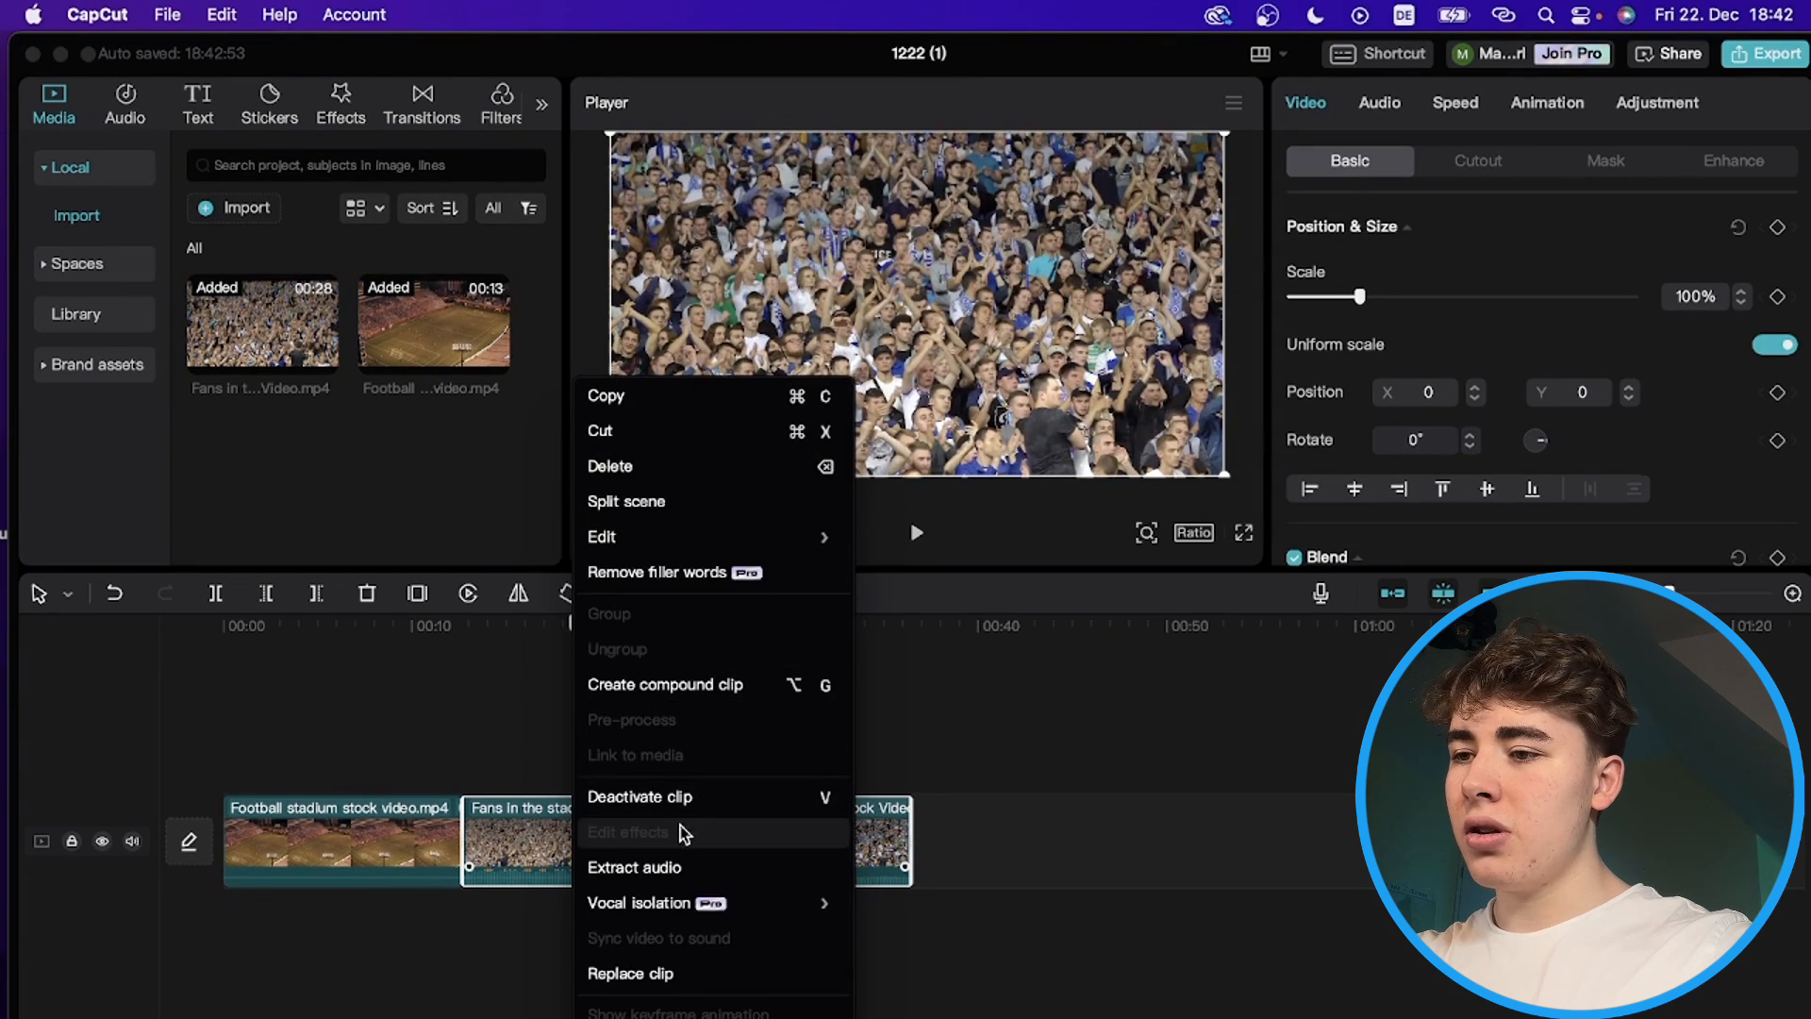
click(634, 868)
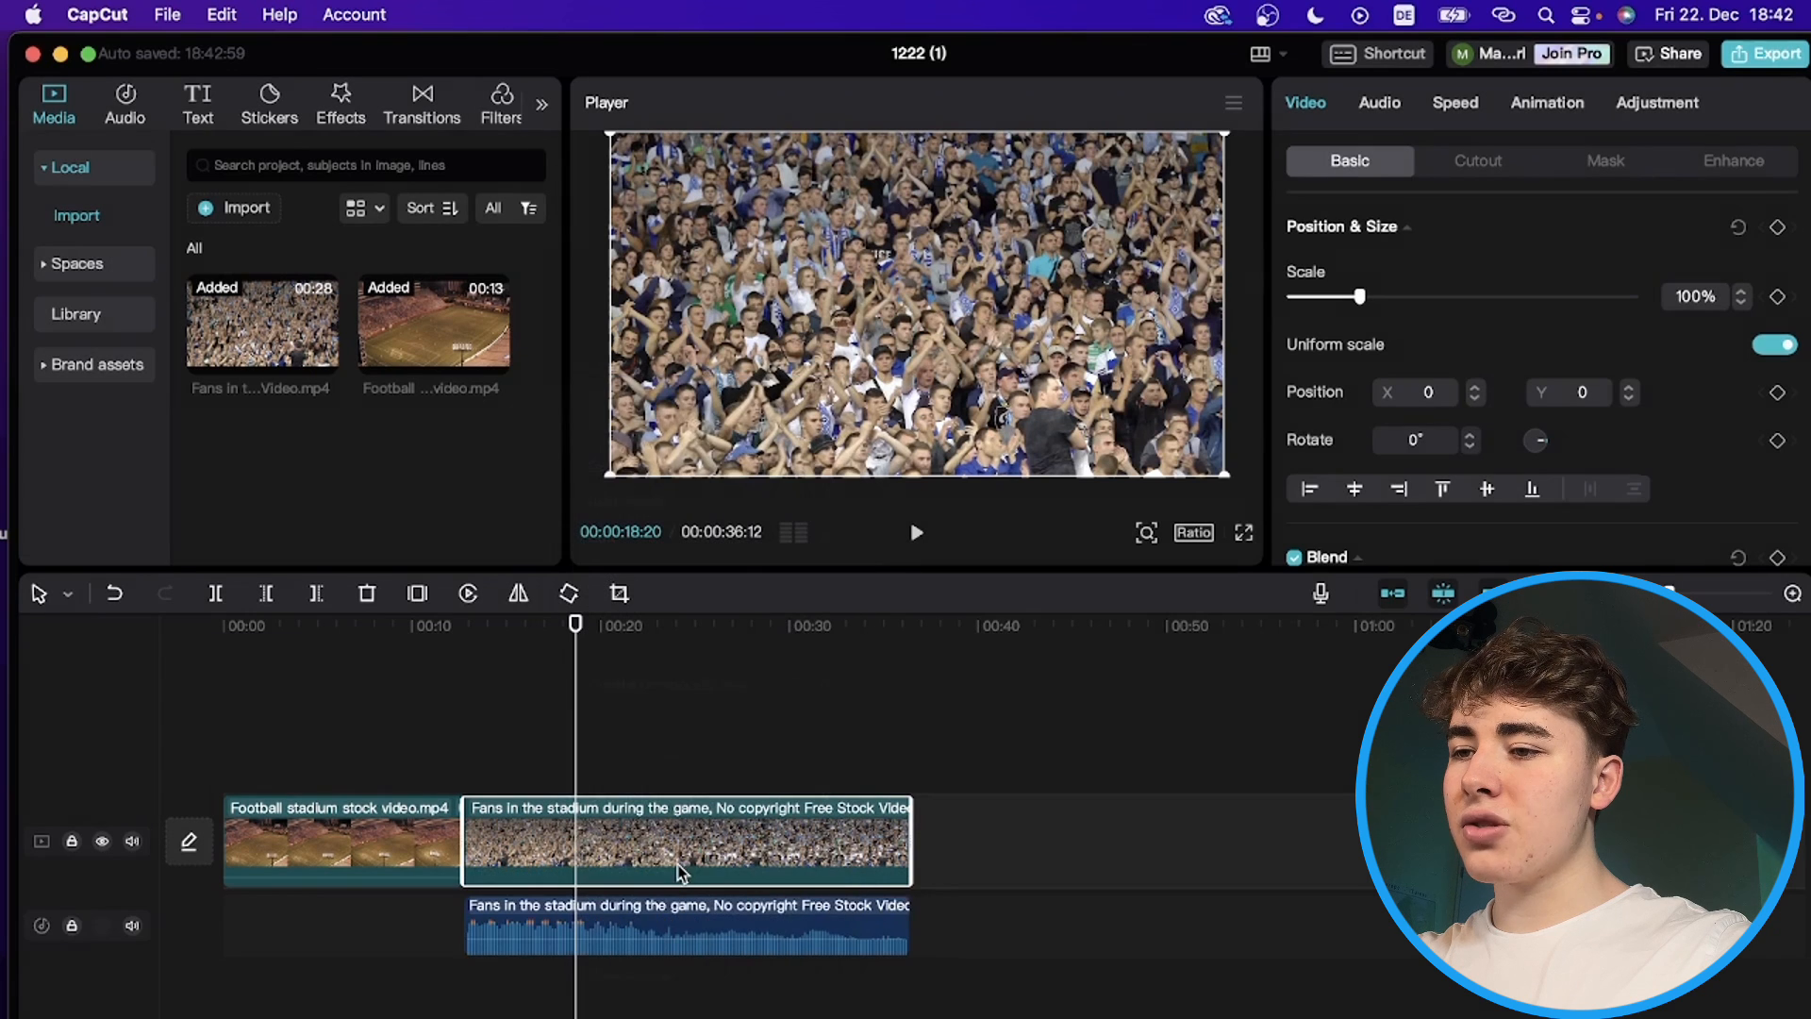
click(685, 924)
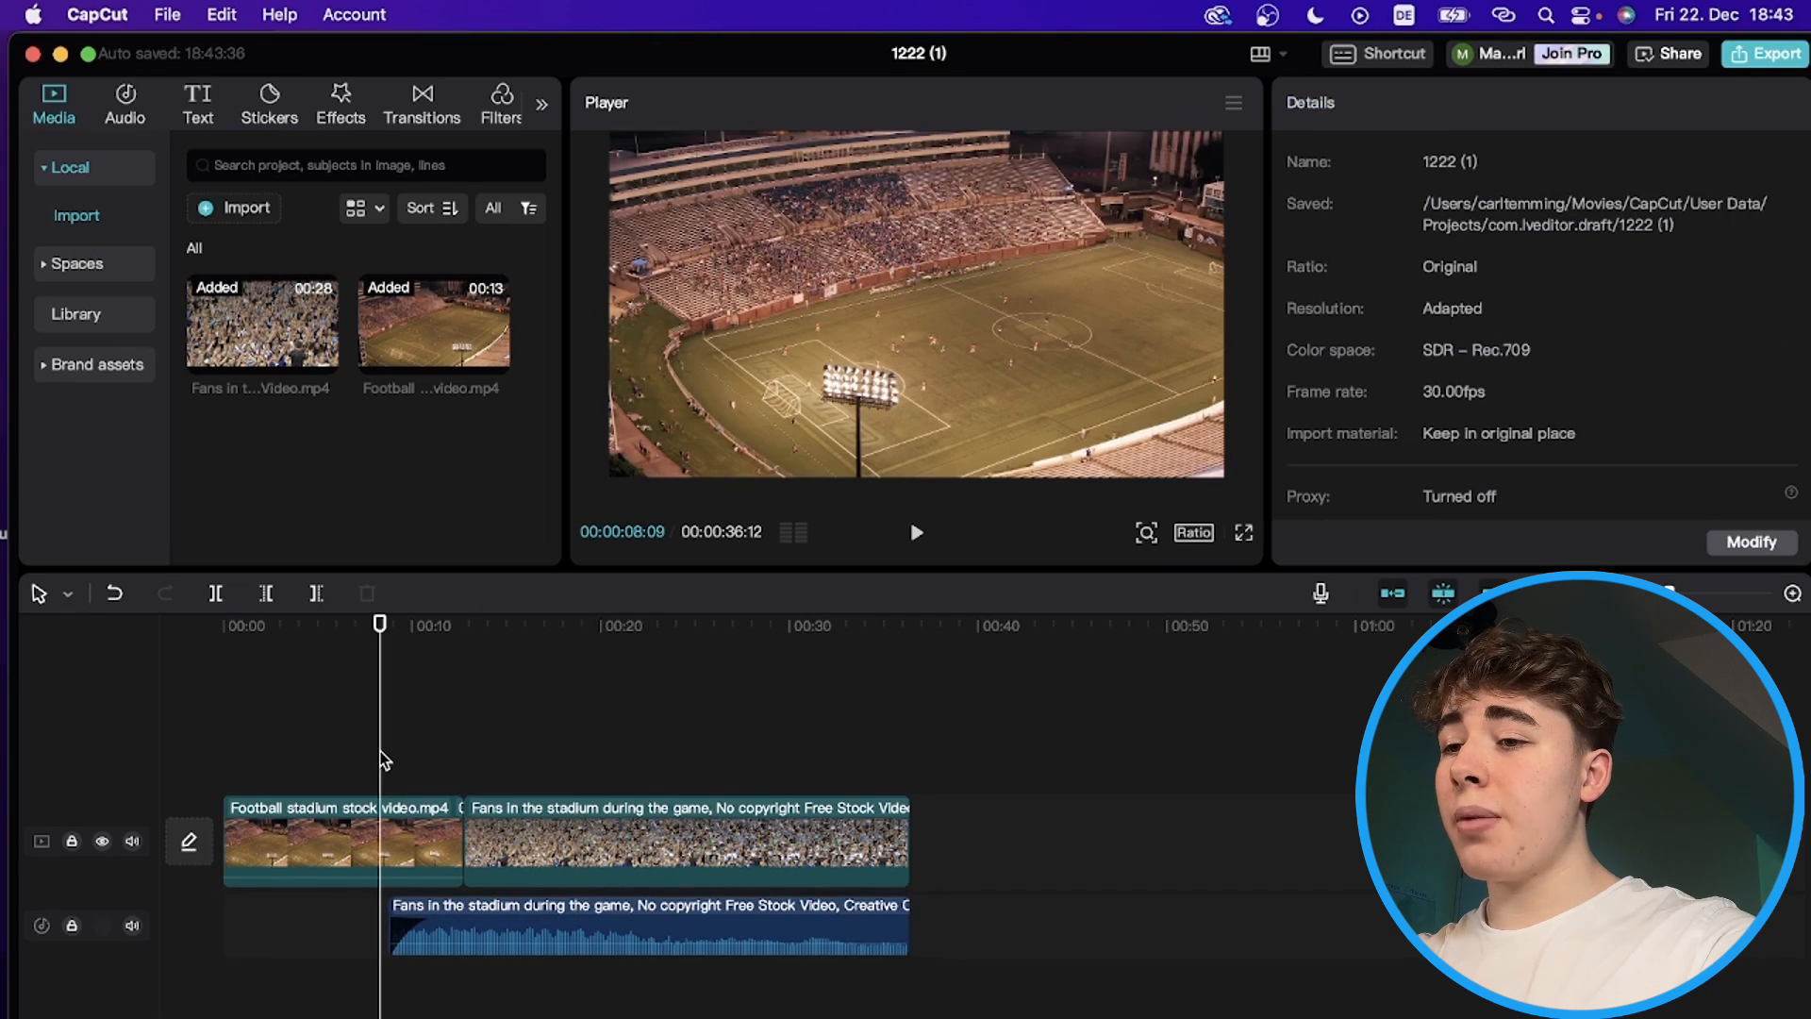
click(916, 532)
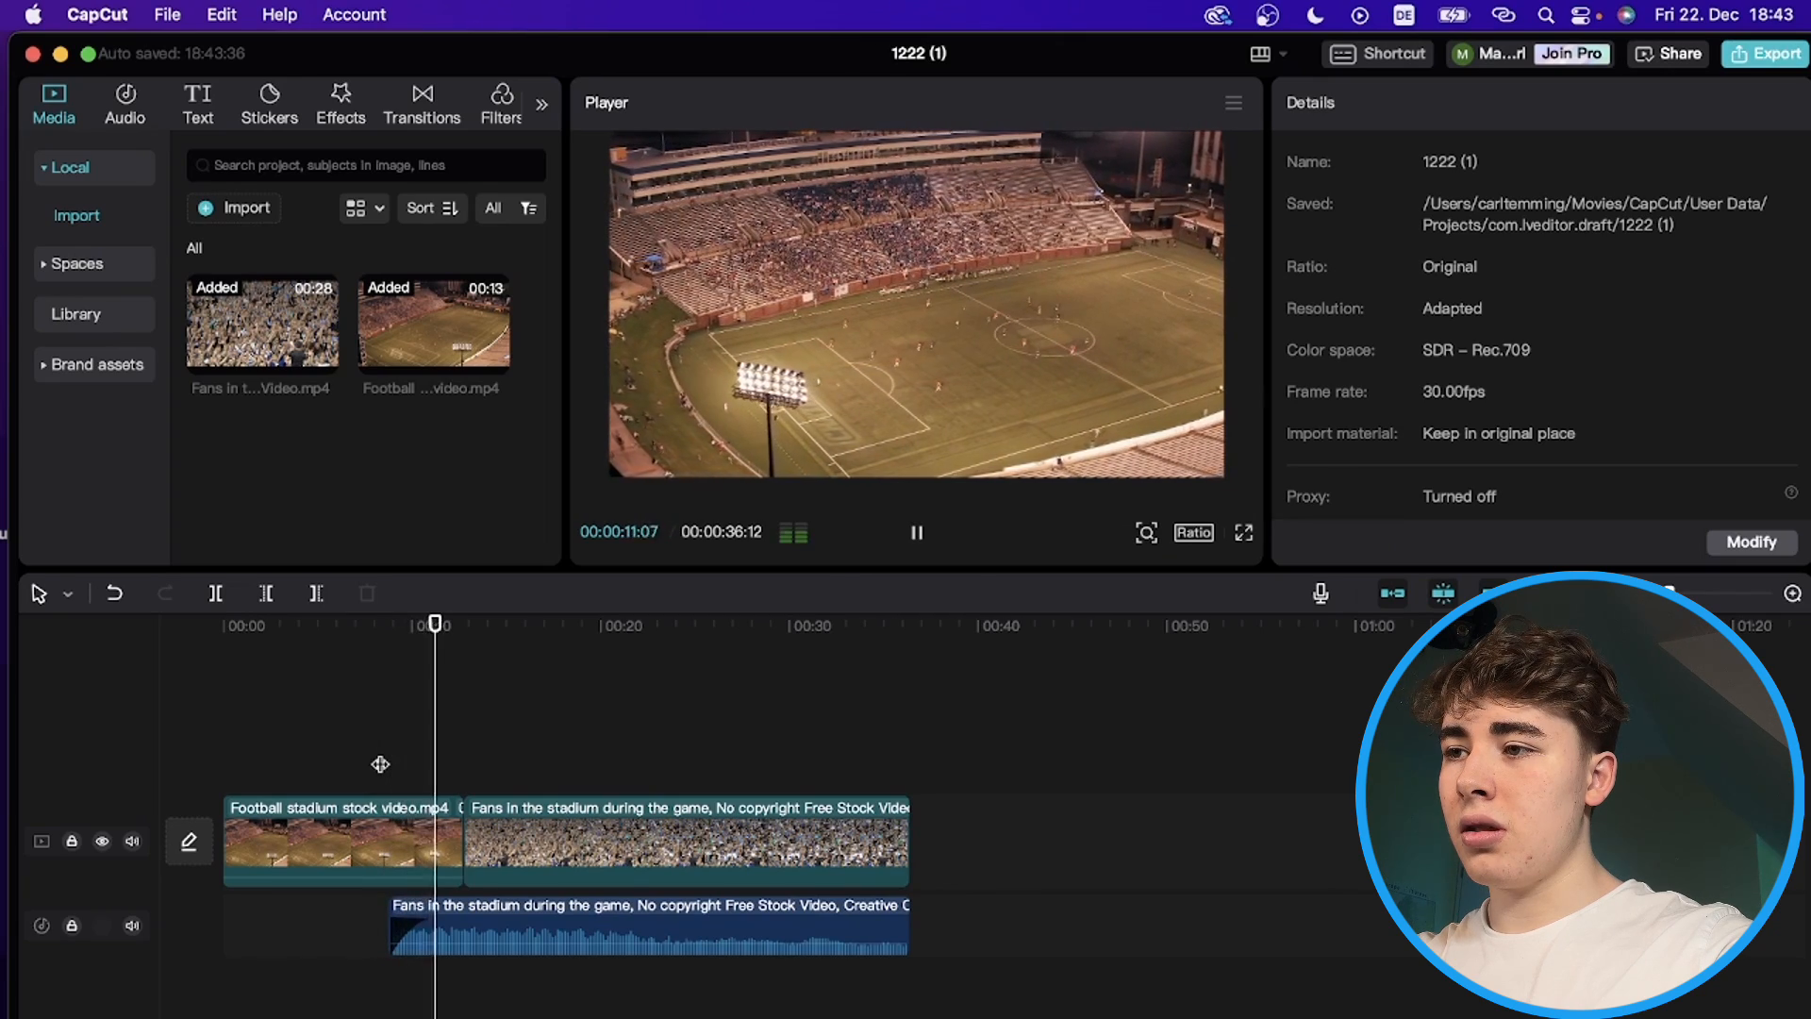
click(473, 624)
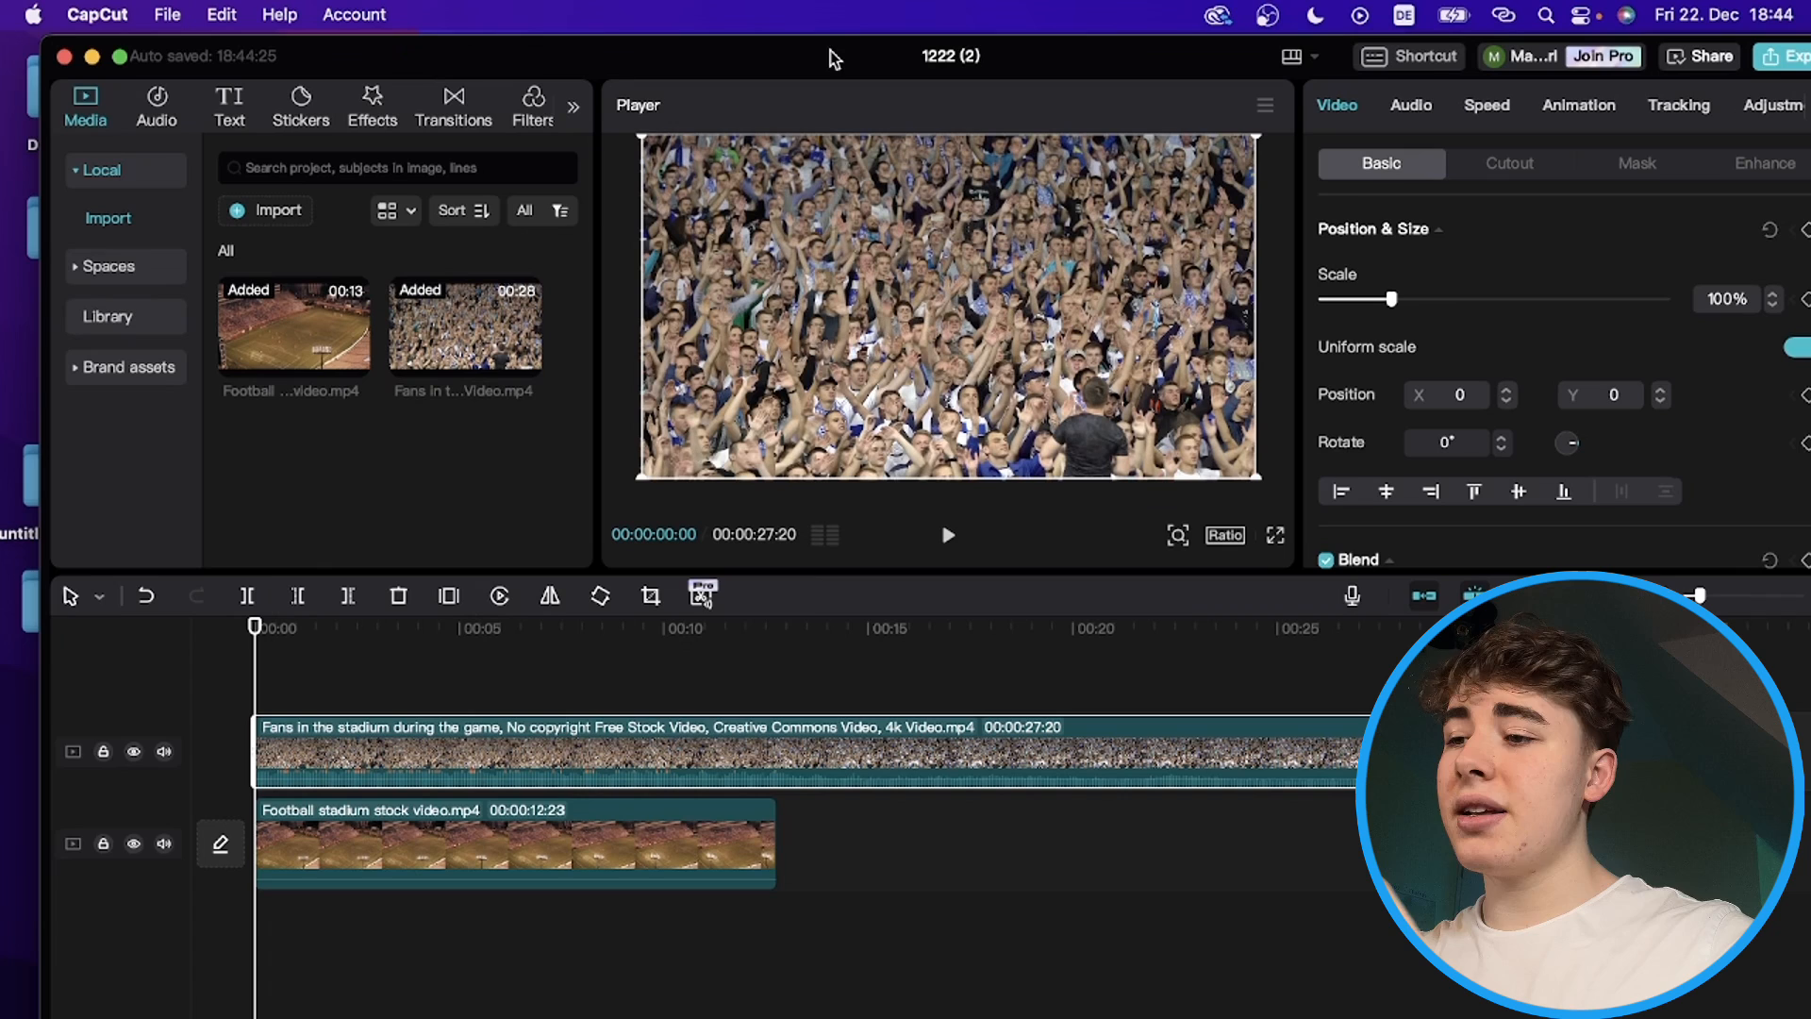
- Move the fans clip ahead of the stadium clip, extract its audio, and adjust the fade-out
drag(514, 841, 1057, 840)
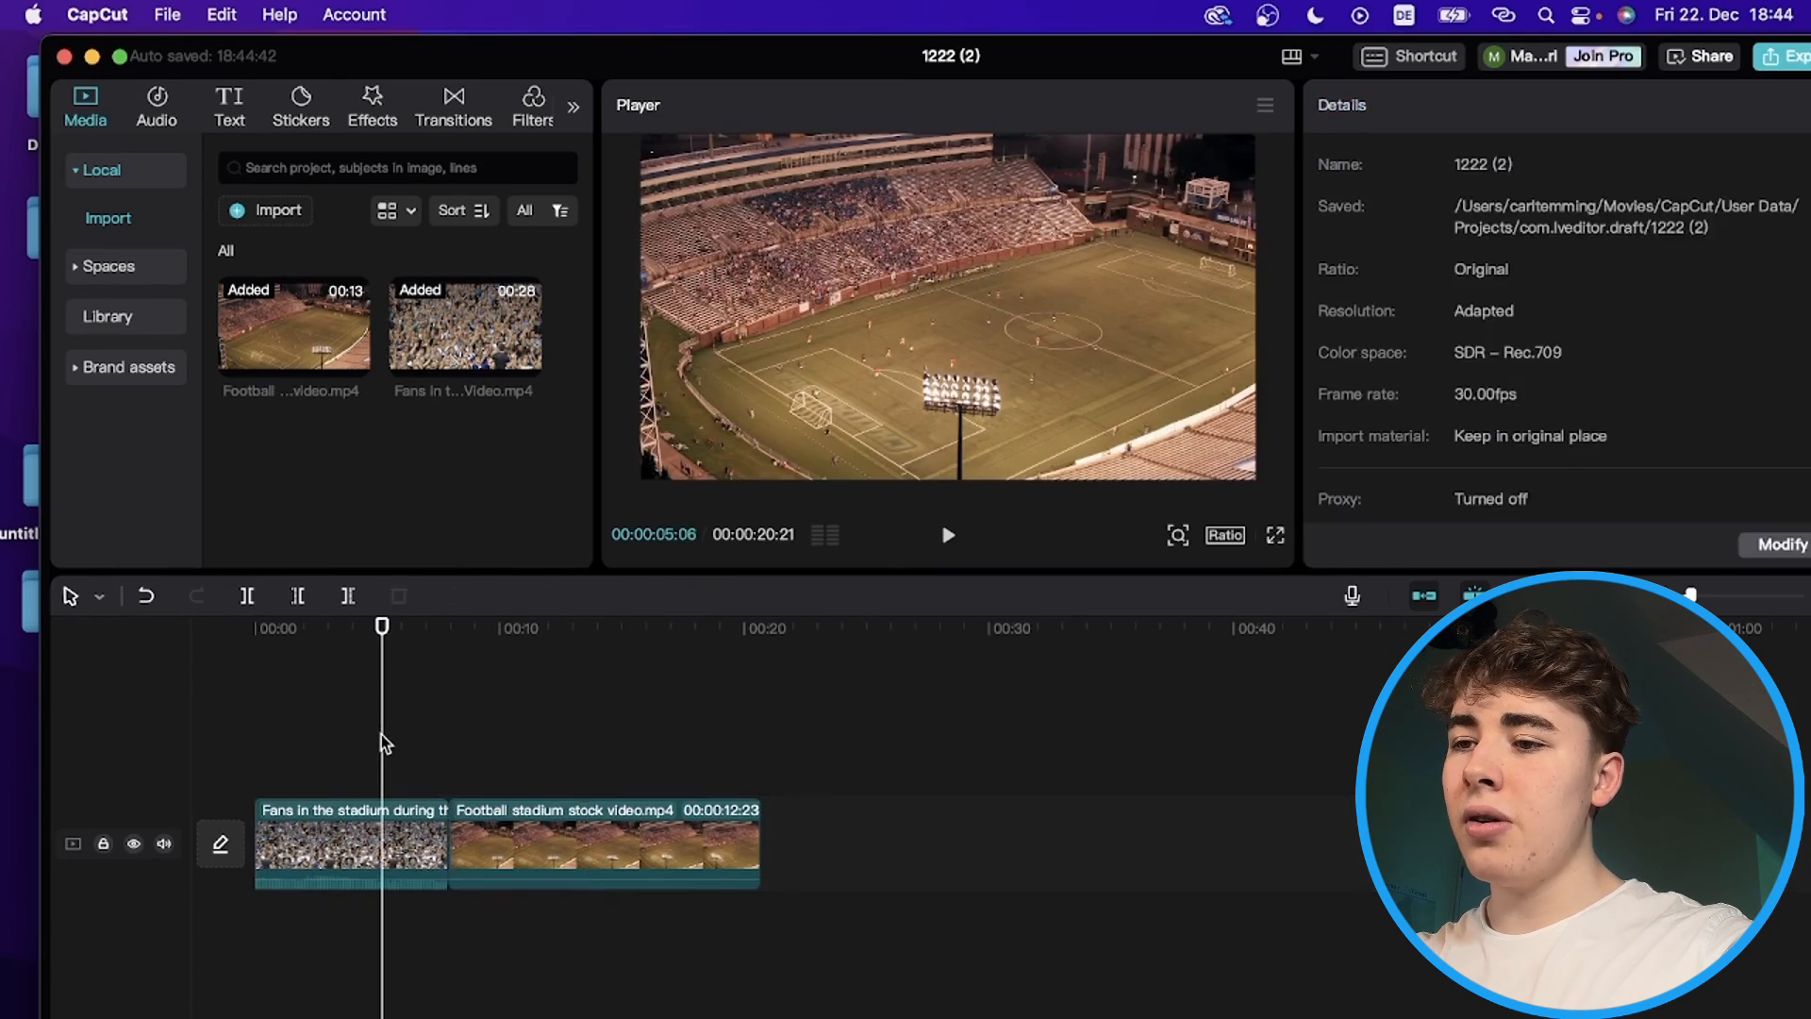
click(351, 843)
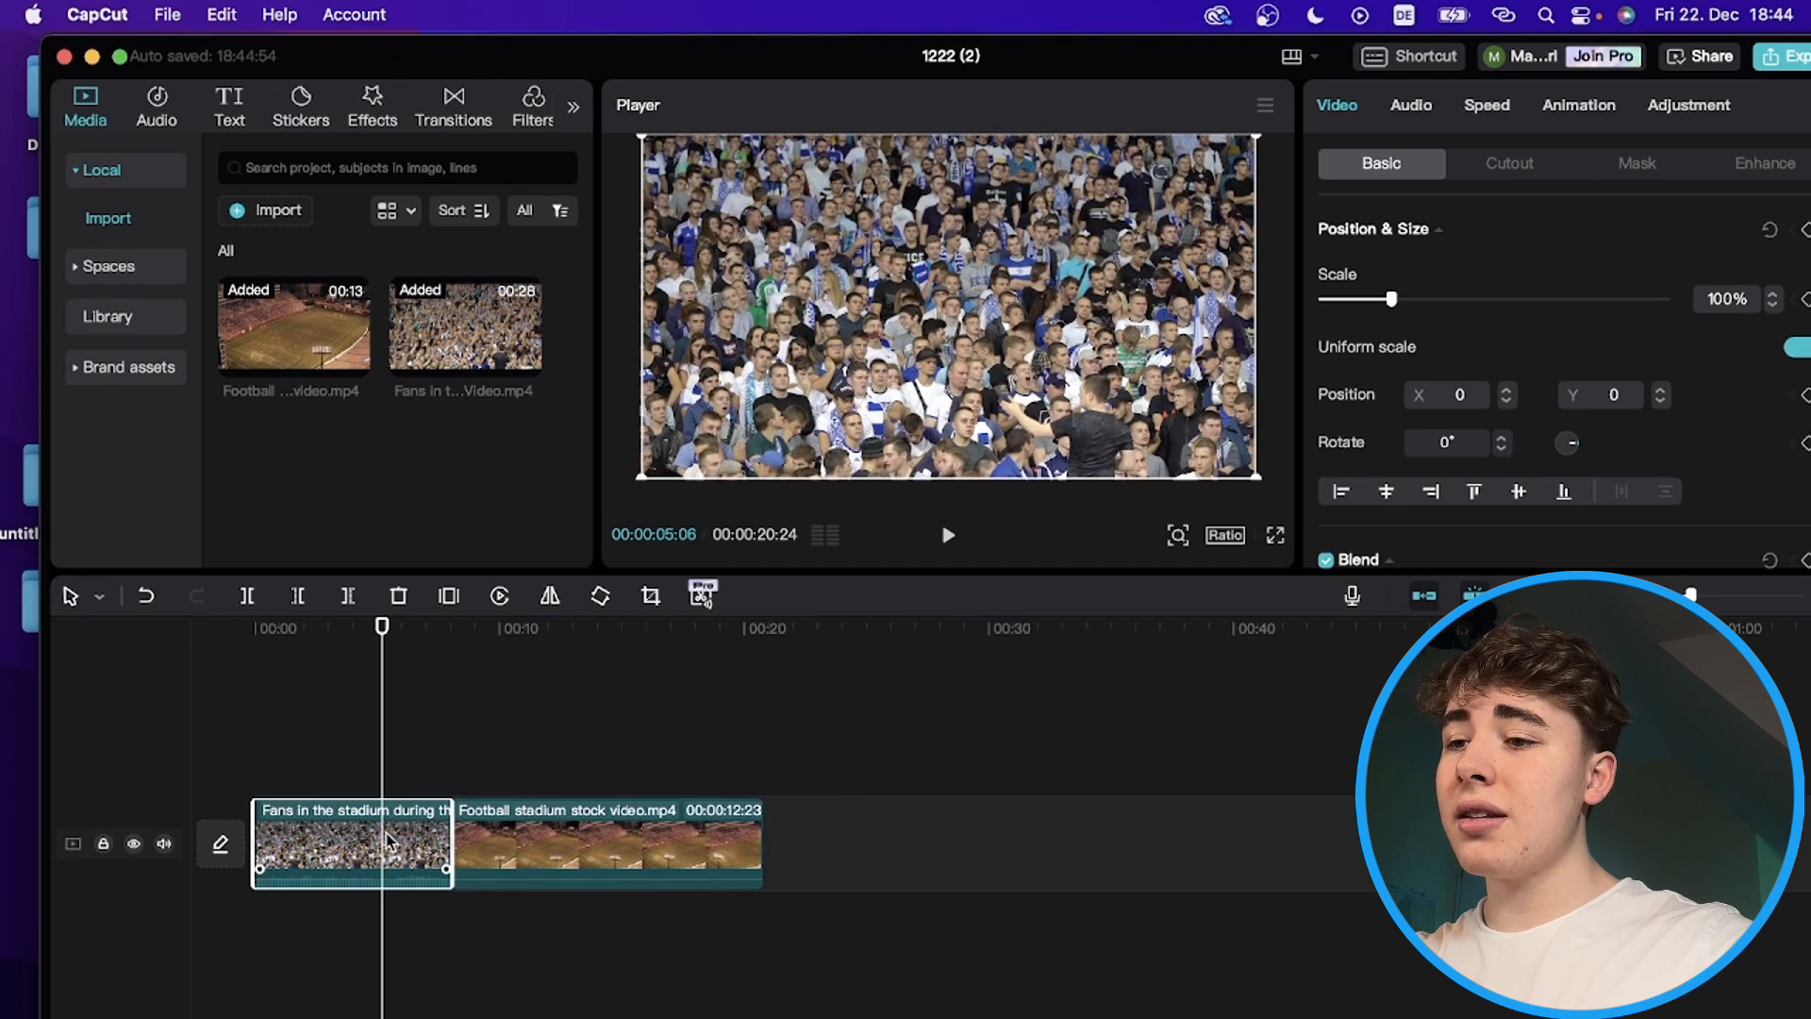
right_click(352, 843)
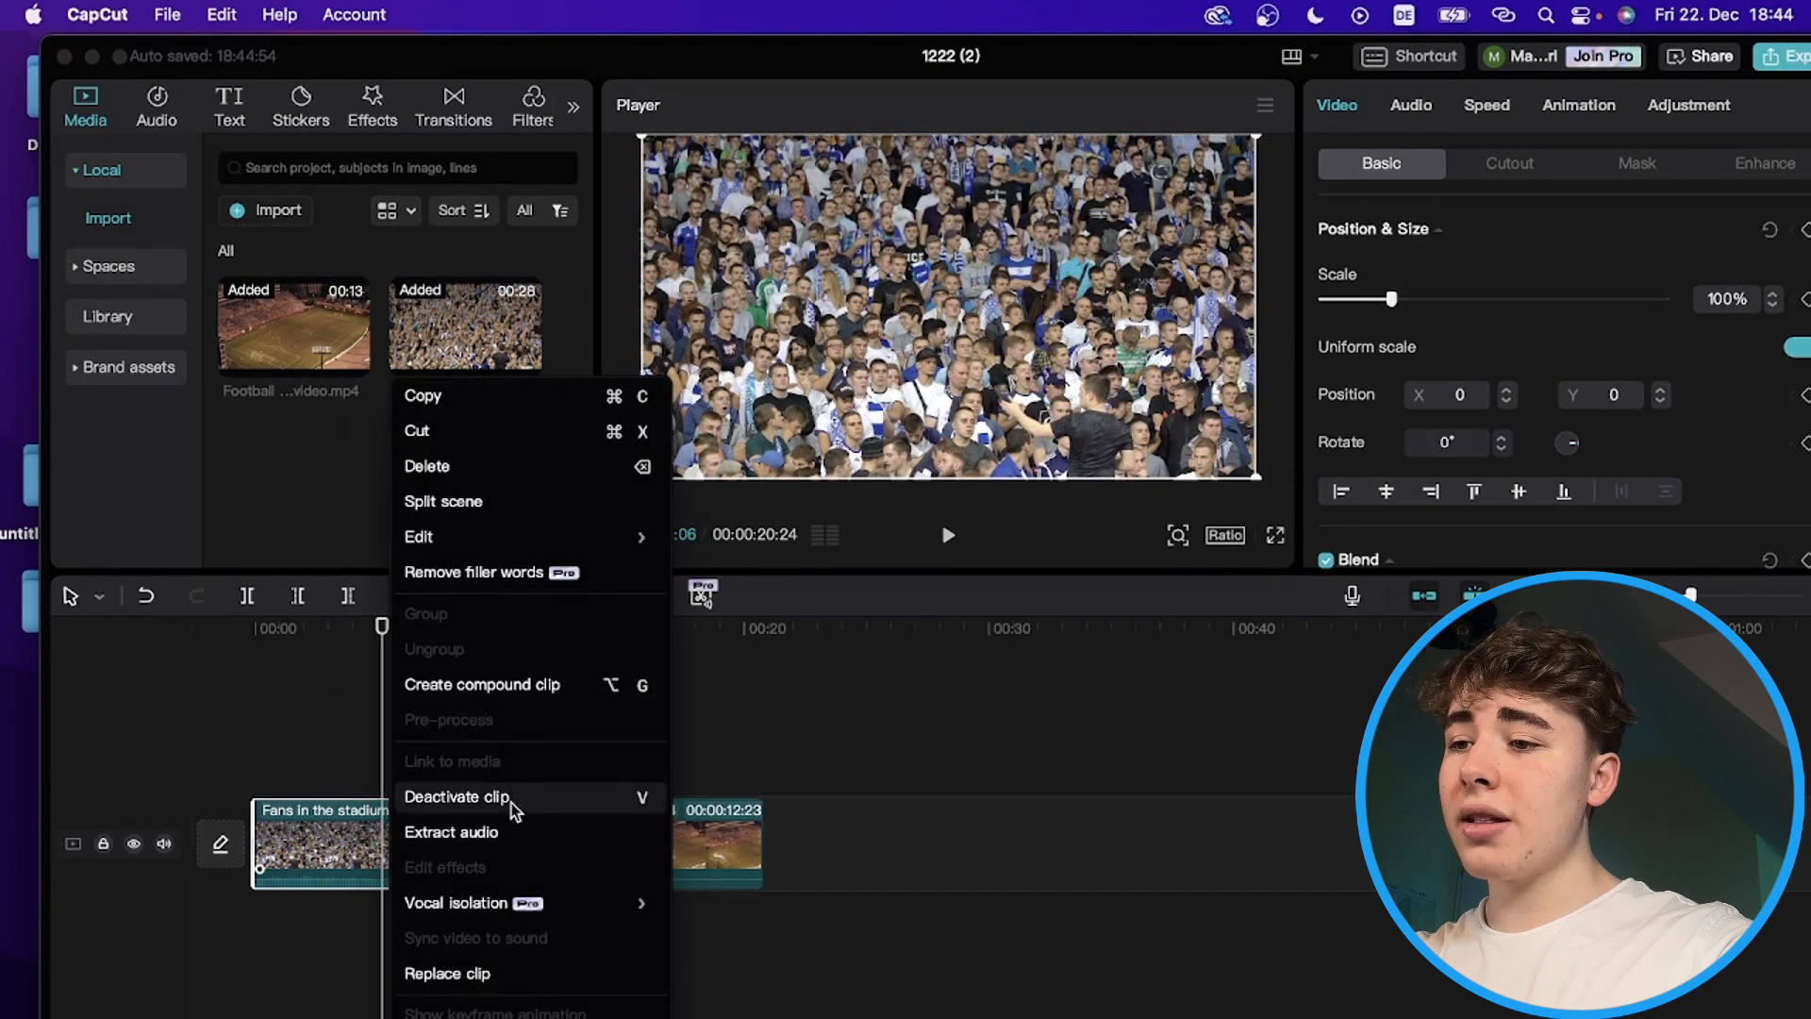
click(452, 832)
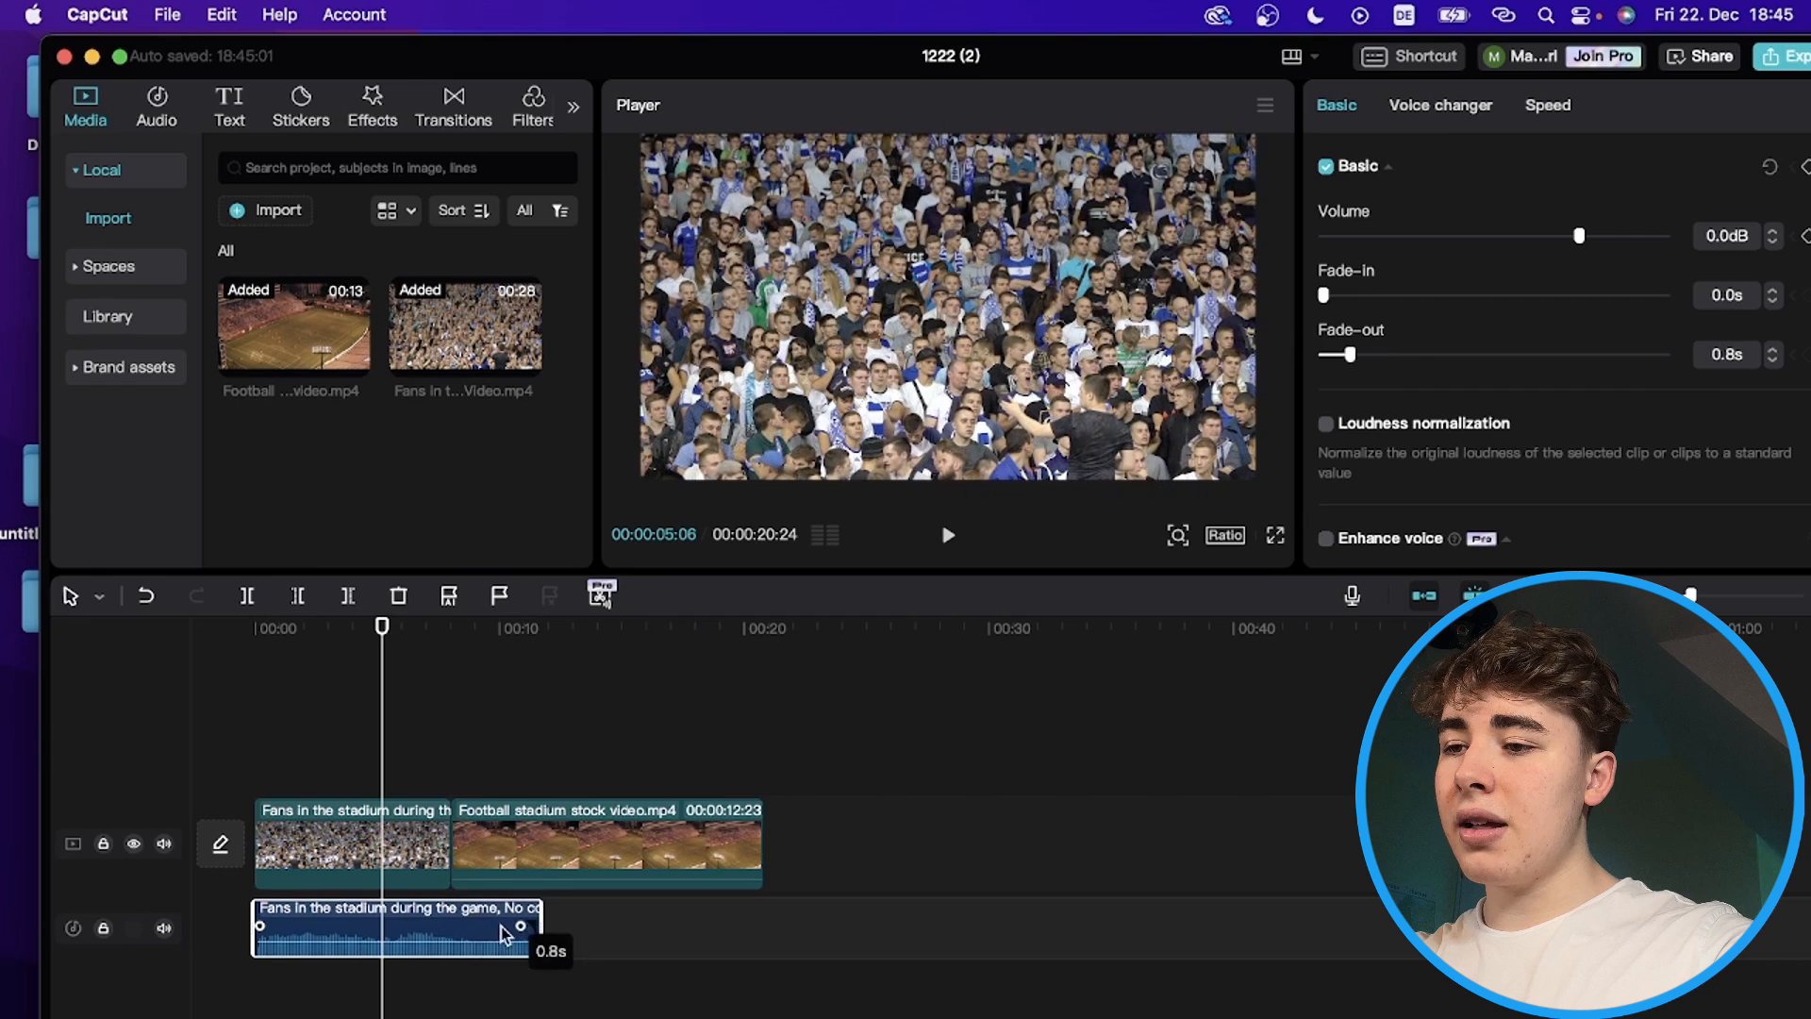
drag(521, 927, 531, 926)
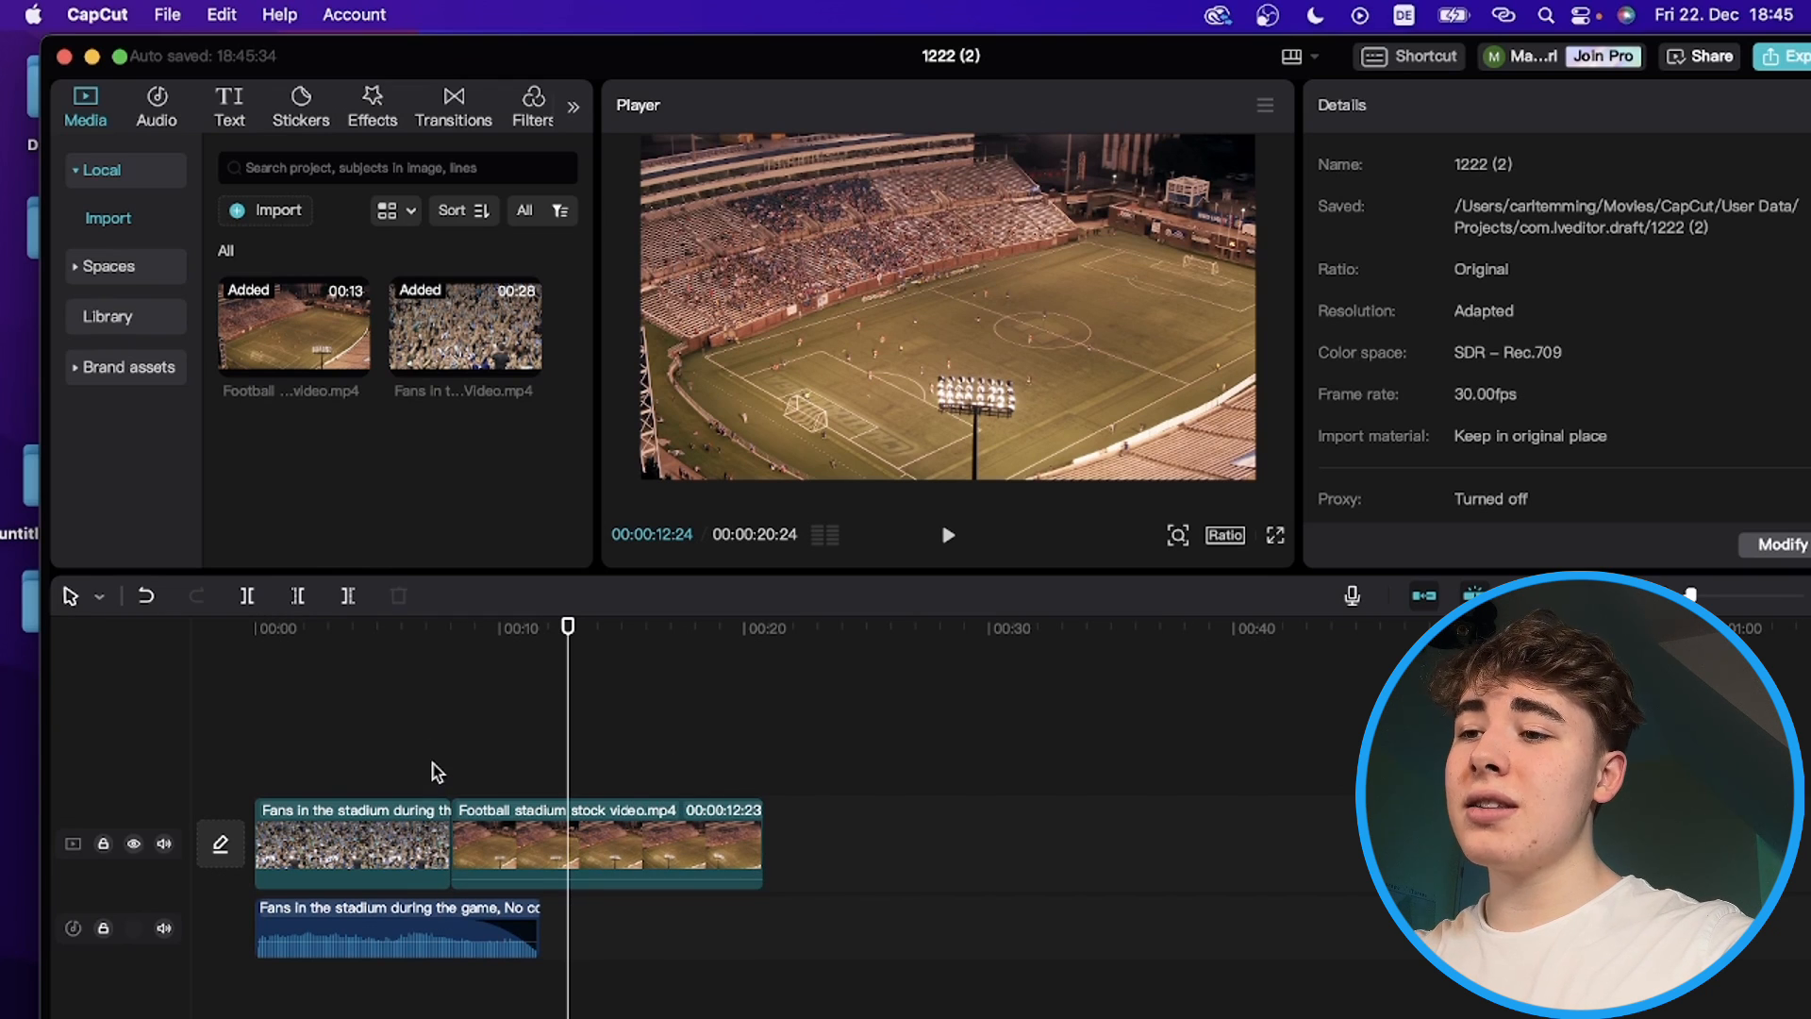
click(399, 926)
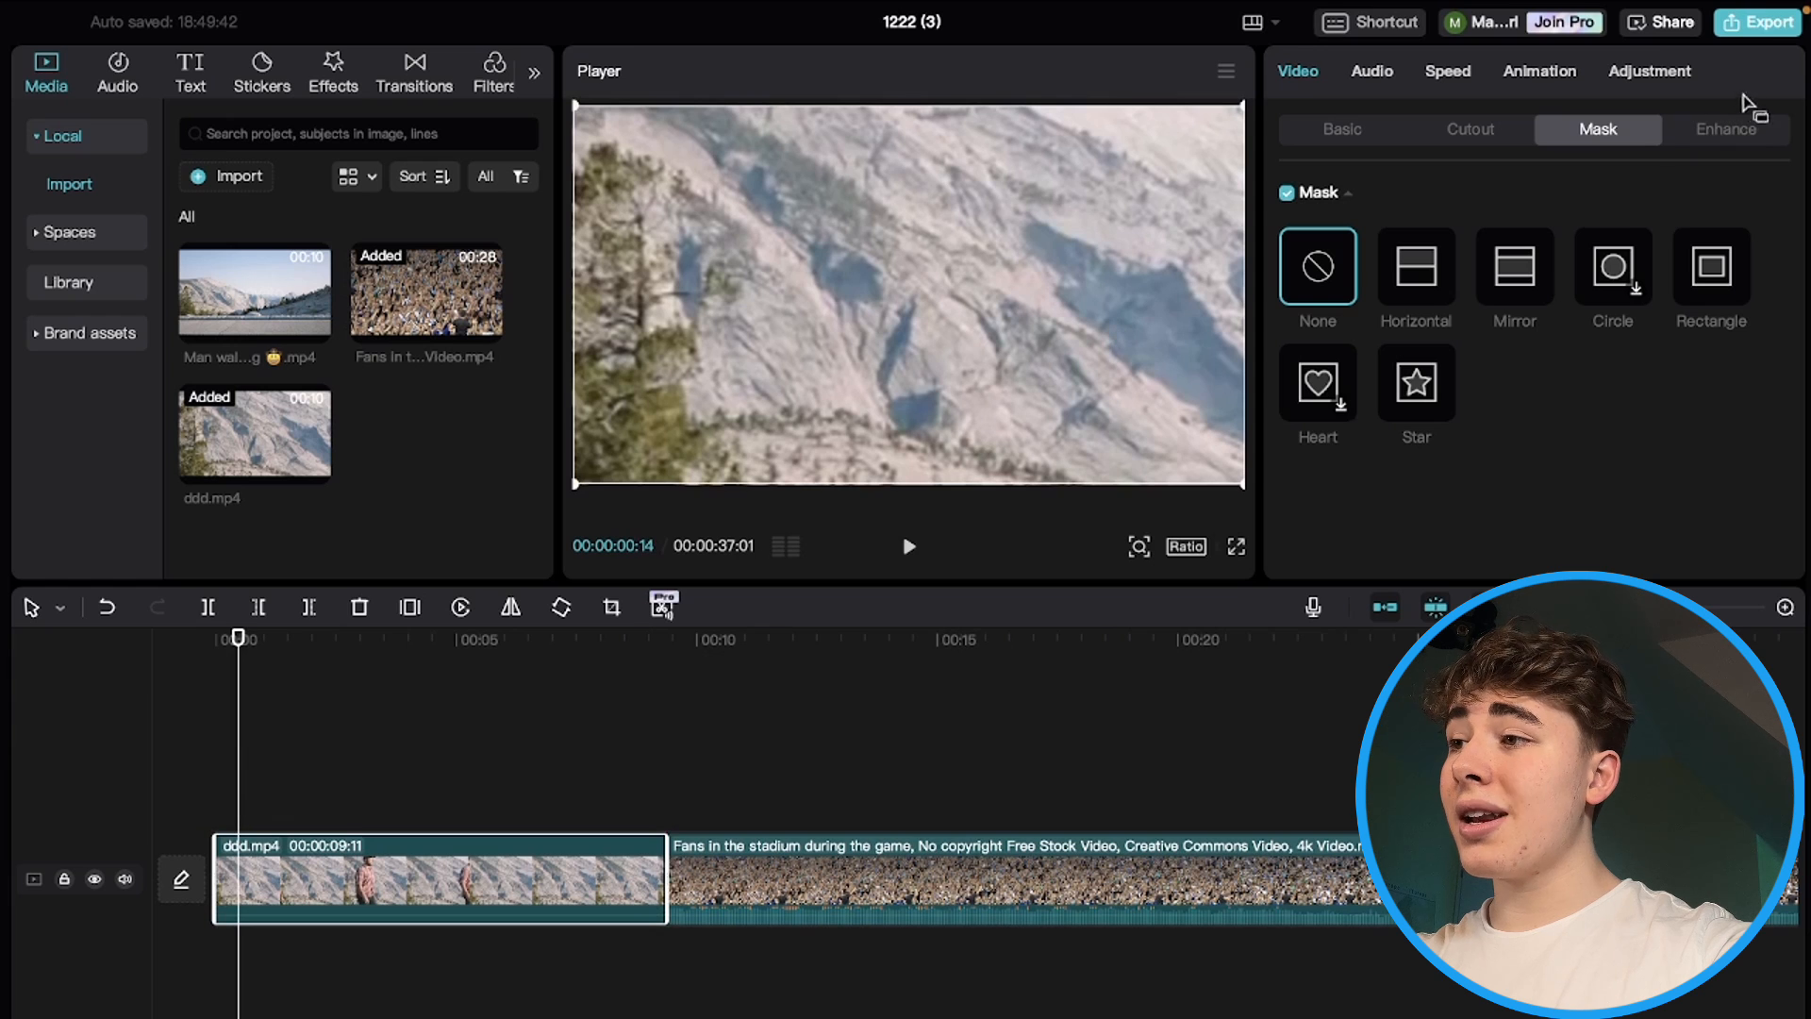
- Apply the split mask to the mountain clip
click(1415, 267)
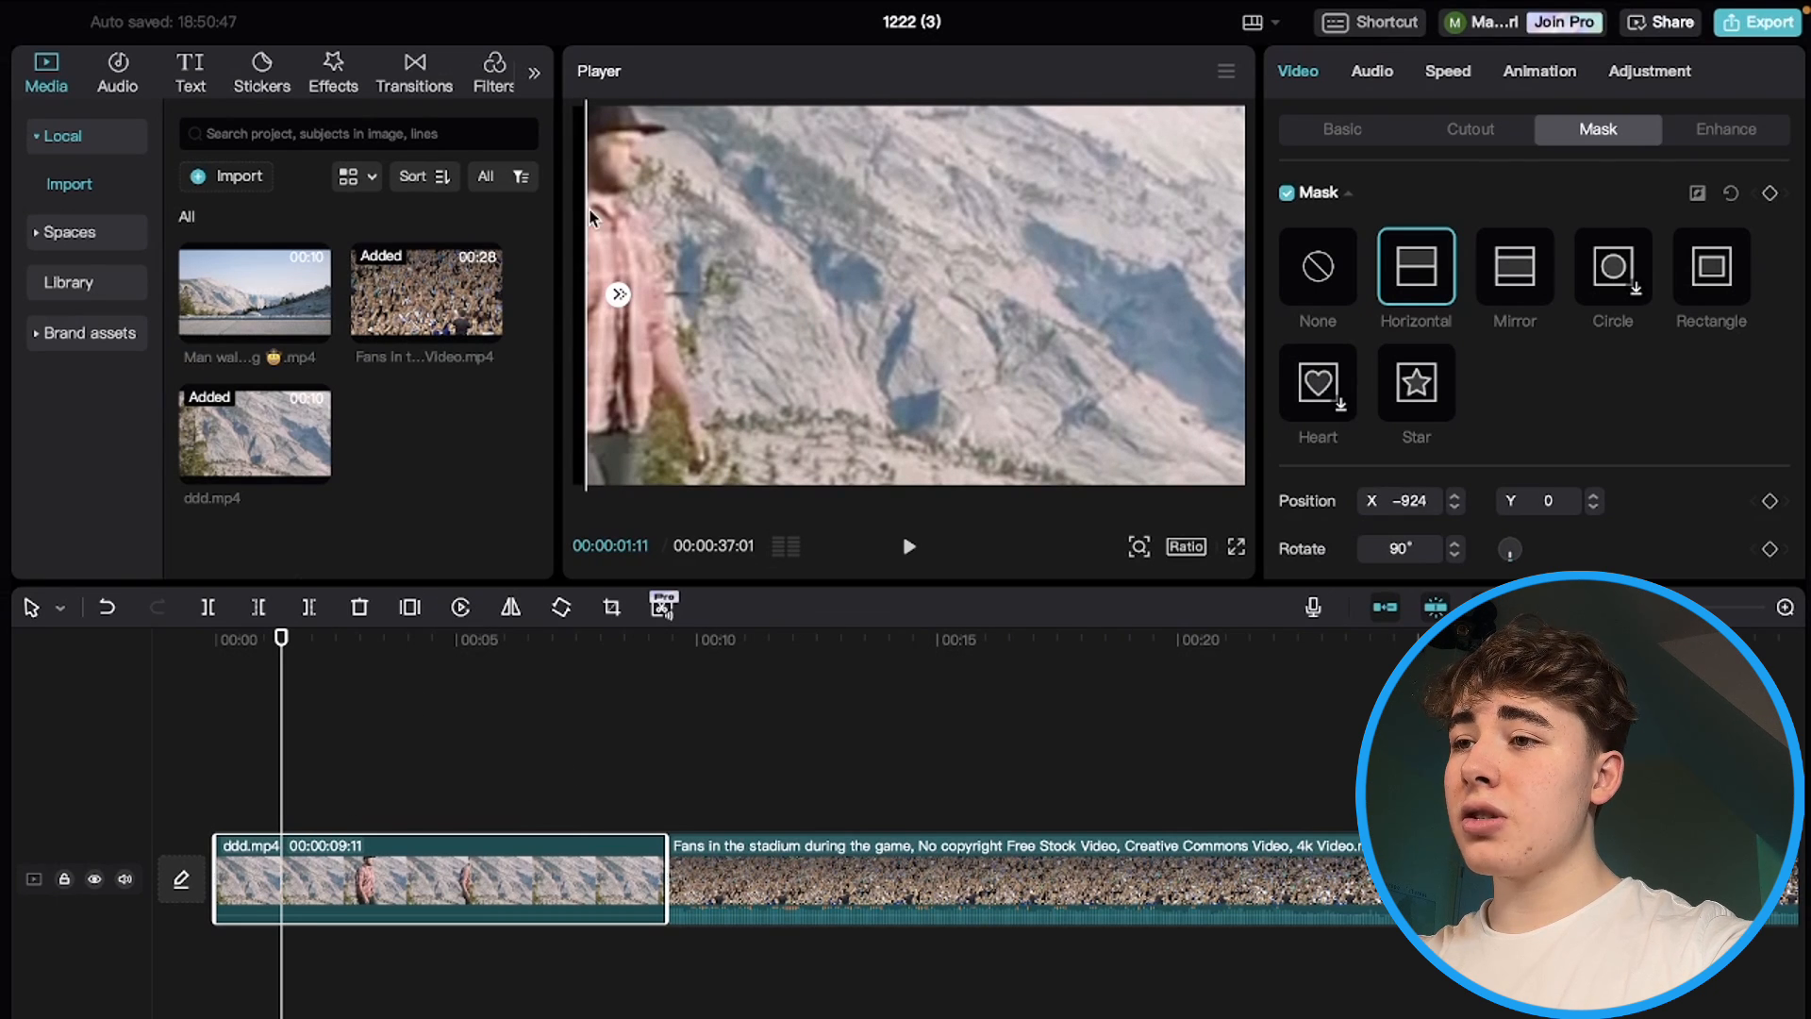
mouse_move(681, 339)
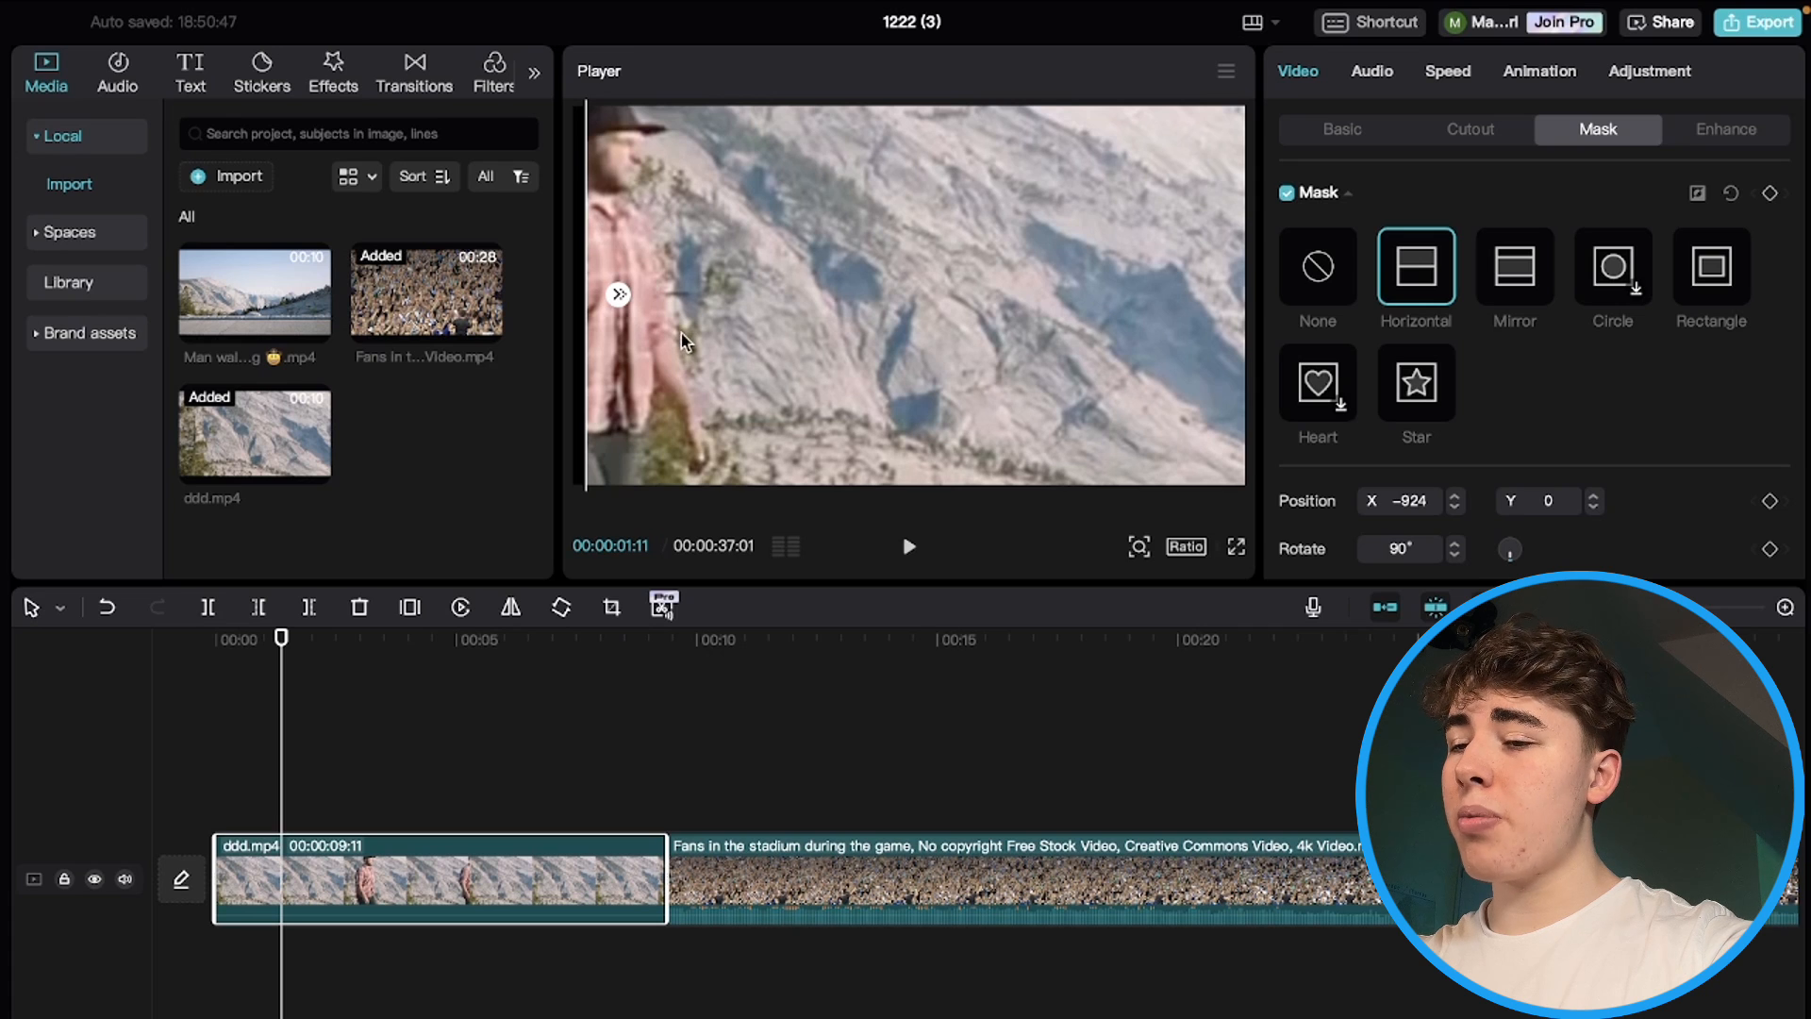
mouse_move(809, 621)
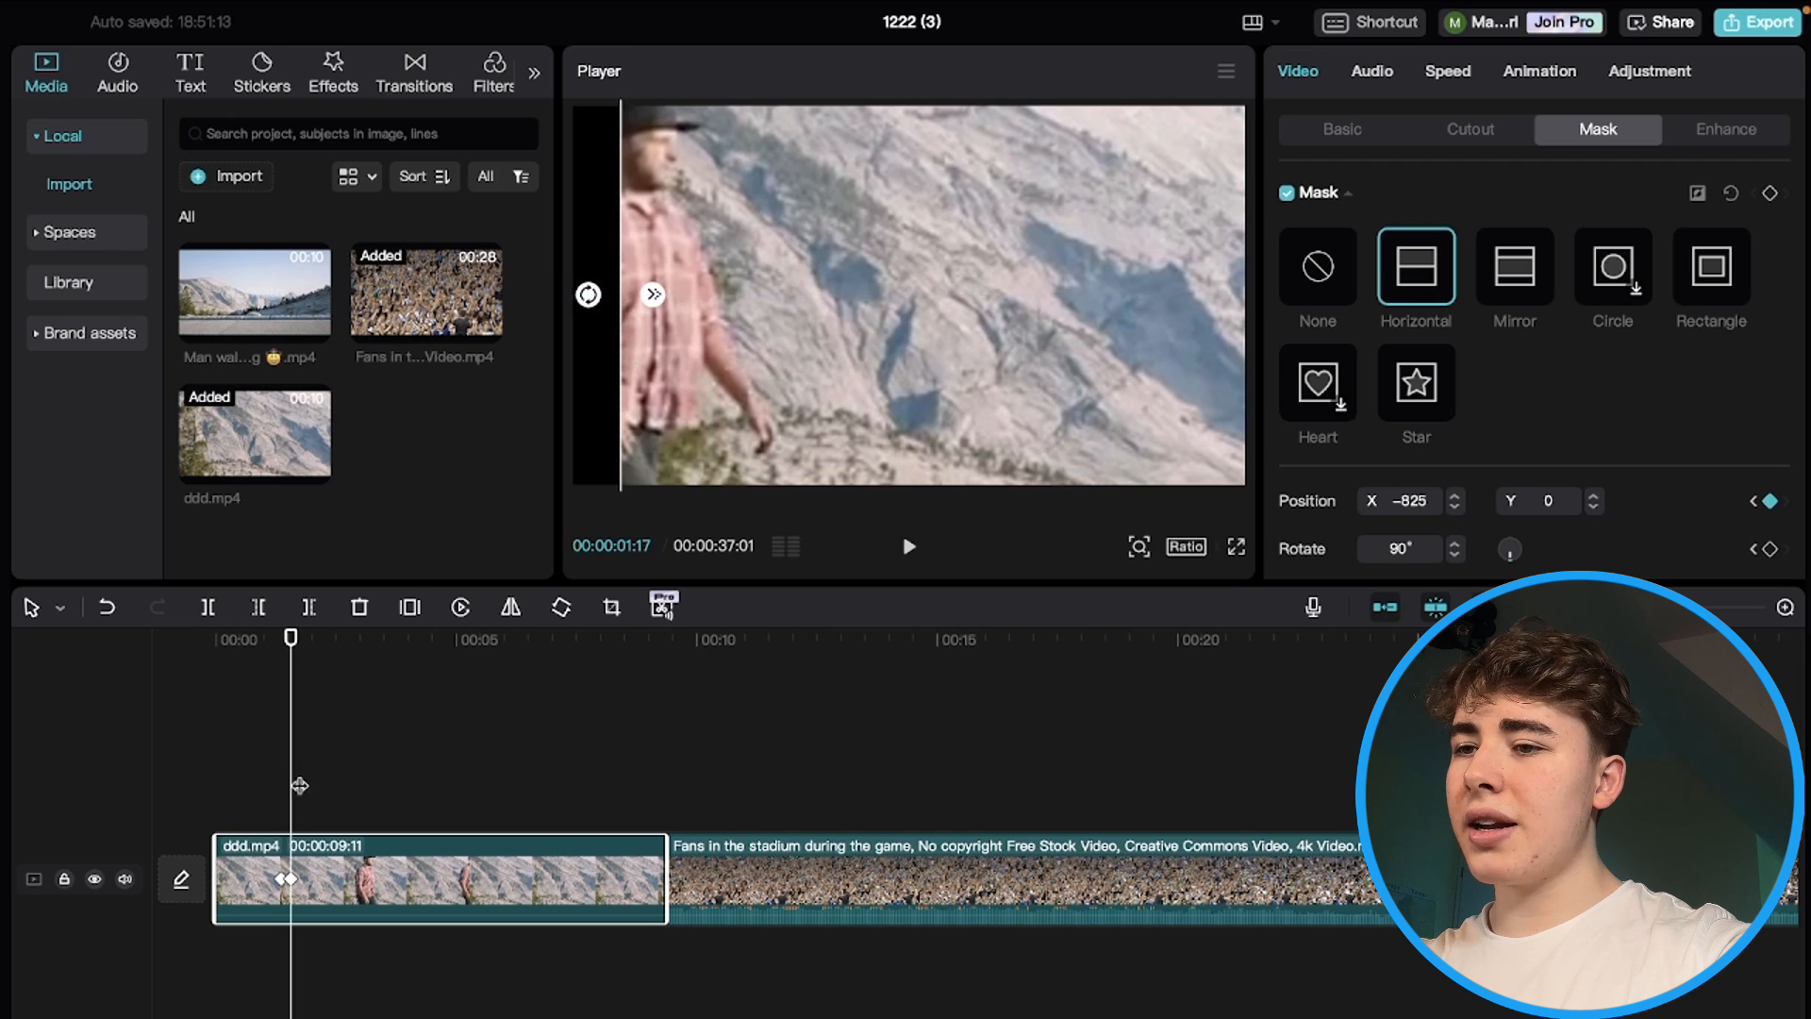
mouse_move(918, 473)
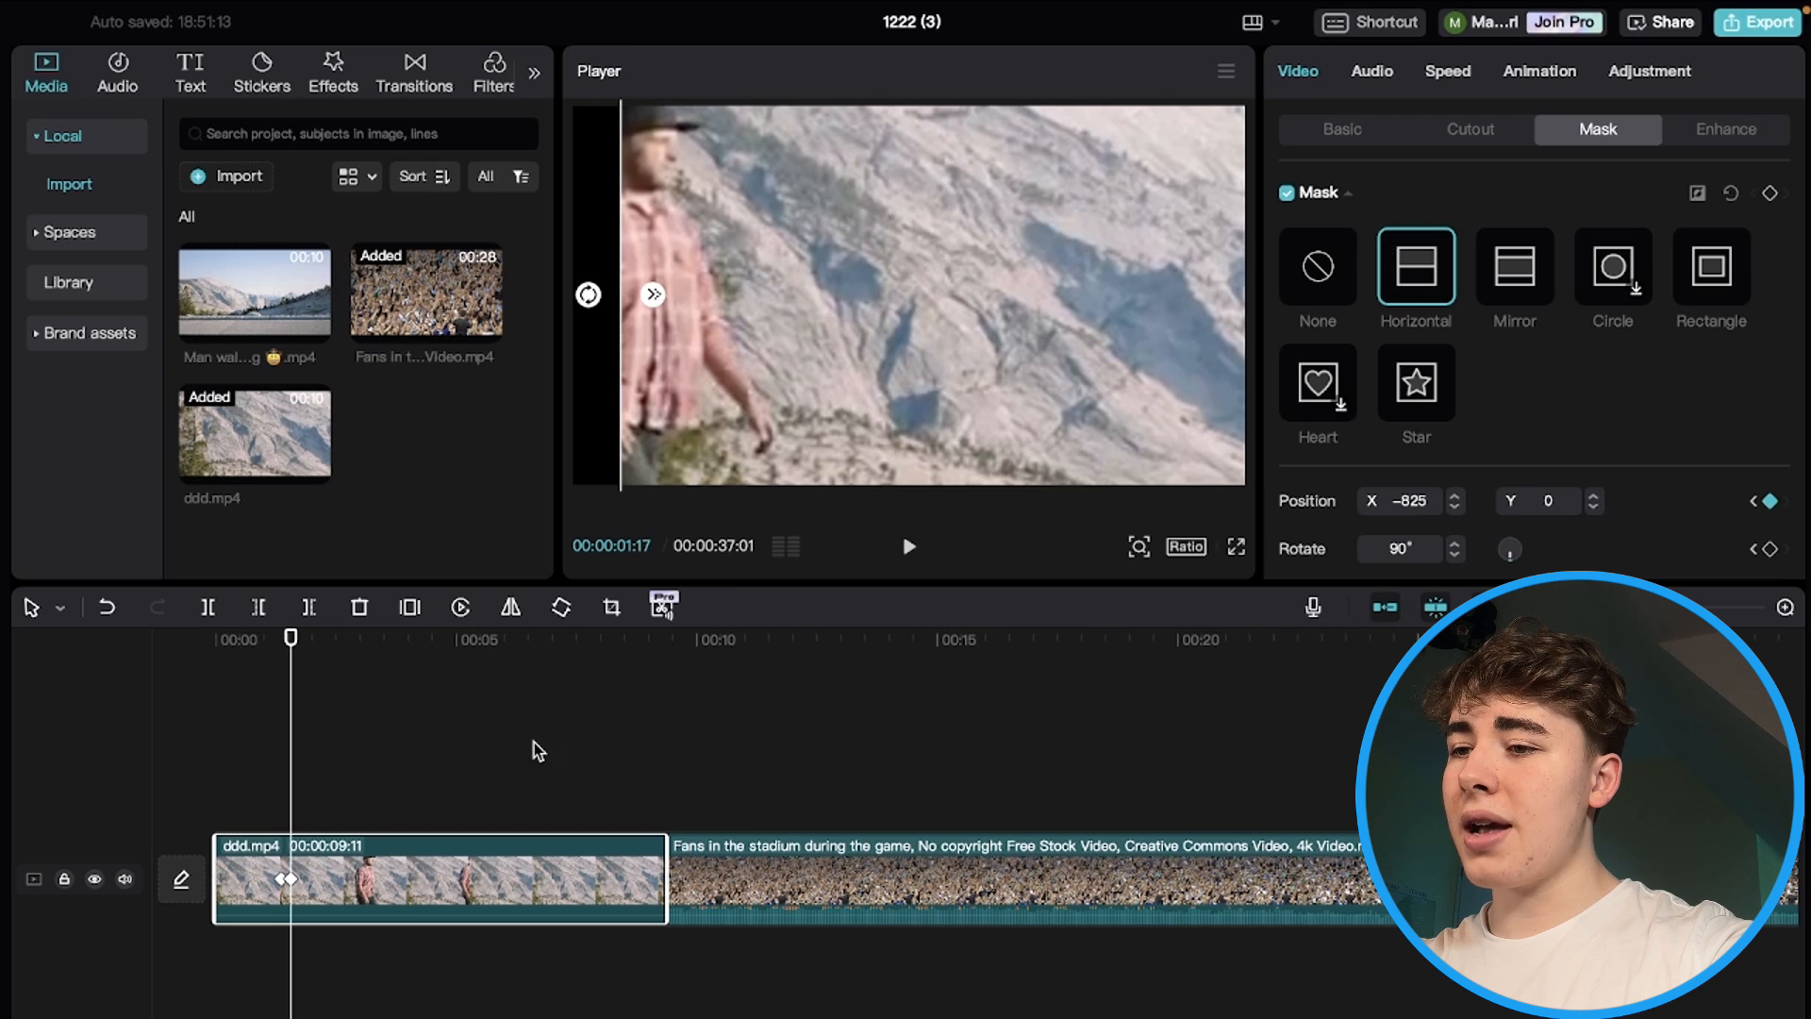
mouse_move(295, 789)
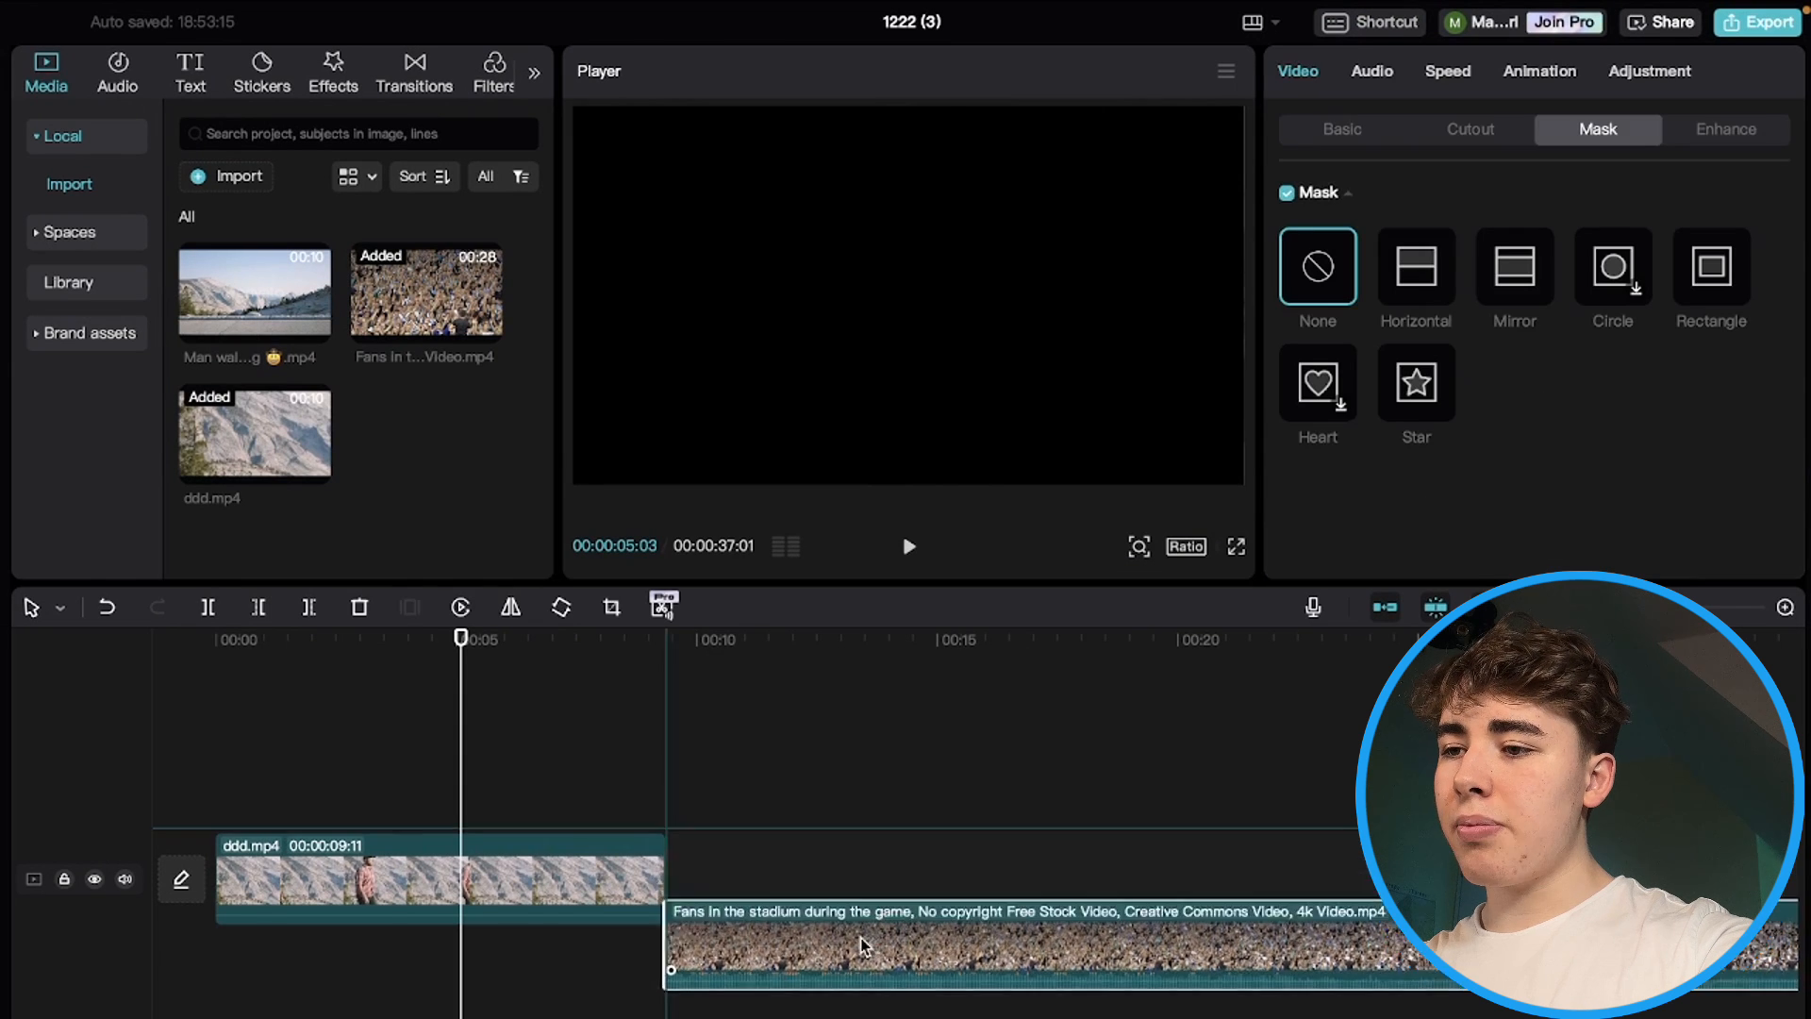
- Scrub through the masked wipe to watch the crowd appear beneath the mountain clip
click(1415, 267)
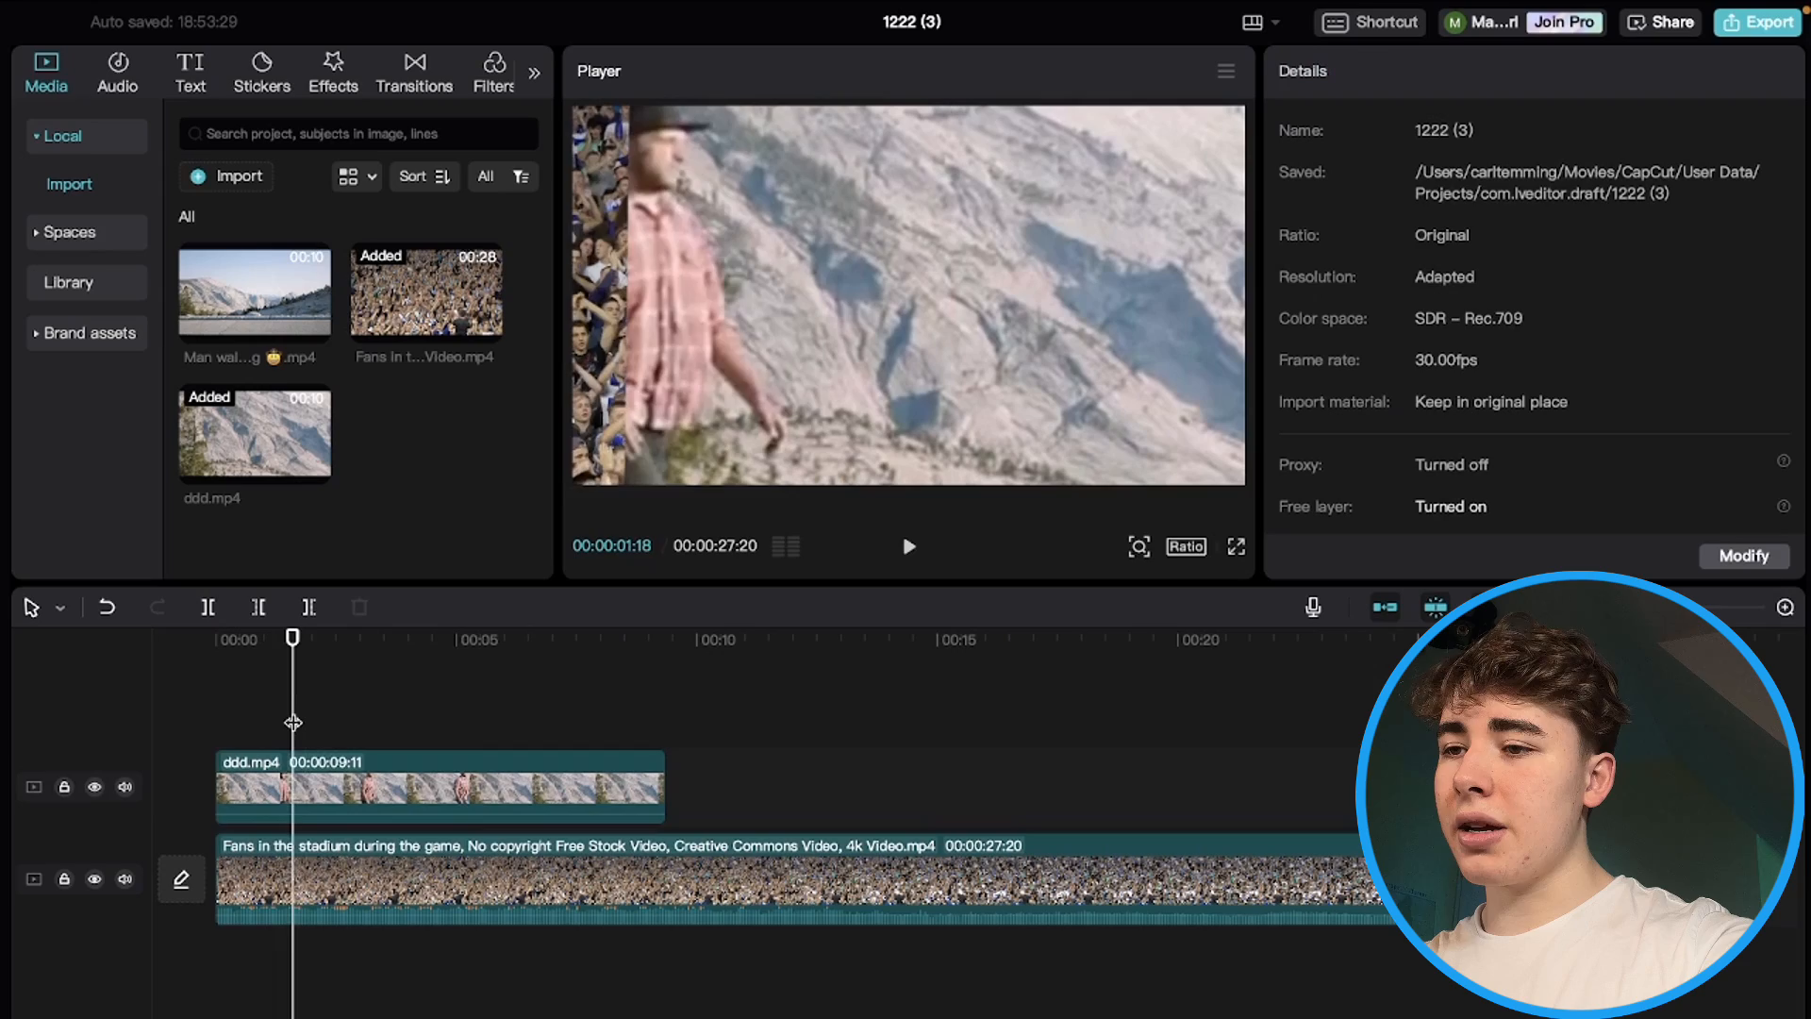
click(908, 546)
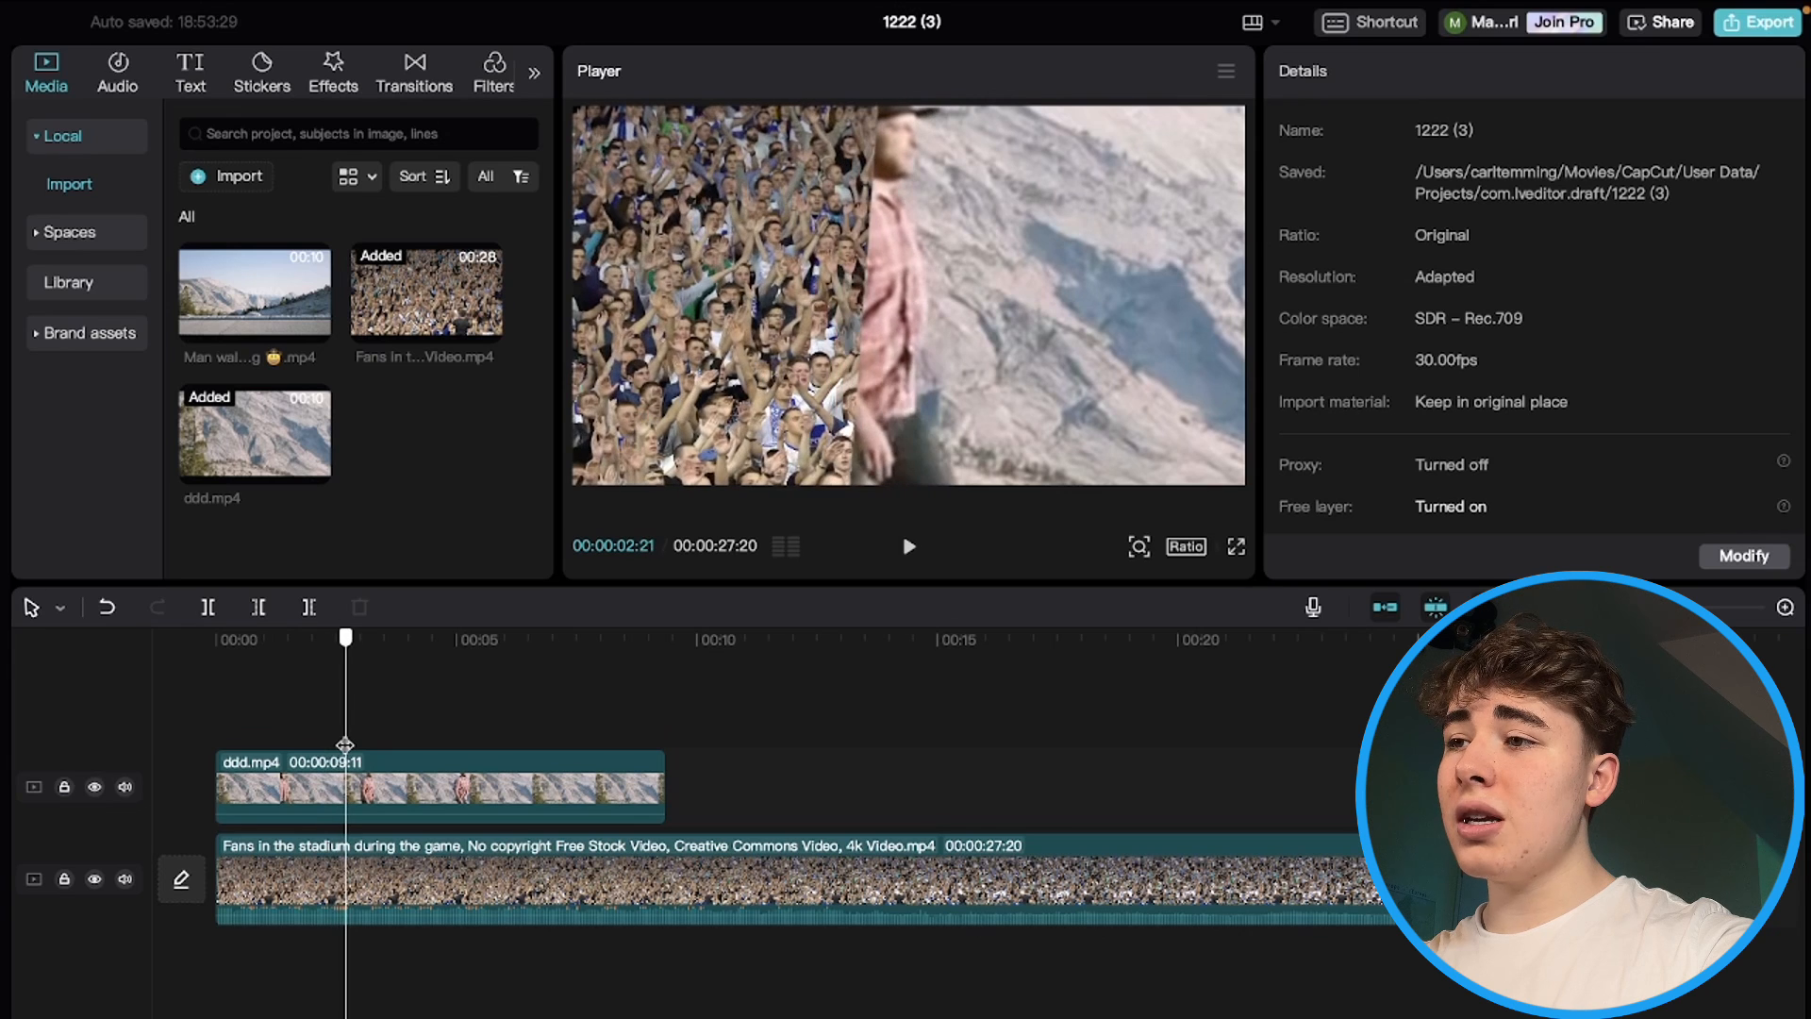
drag(345, 636, 329, 637)
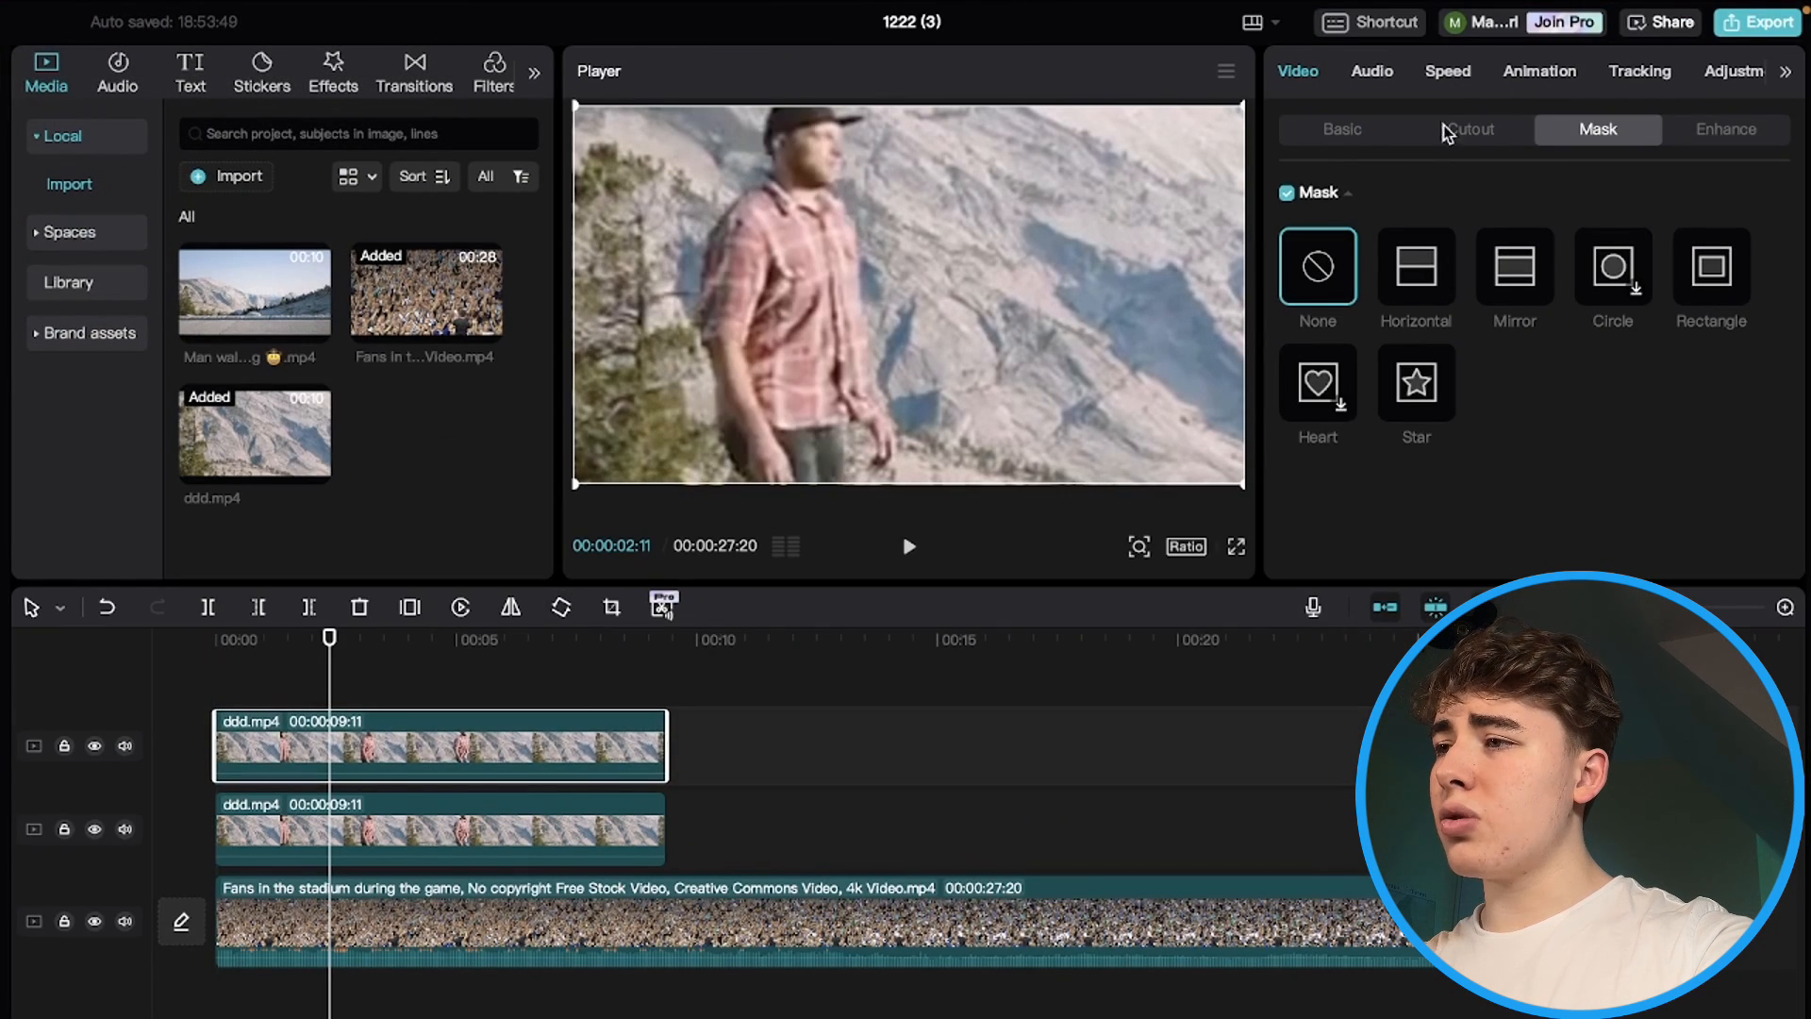
- Enable Auto cutout on the top mountain clip and play back the transition
click(1468, 128)
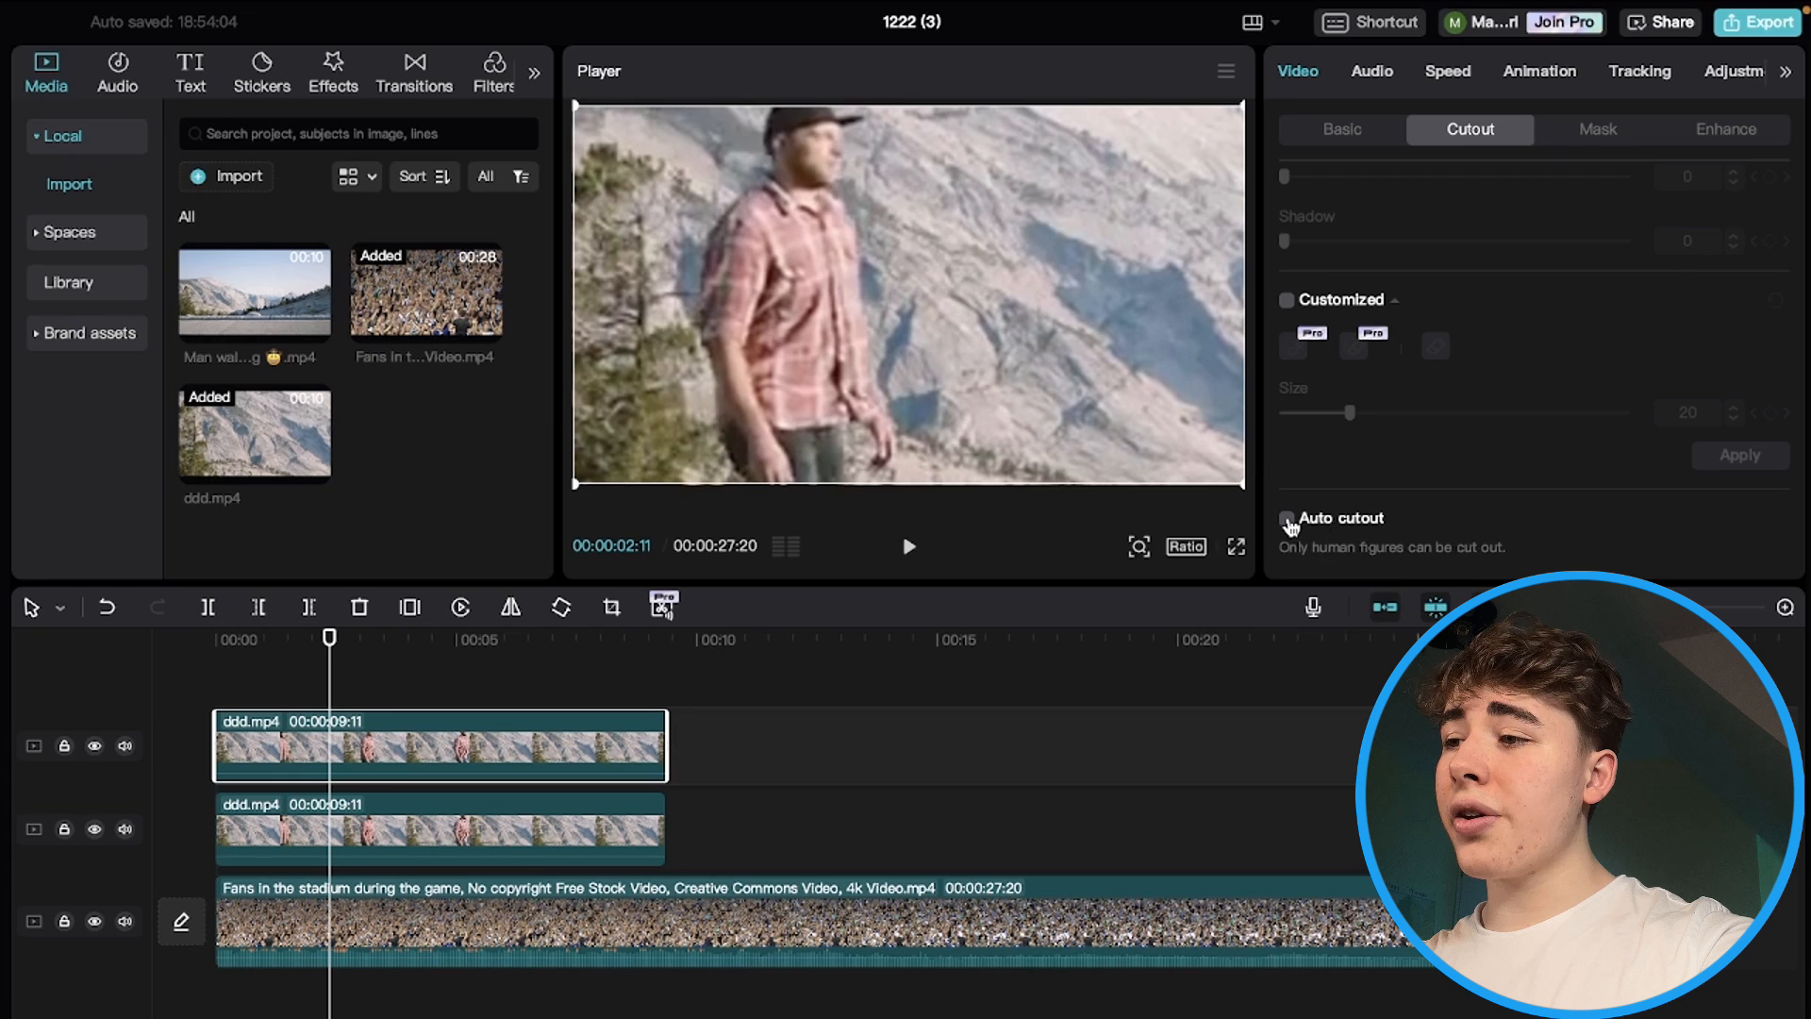
click(1287, 518)
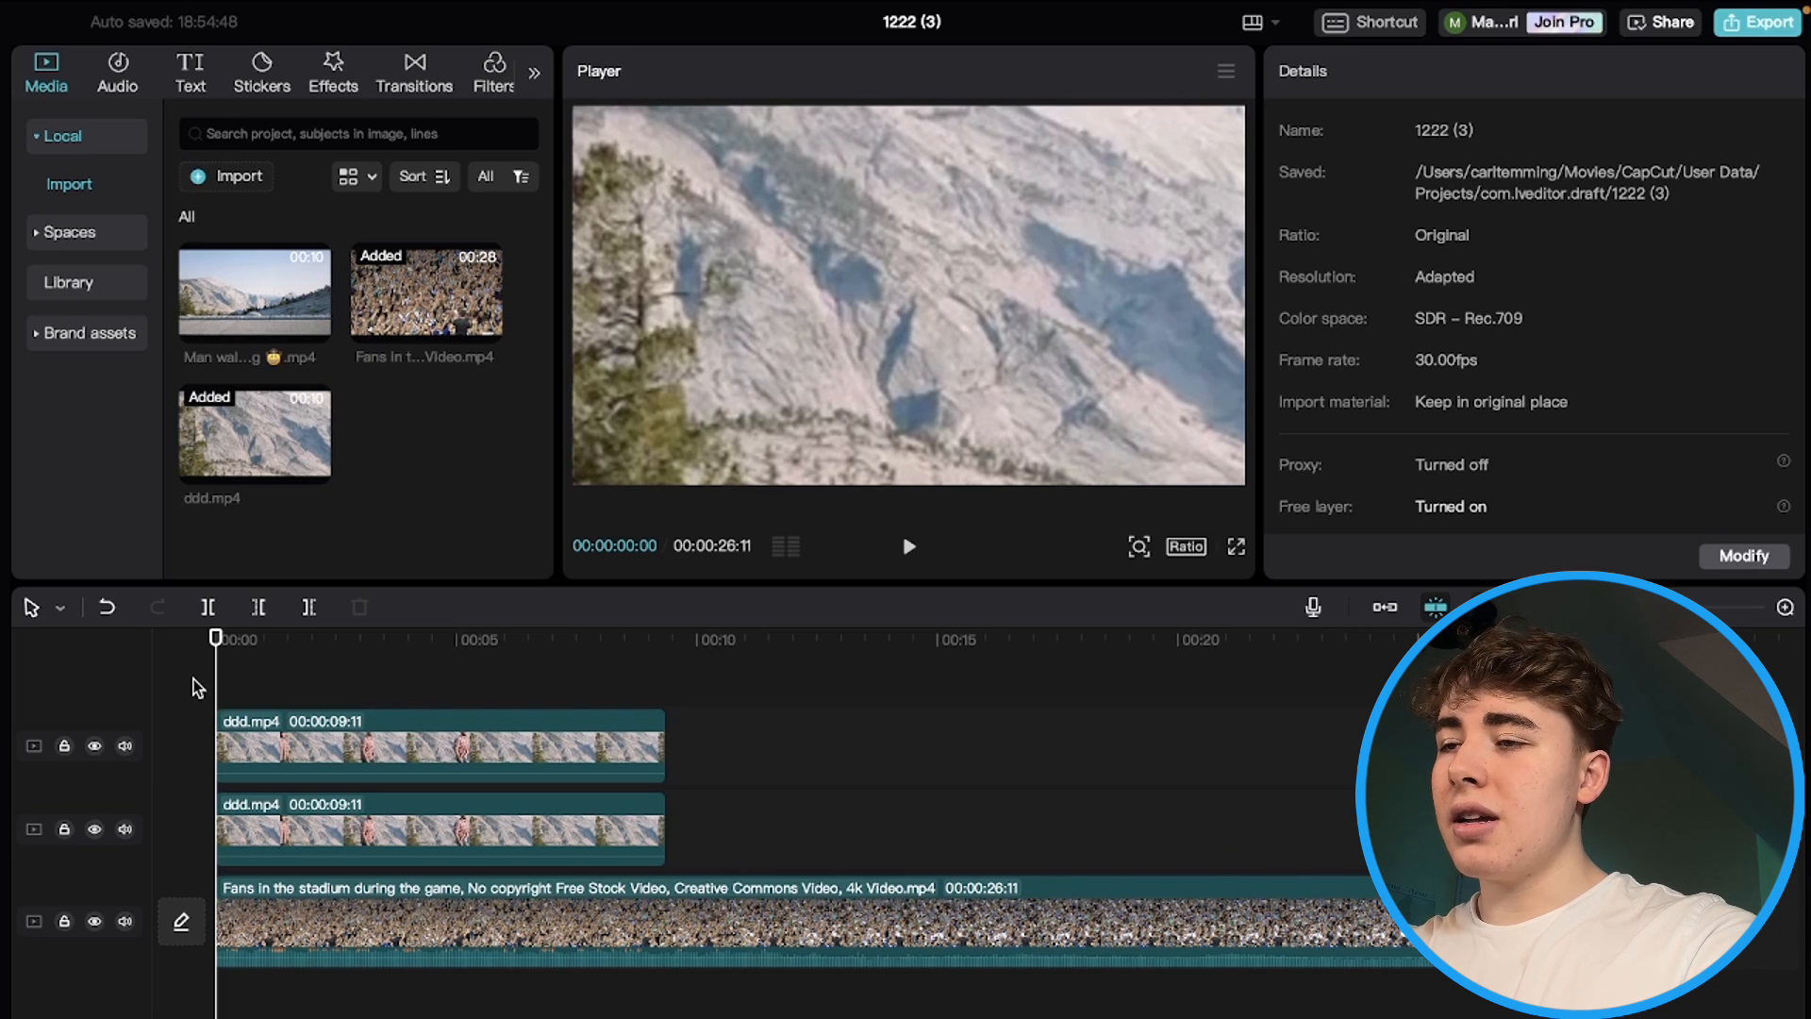
click(907, 546)
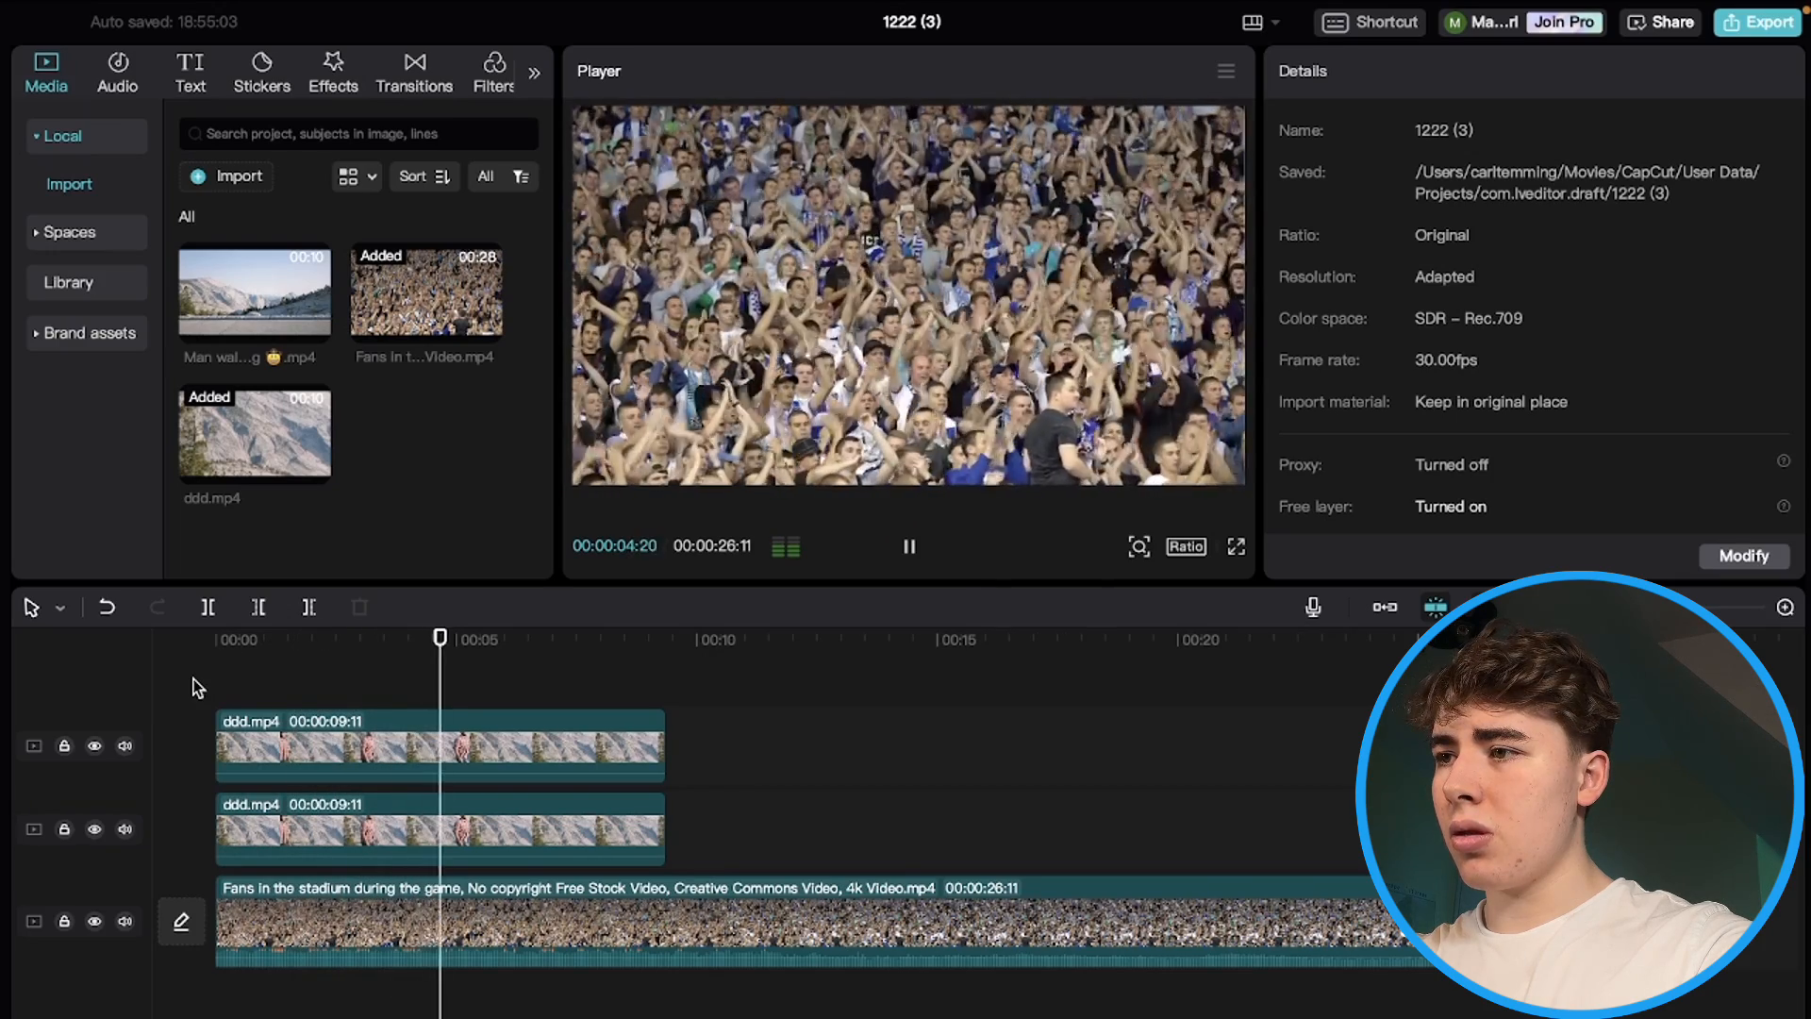
click(910, 546)
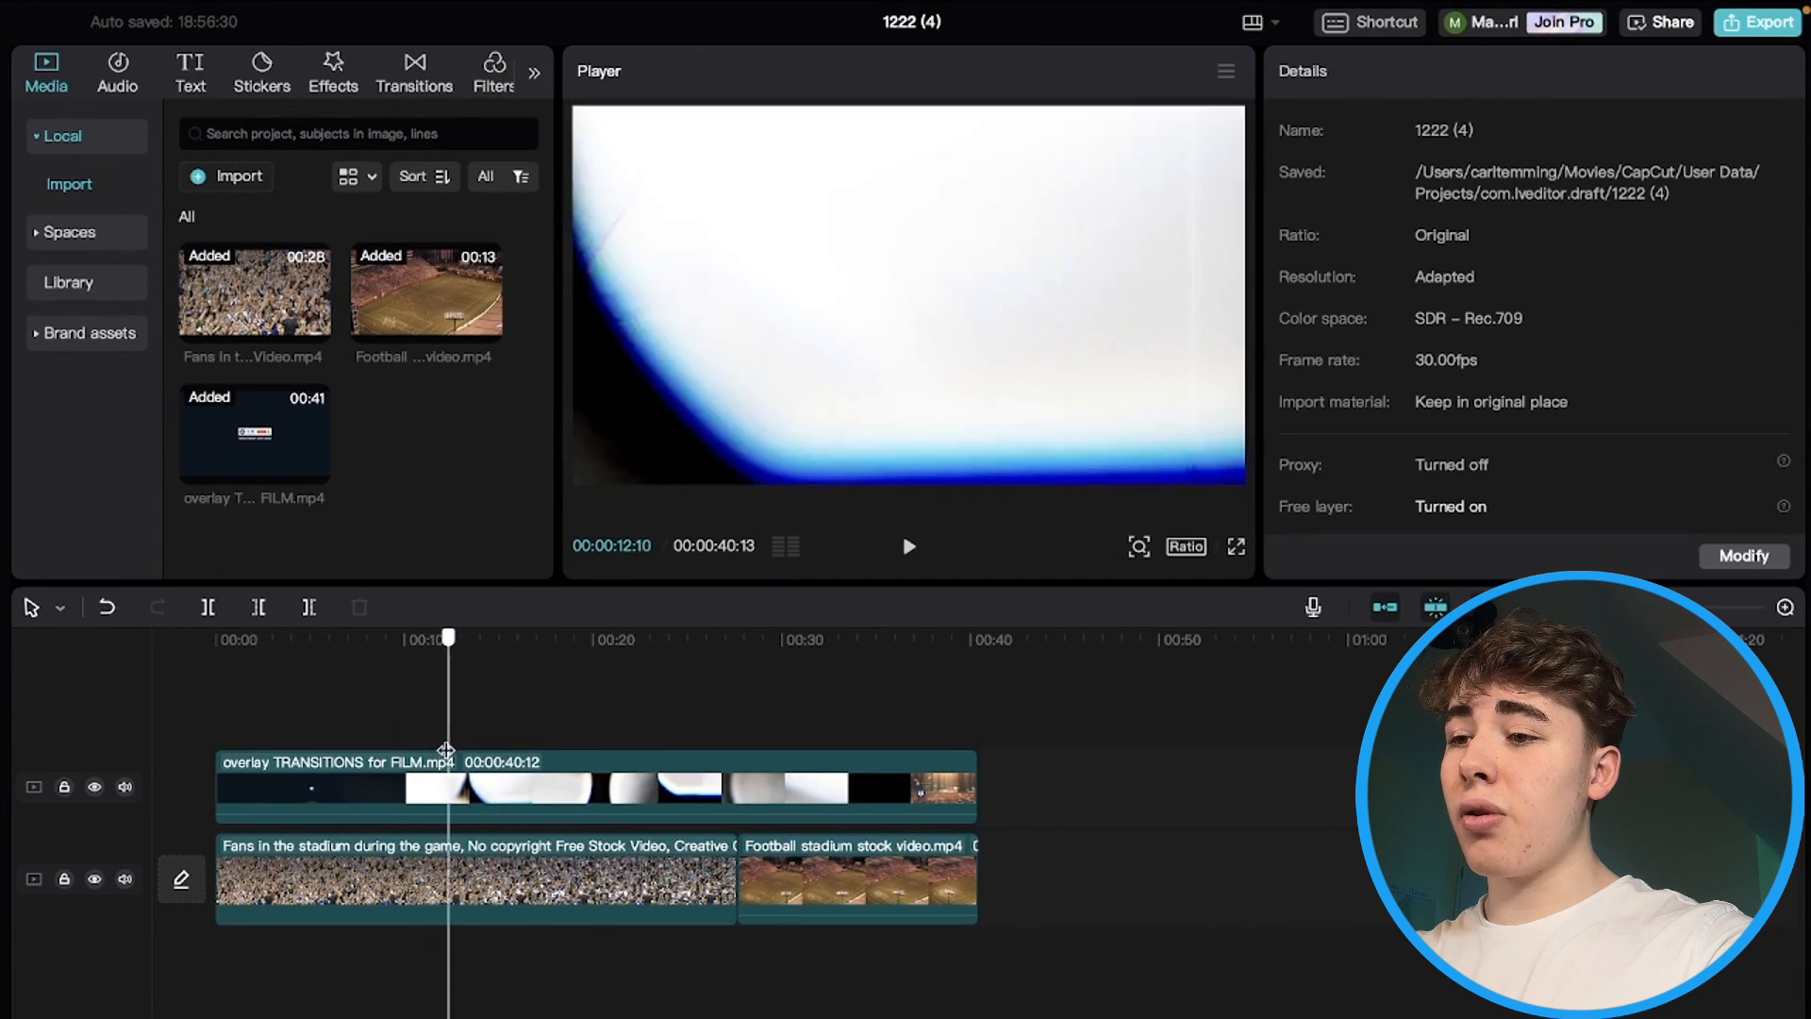
- Shorten the film overlay to a brief flash over the crowd-to-stadium cut
click(346, 789)
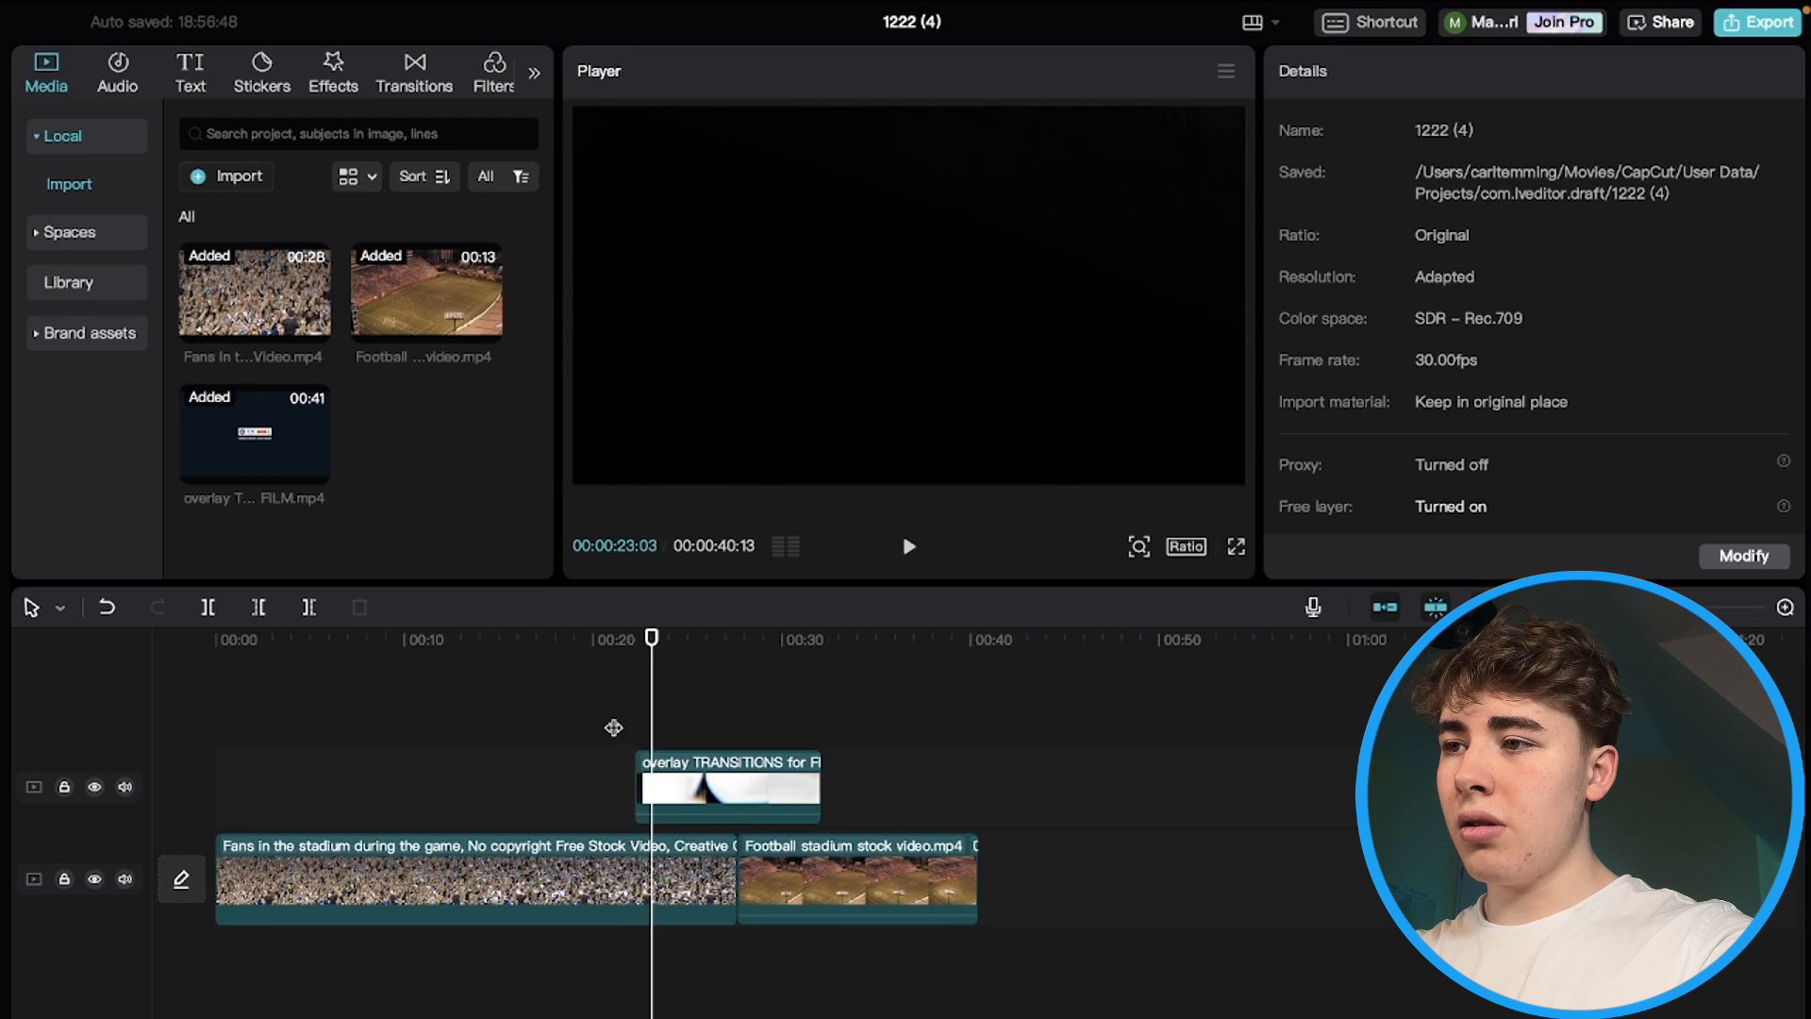
click(727, 787)
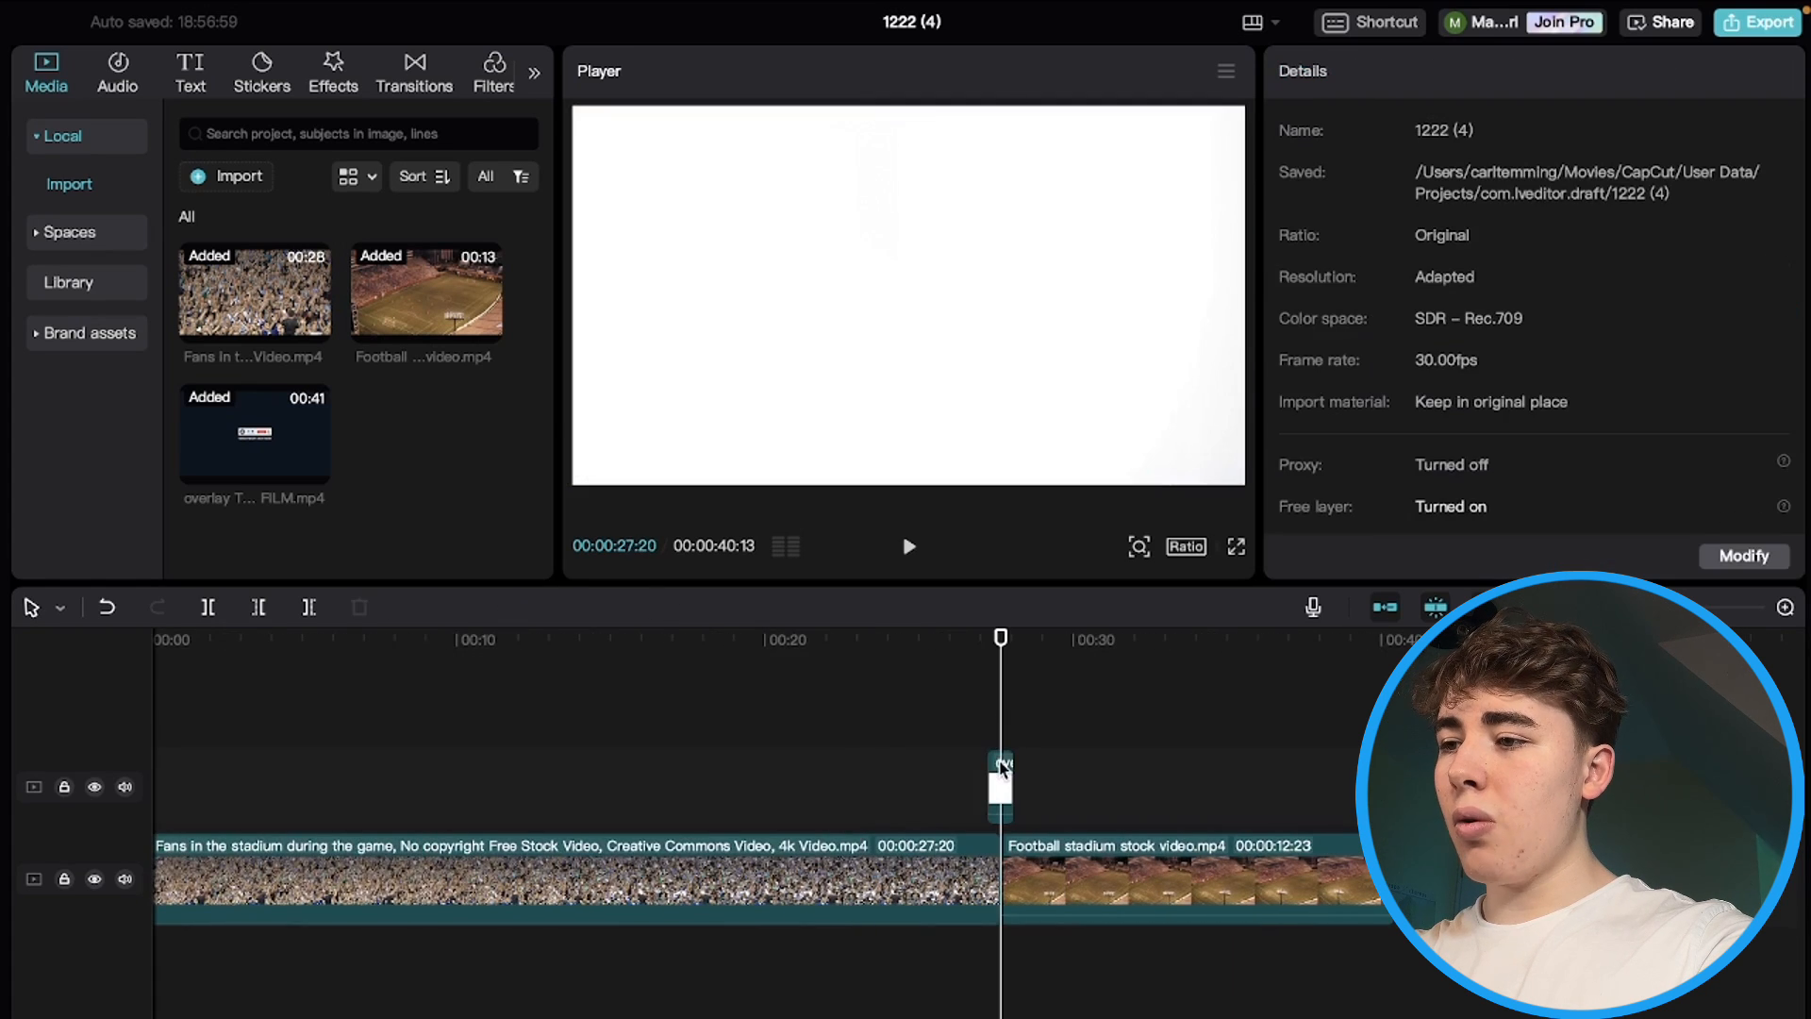
- Set the film overlay's blend mode, then play back its flash across the cut
click(999, 786)
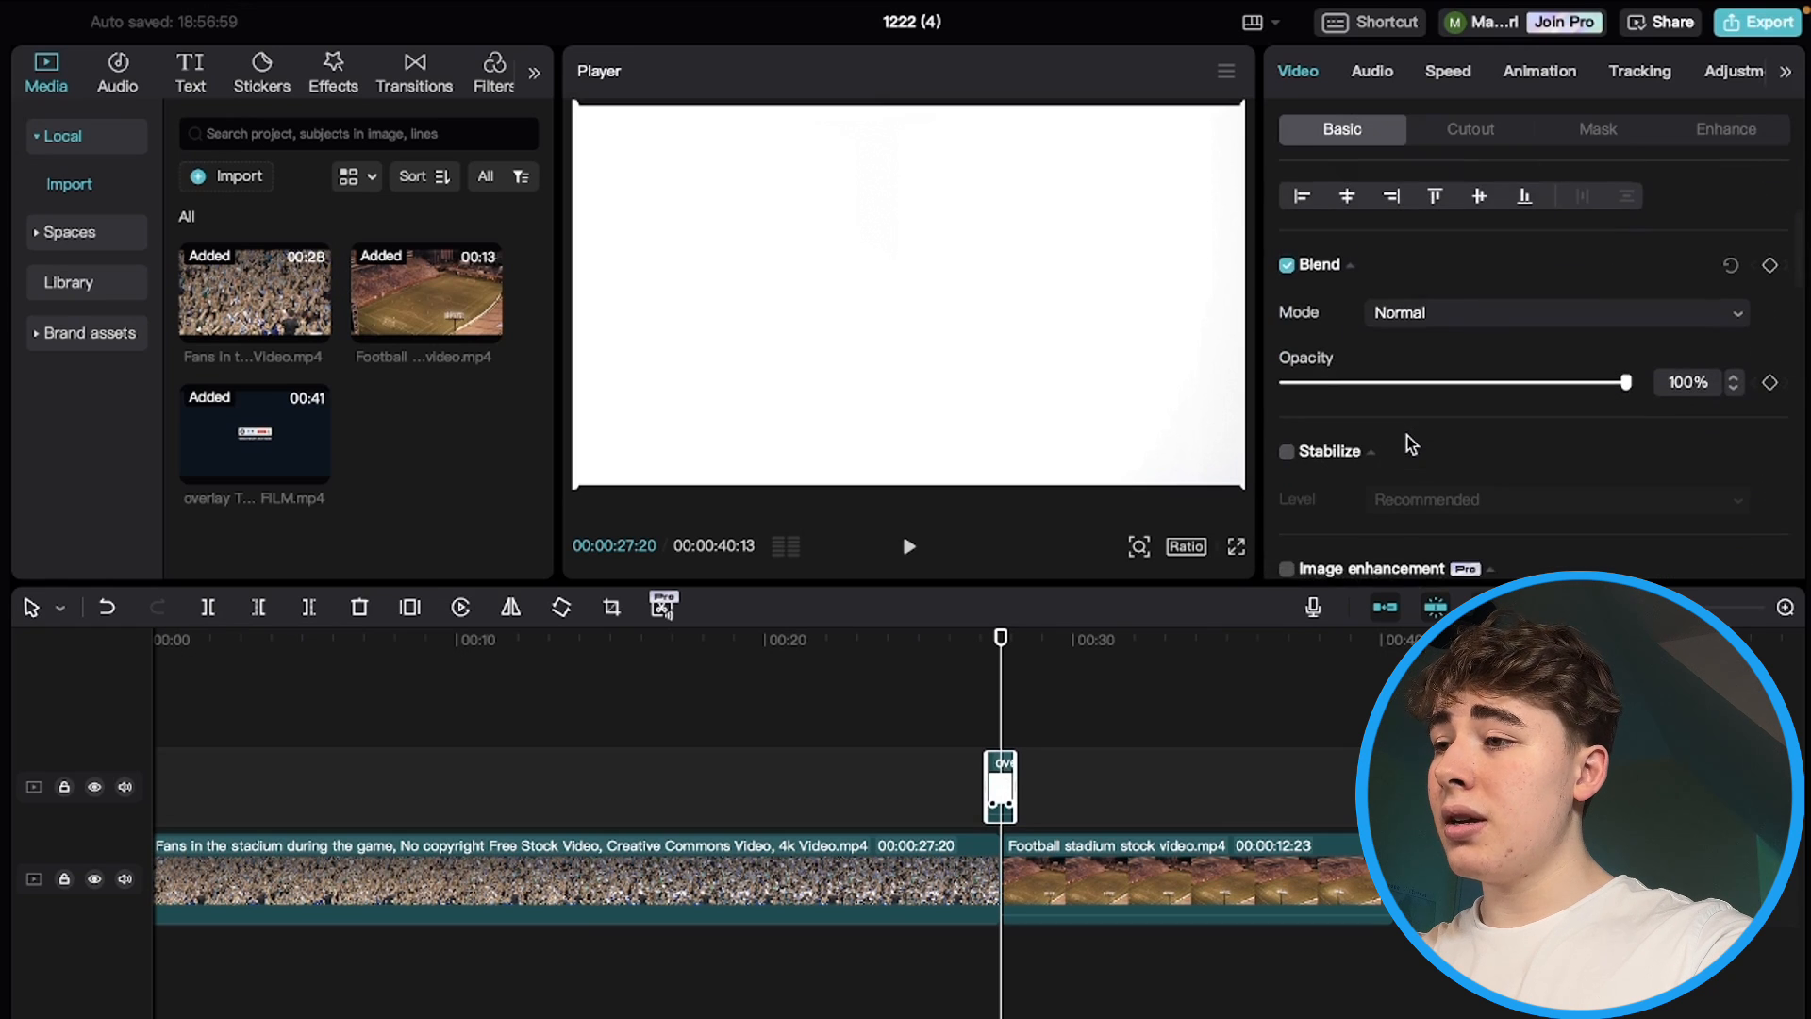
click(1555, 308)
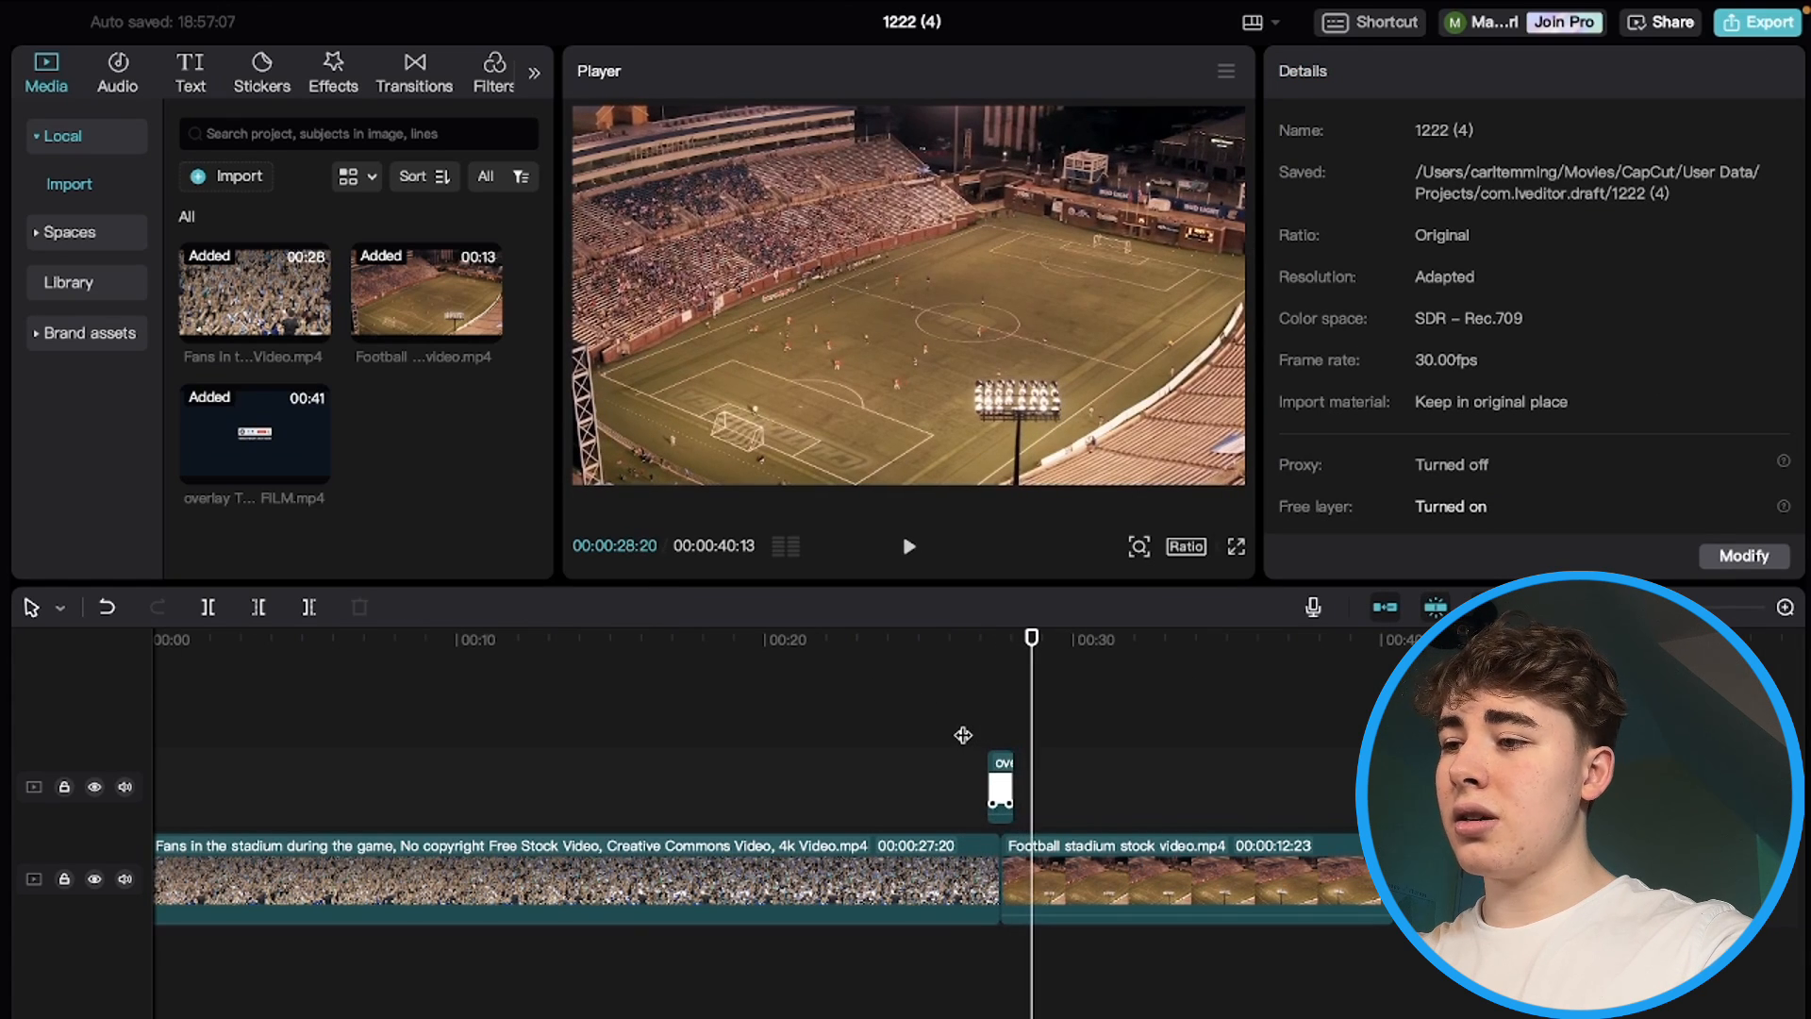
click(1039, 786)
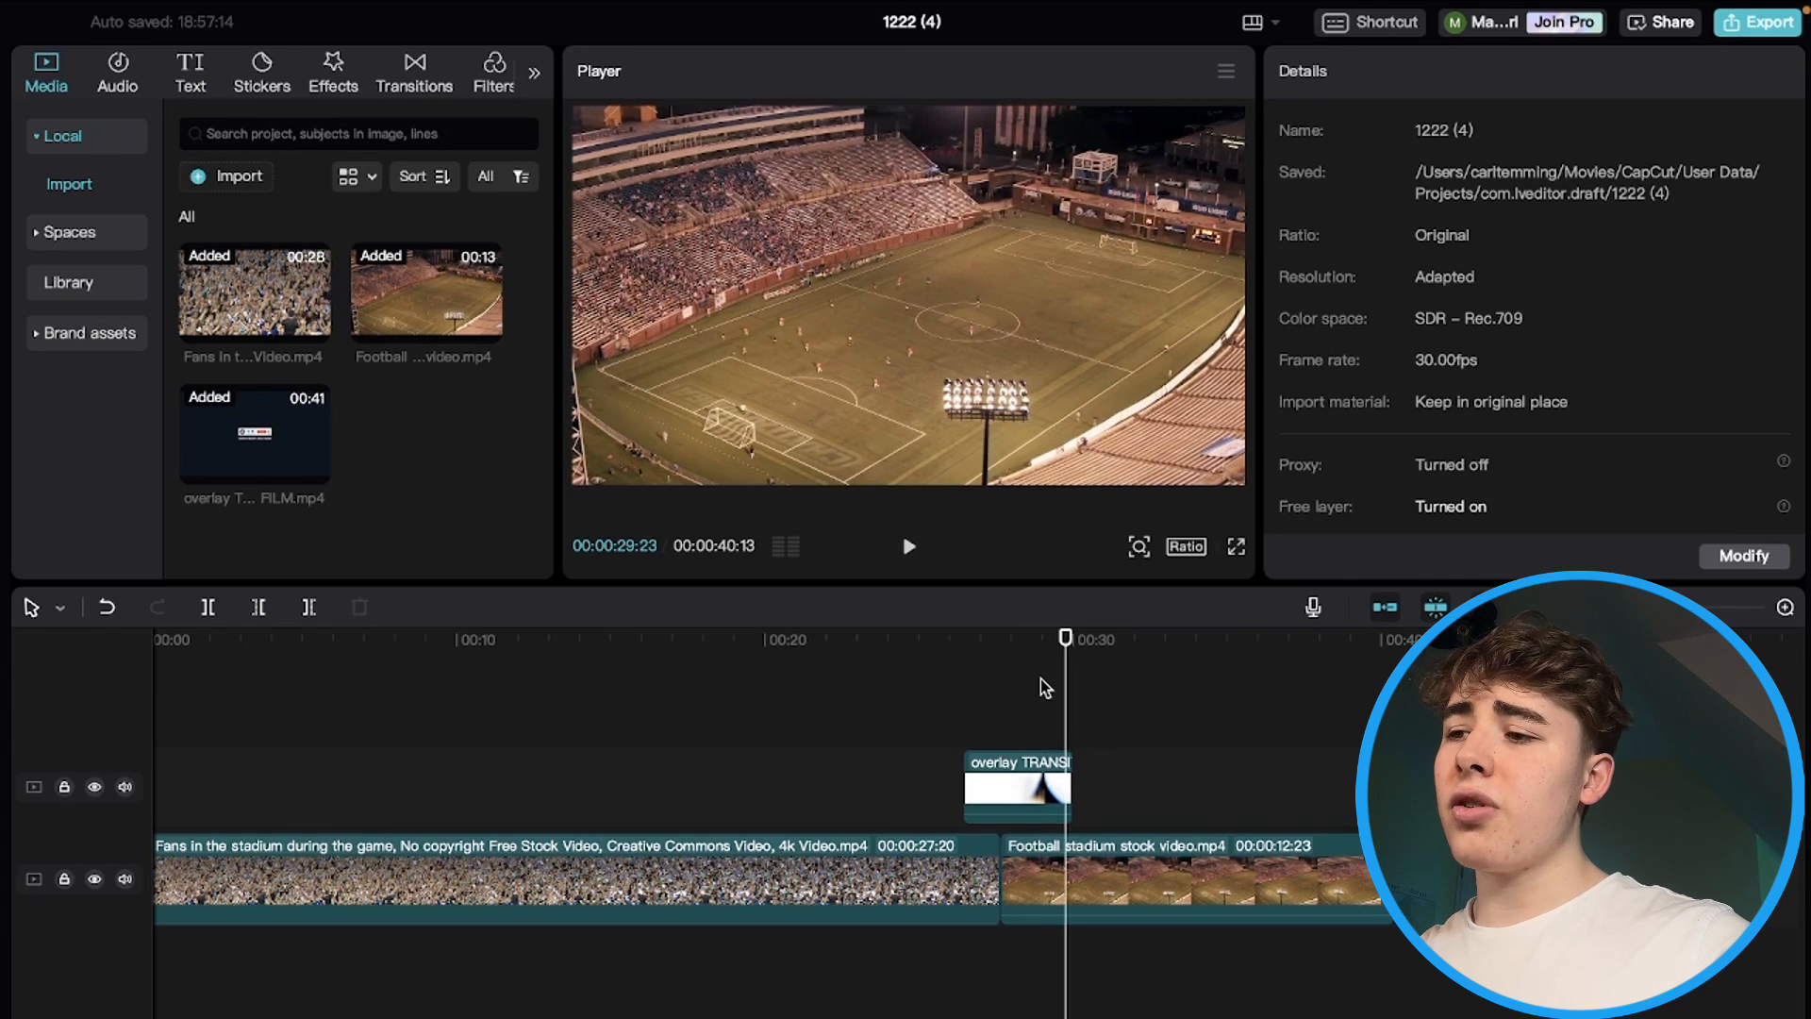
drag(1065, 637, 964, 638)
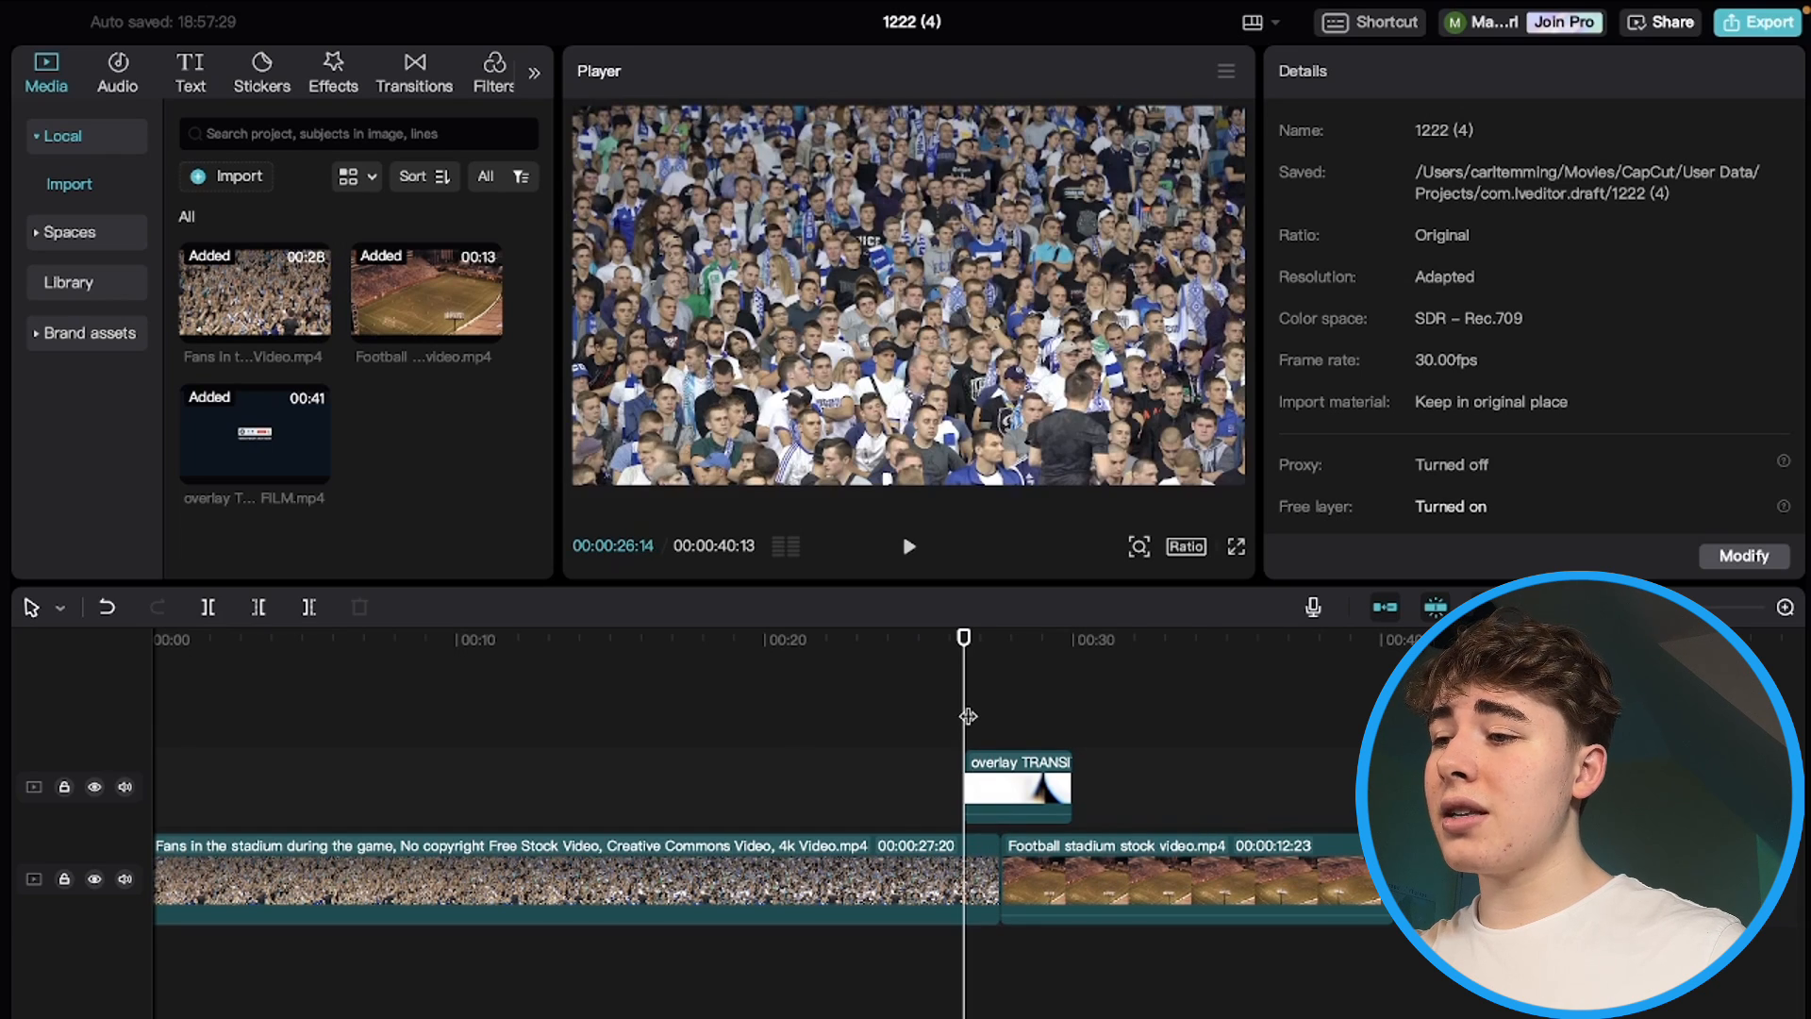
click(909, 546)
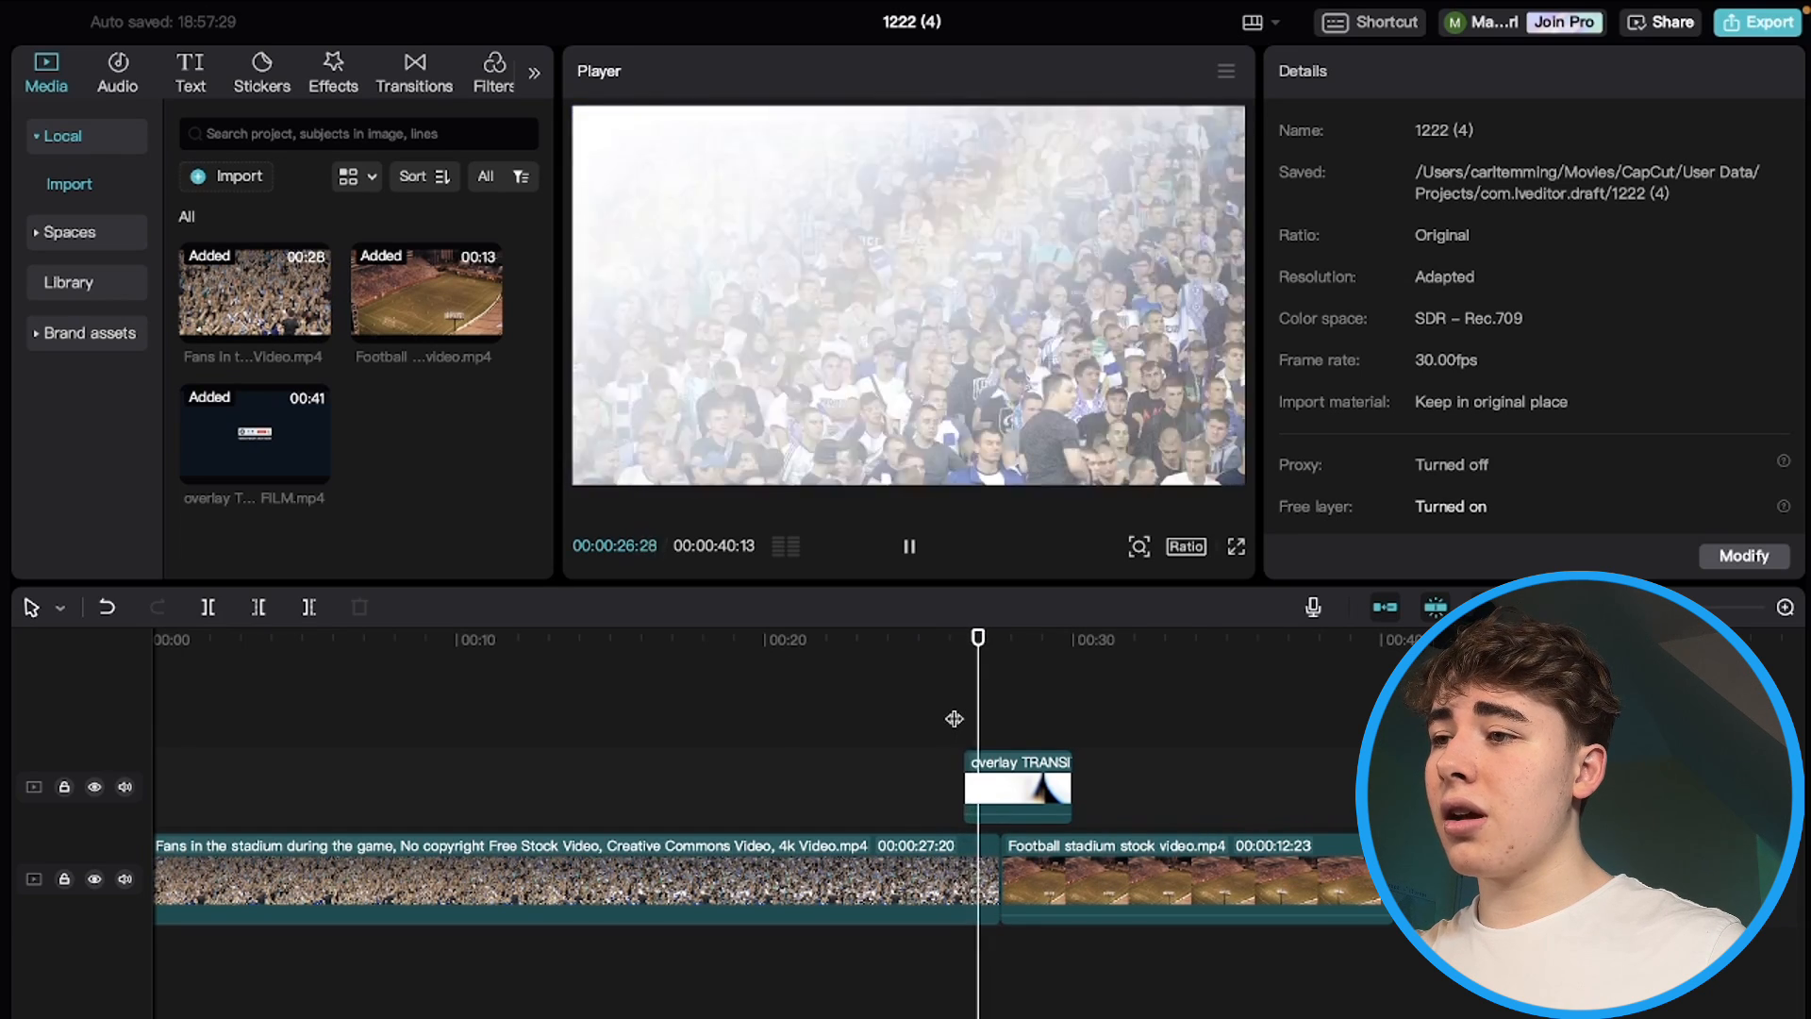
click(1028, 788)
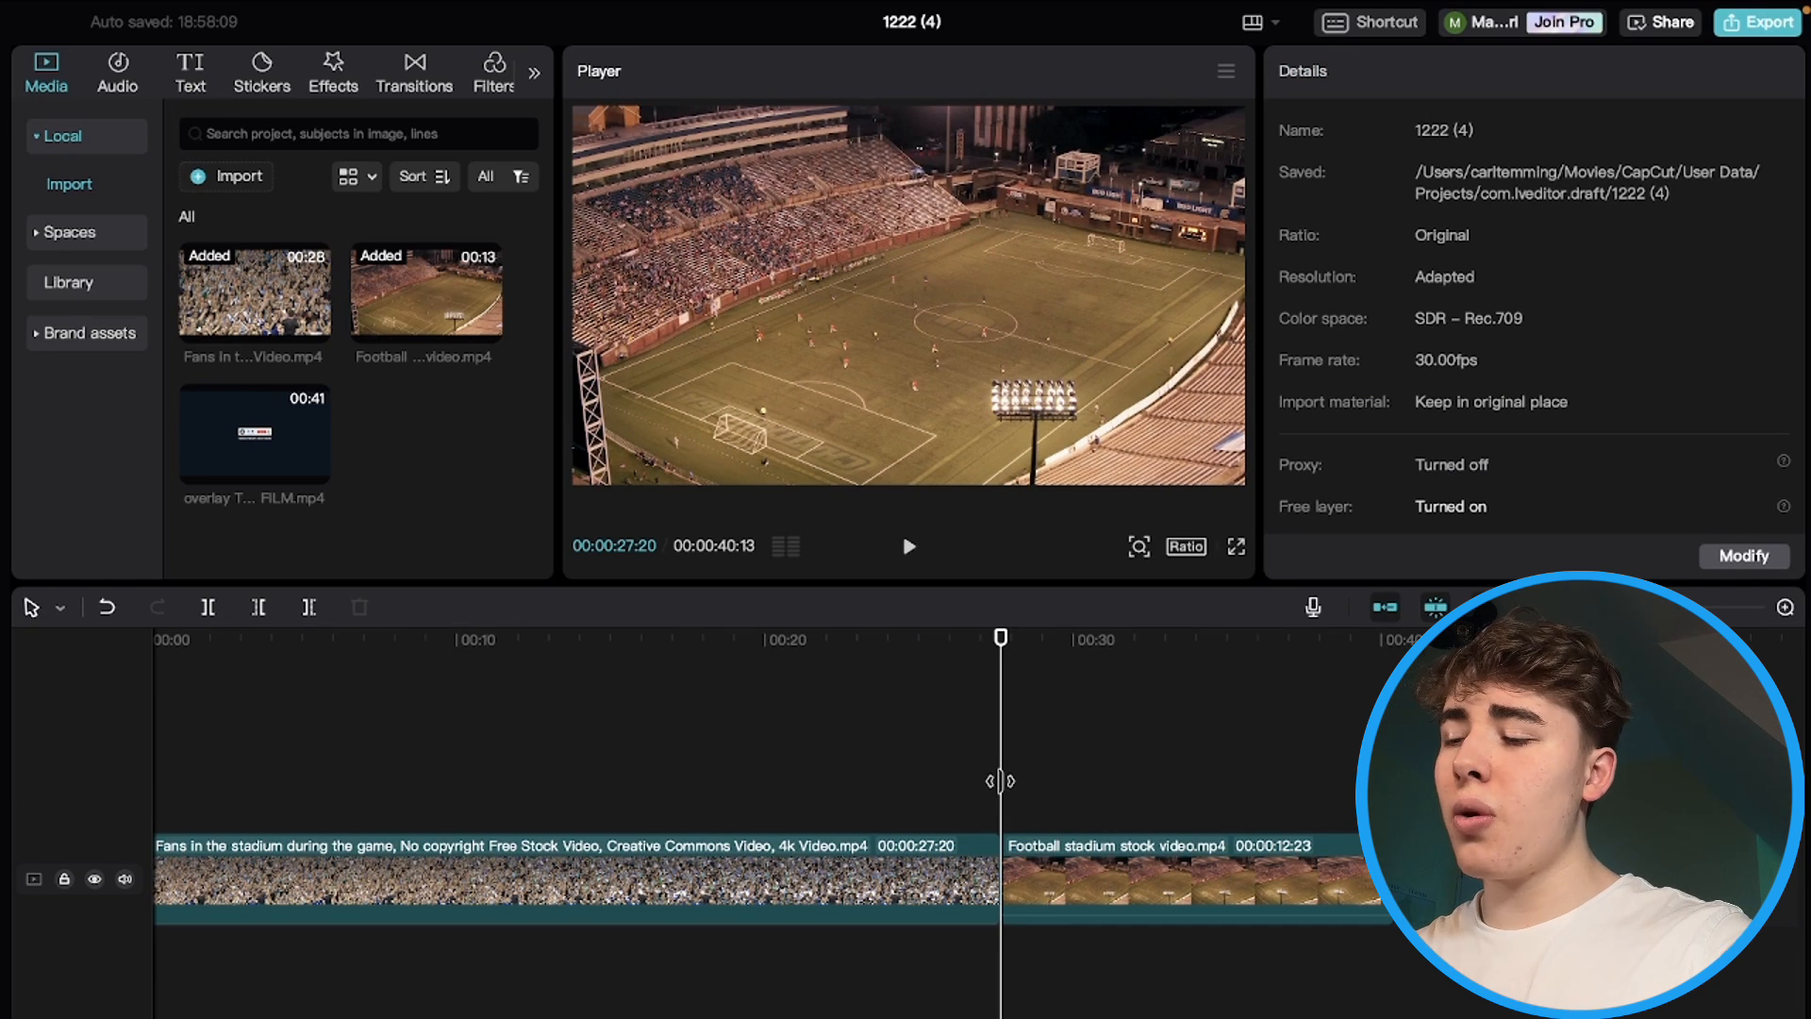
mouse_move(1028, 765)
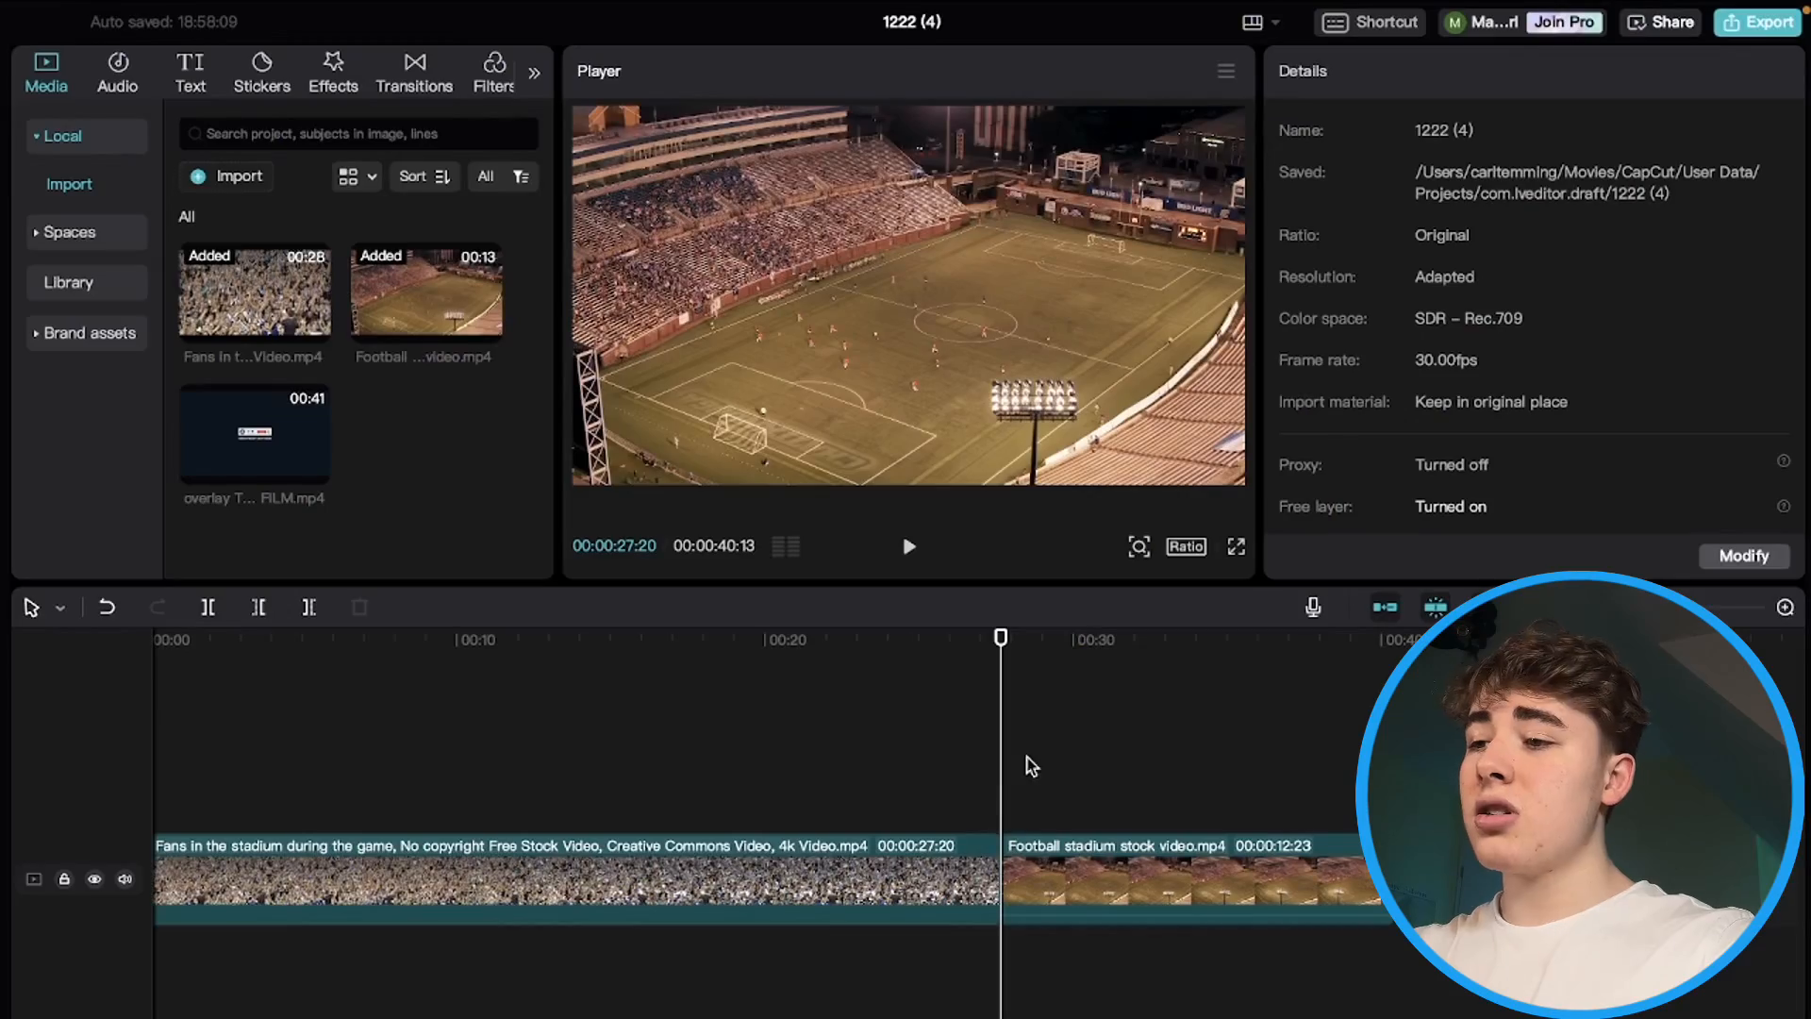
- Delete the overlay and give the cheering-fans clip a 0.7-second Fade Out animation
click(1097, 638)
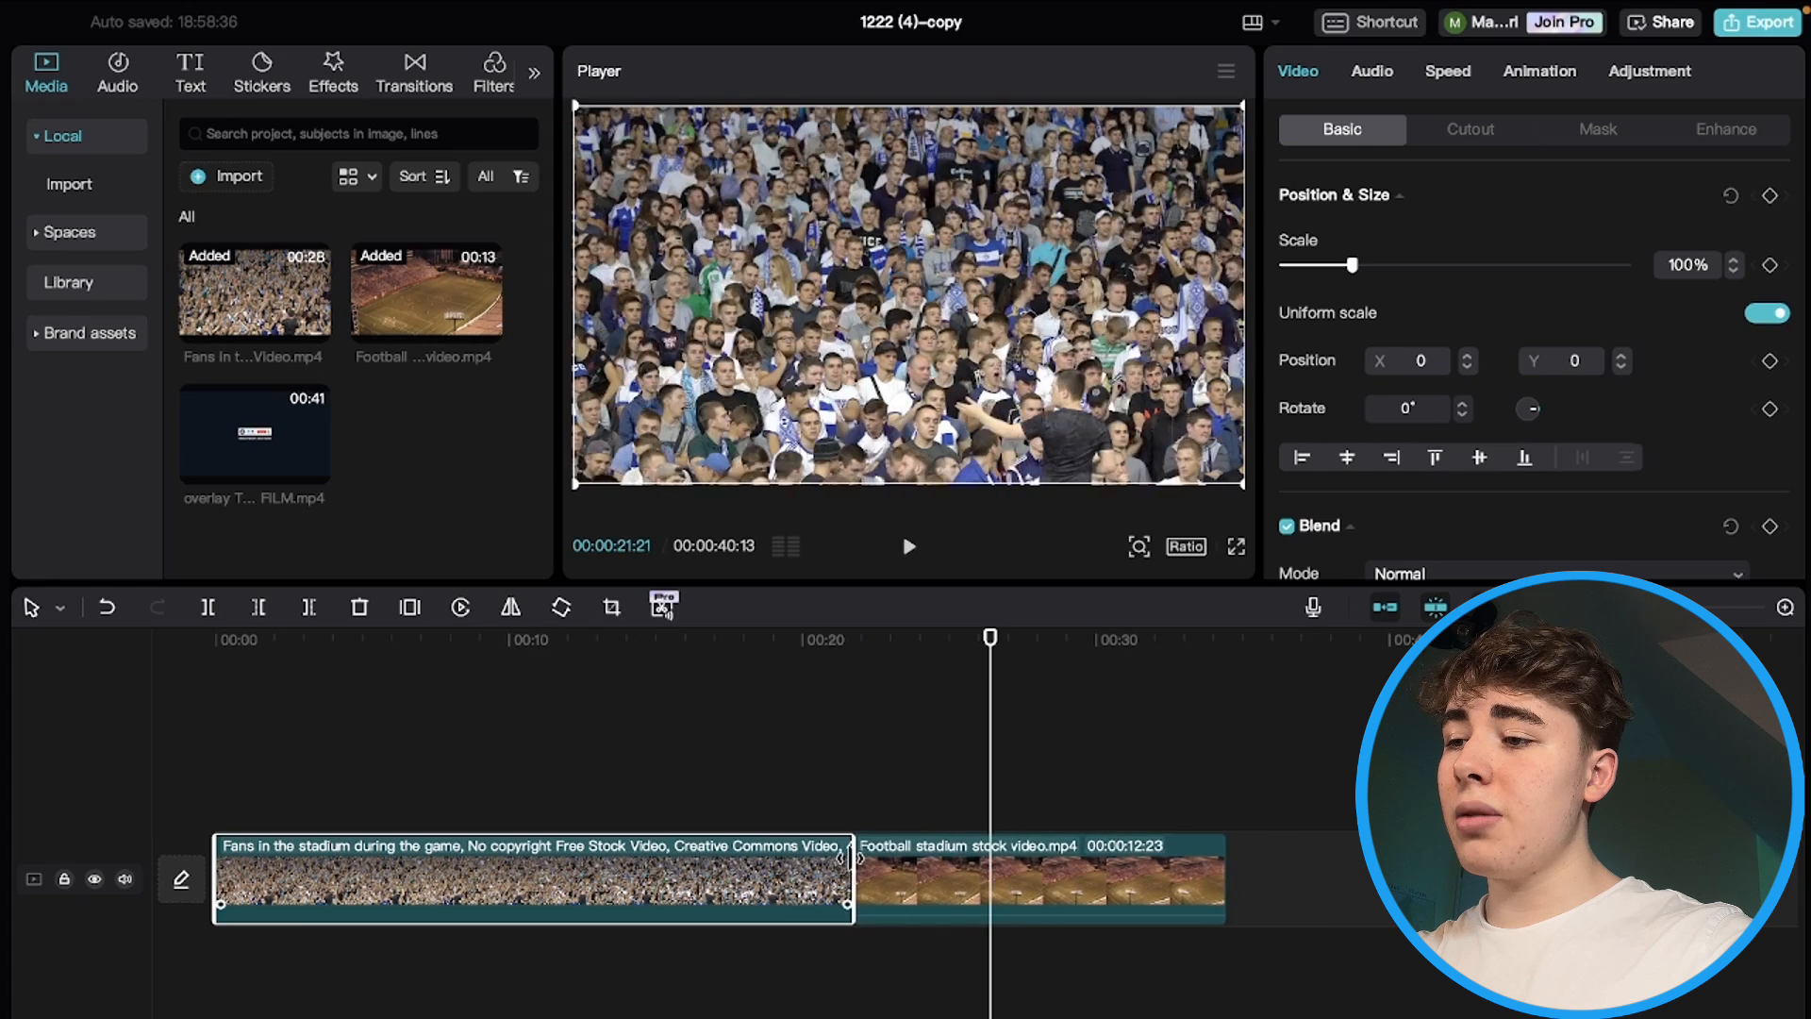
click(832, 637)
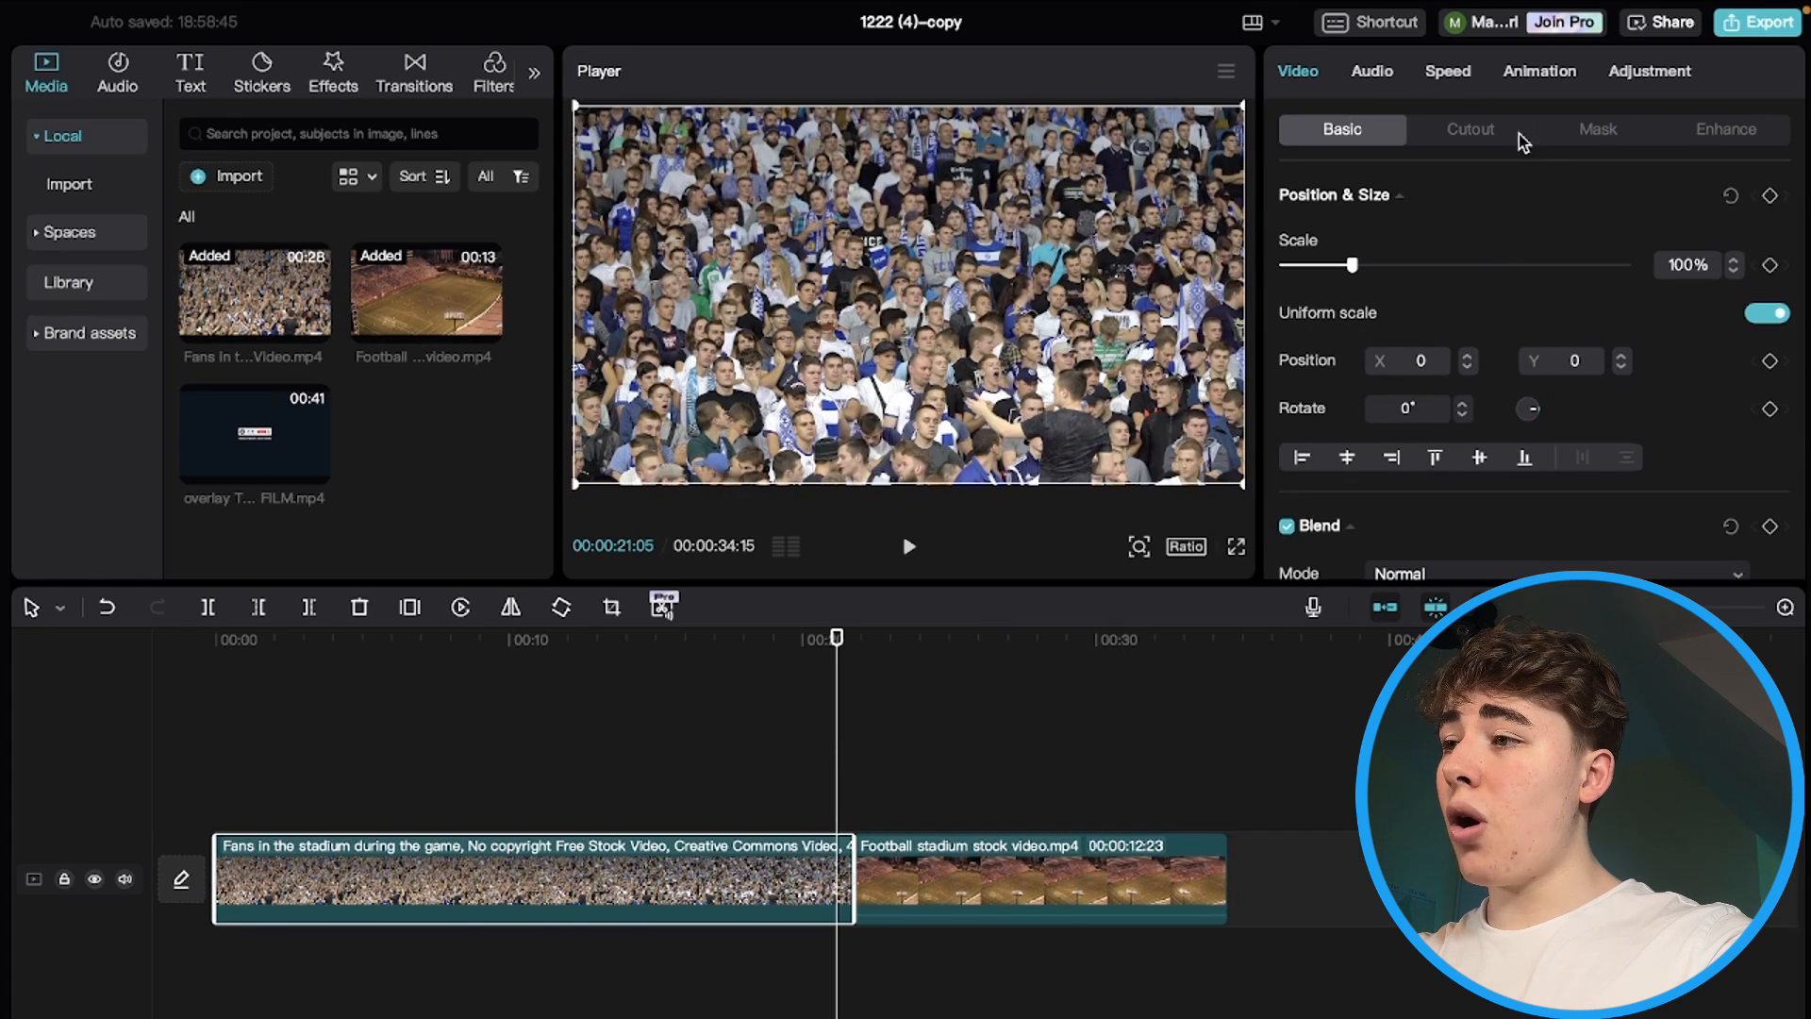
click(1539, 71)
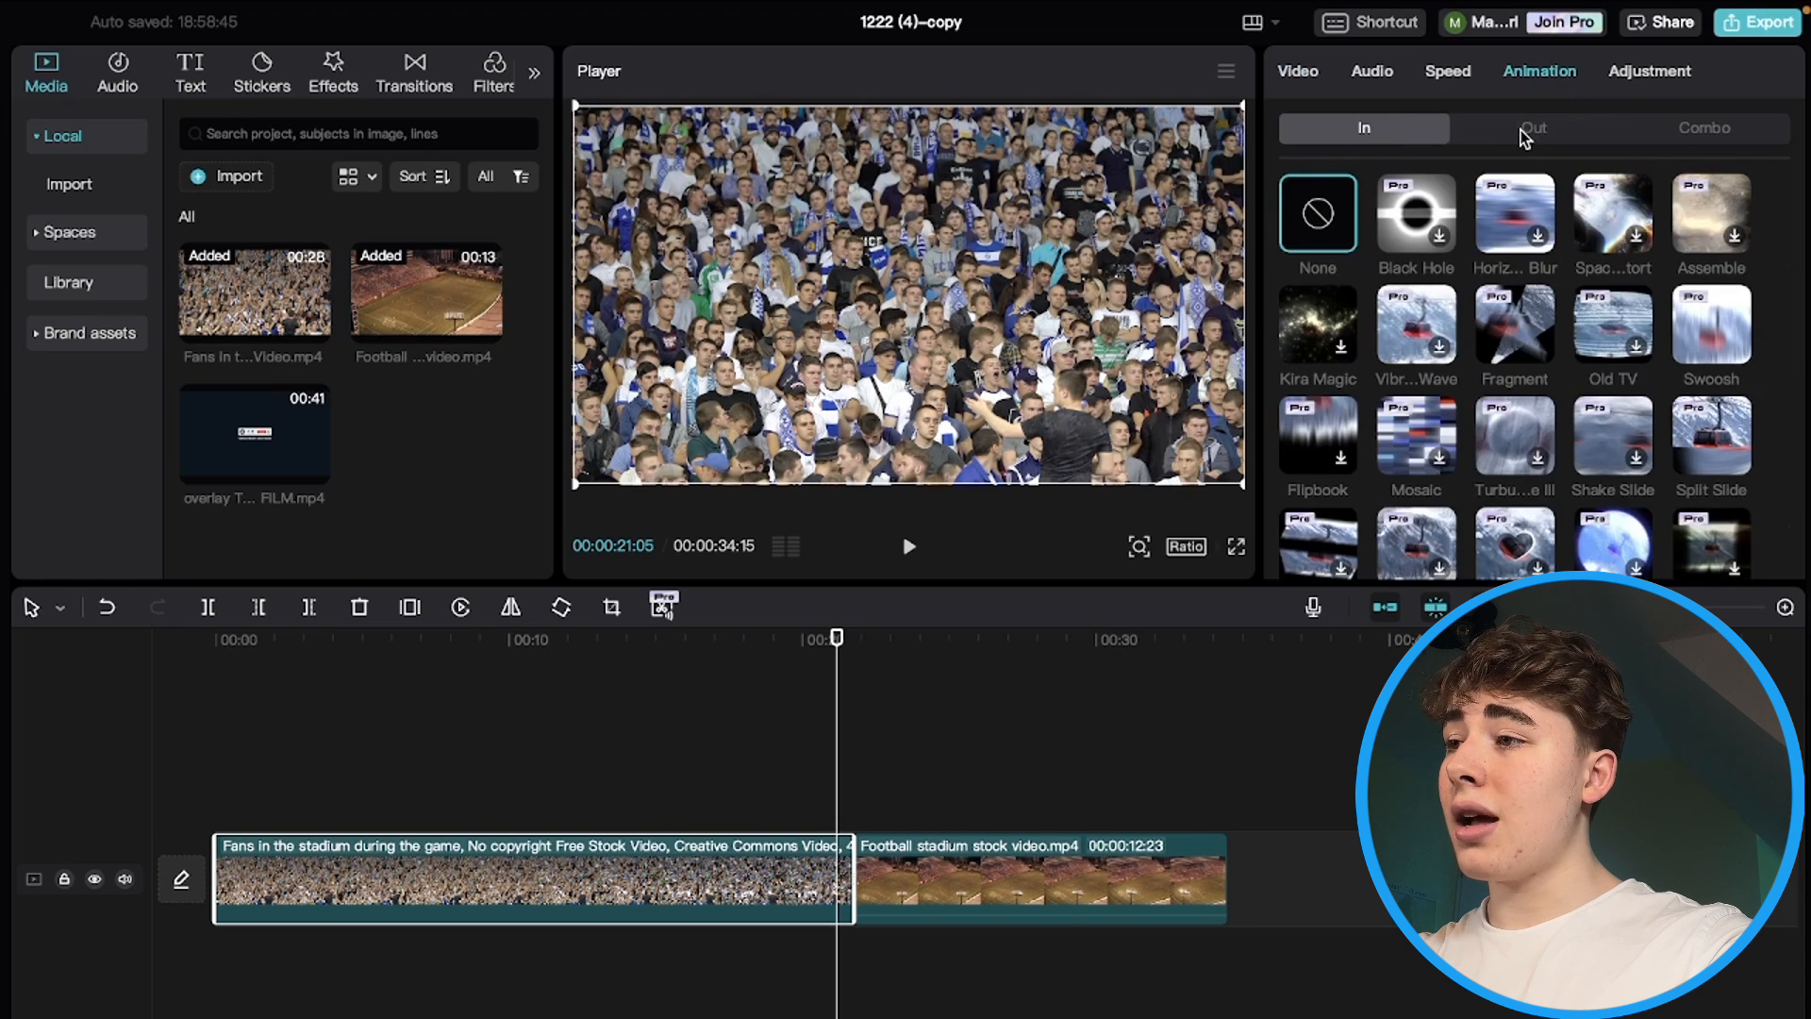
click(1533, 128)
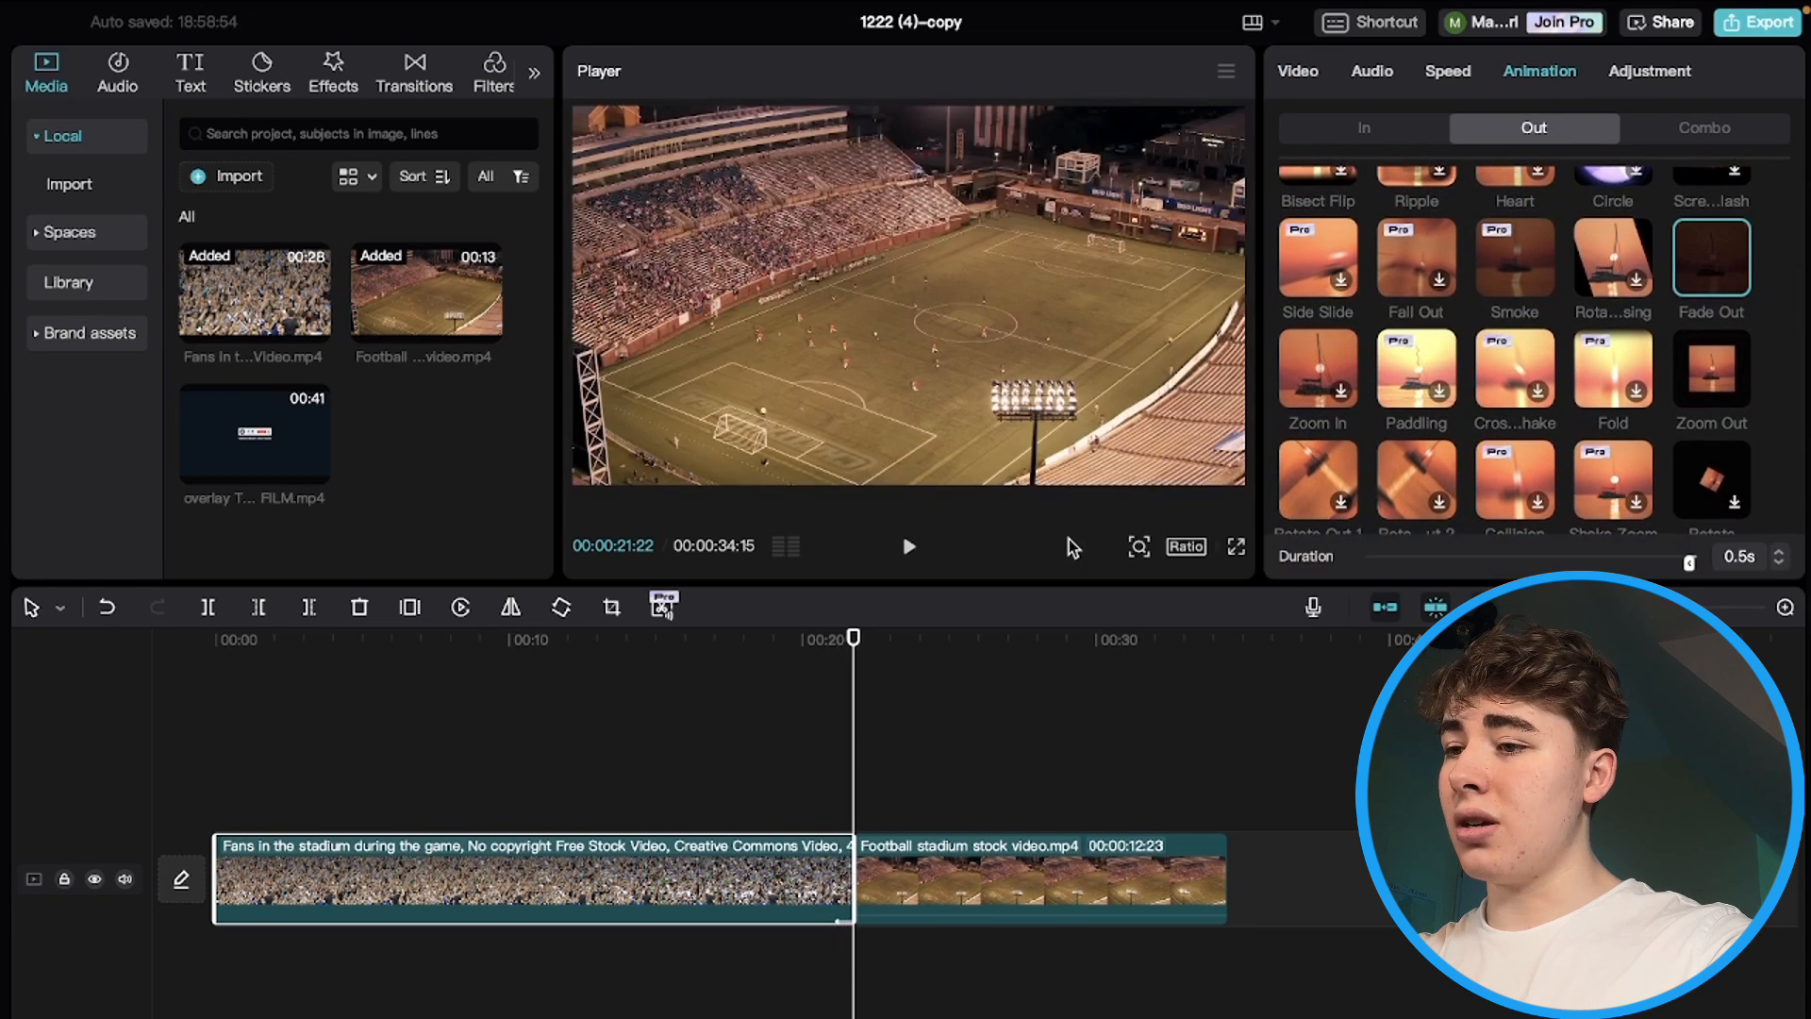
click(1779, 557)
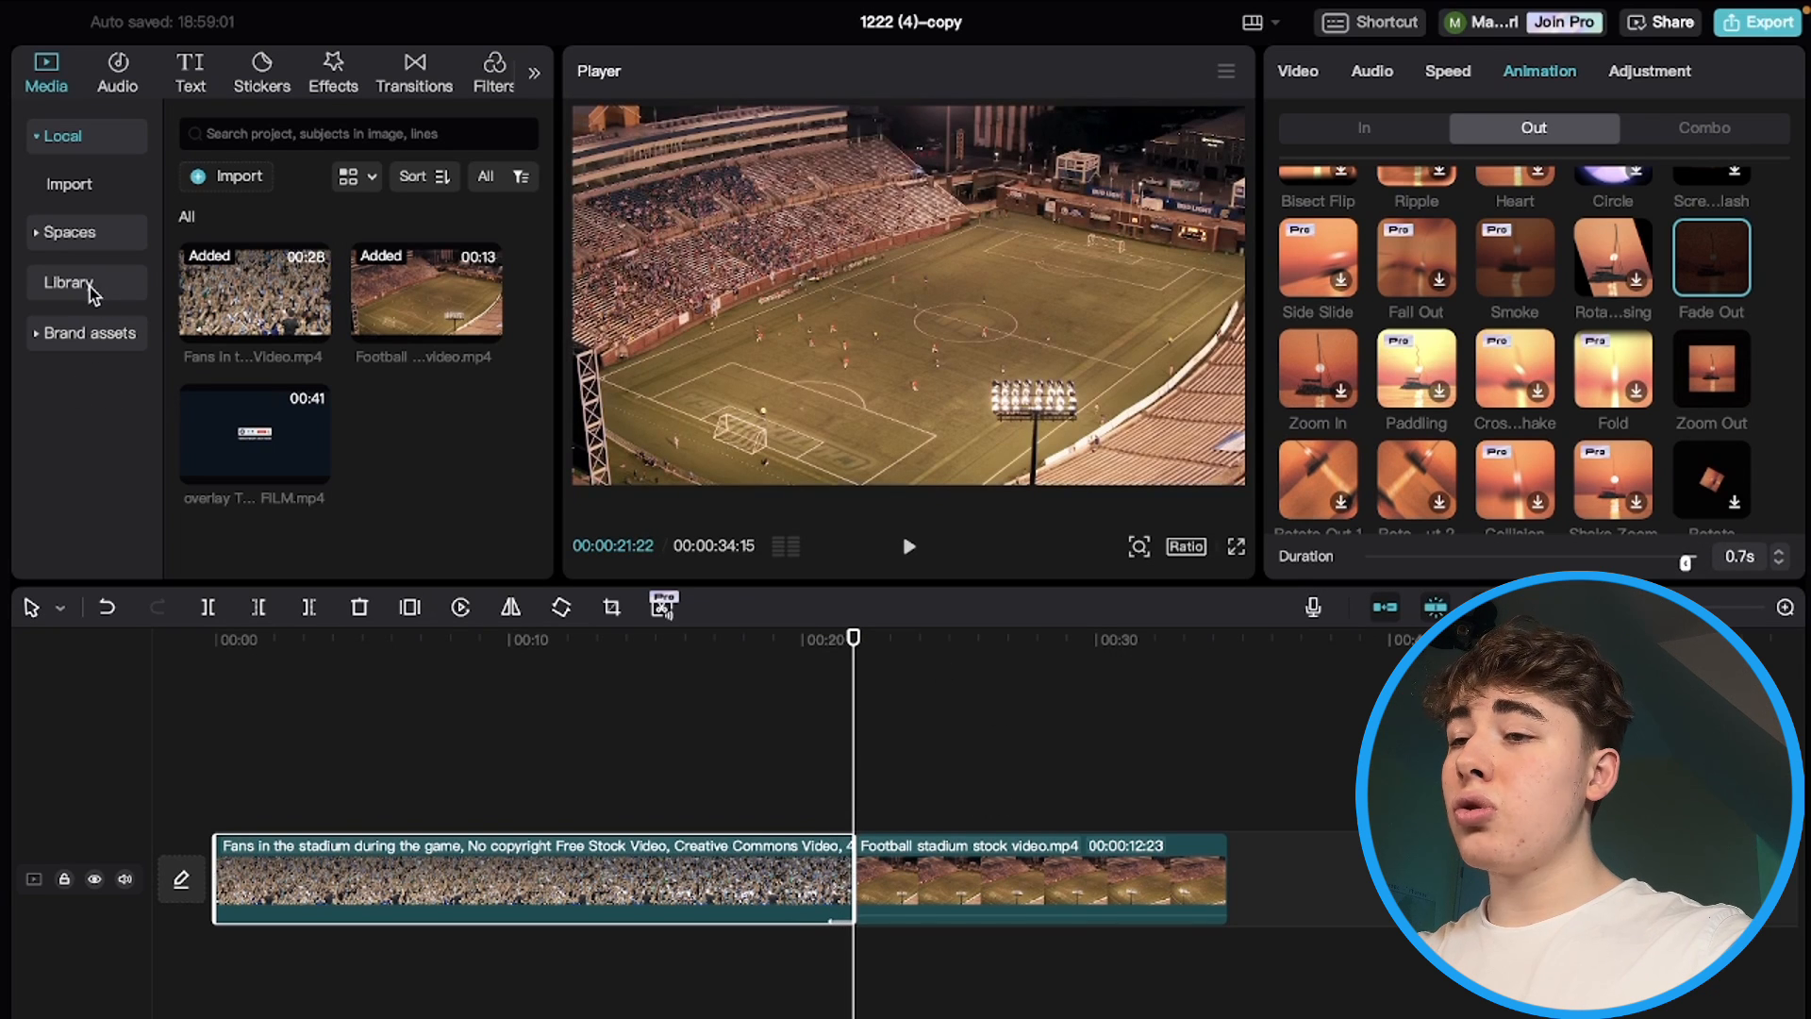
- Insert a brief black Library clip before the stadium footage, fade the stadium clip in, and preview
click(68, 283)
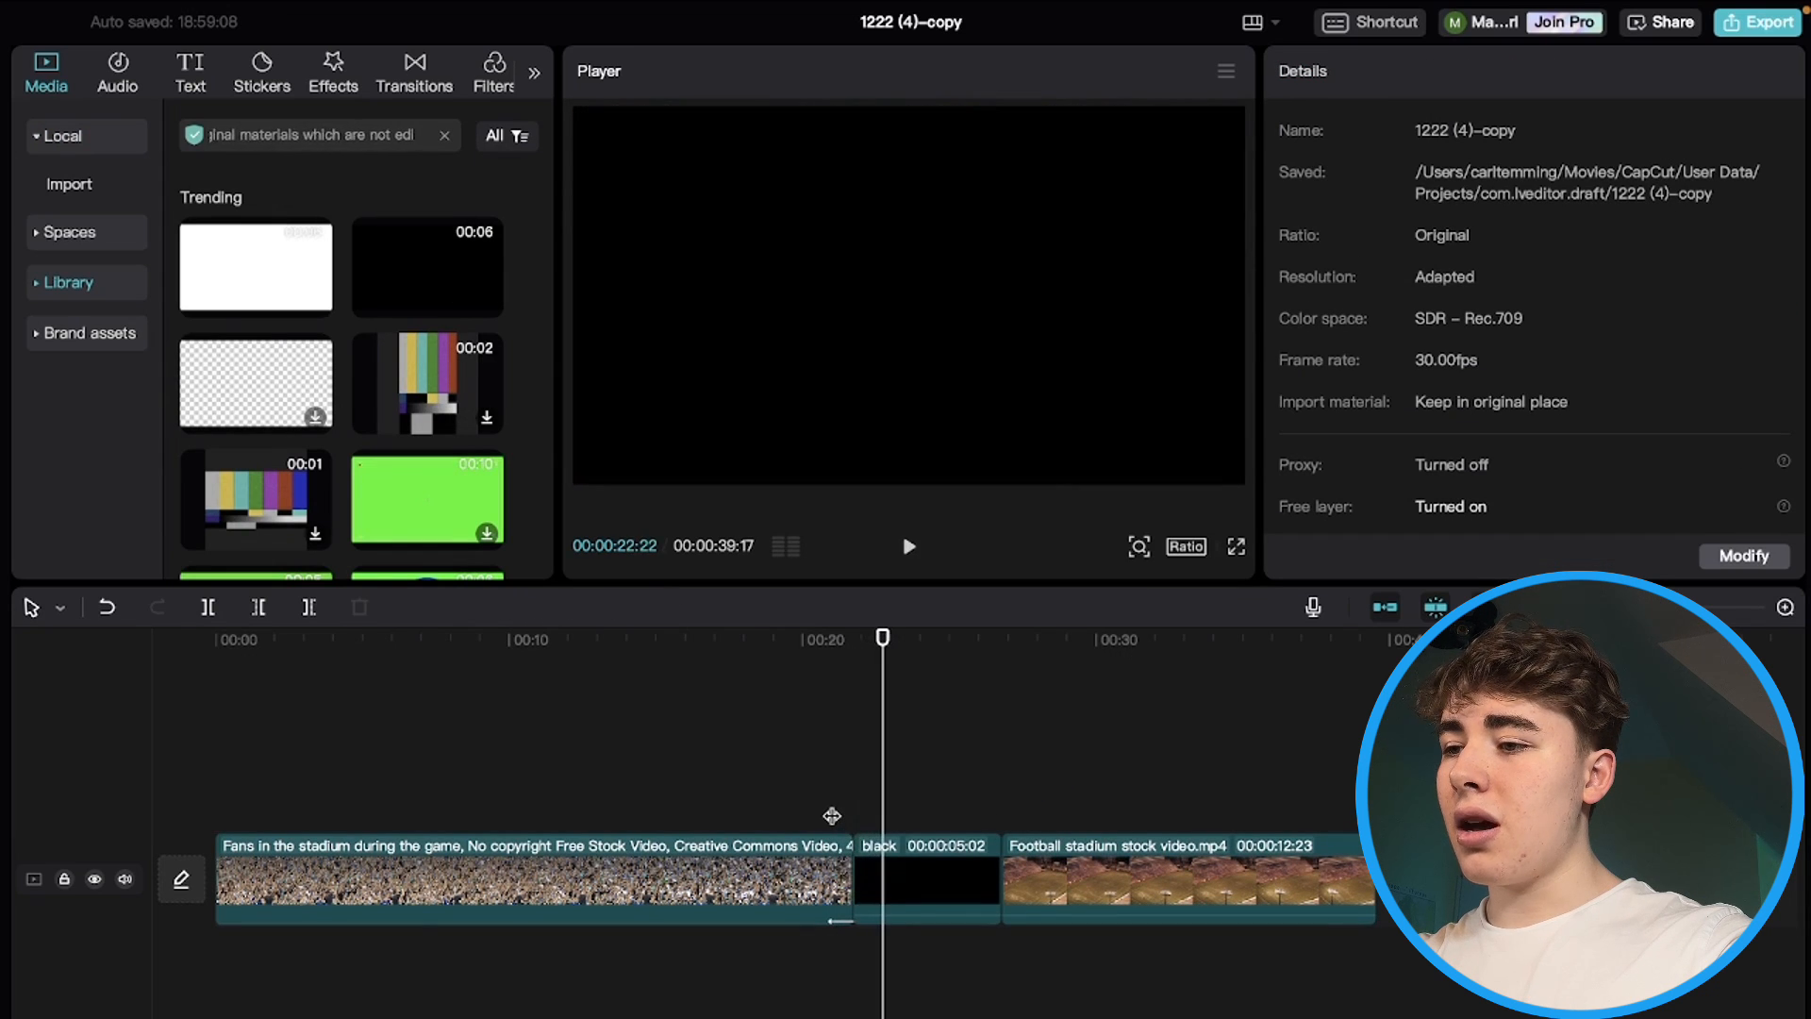
click(927, 878)
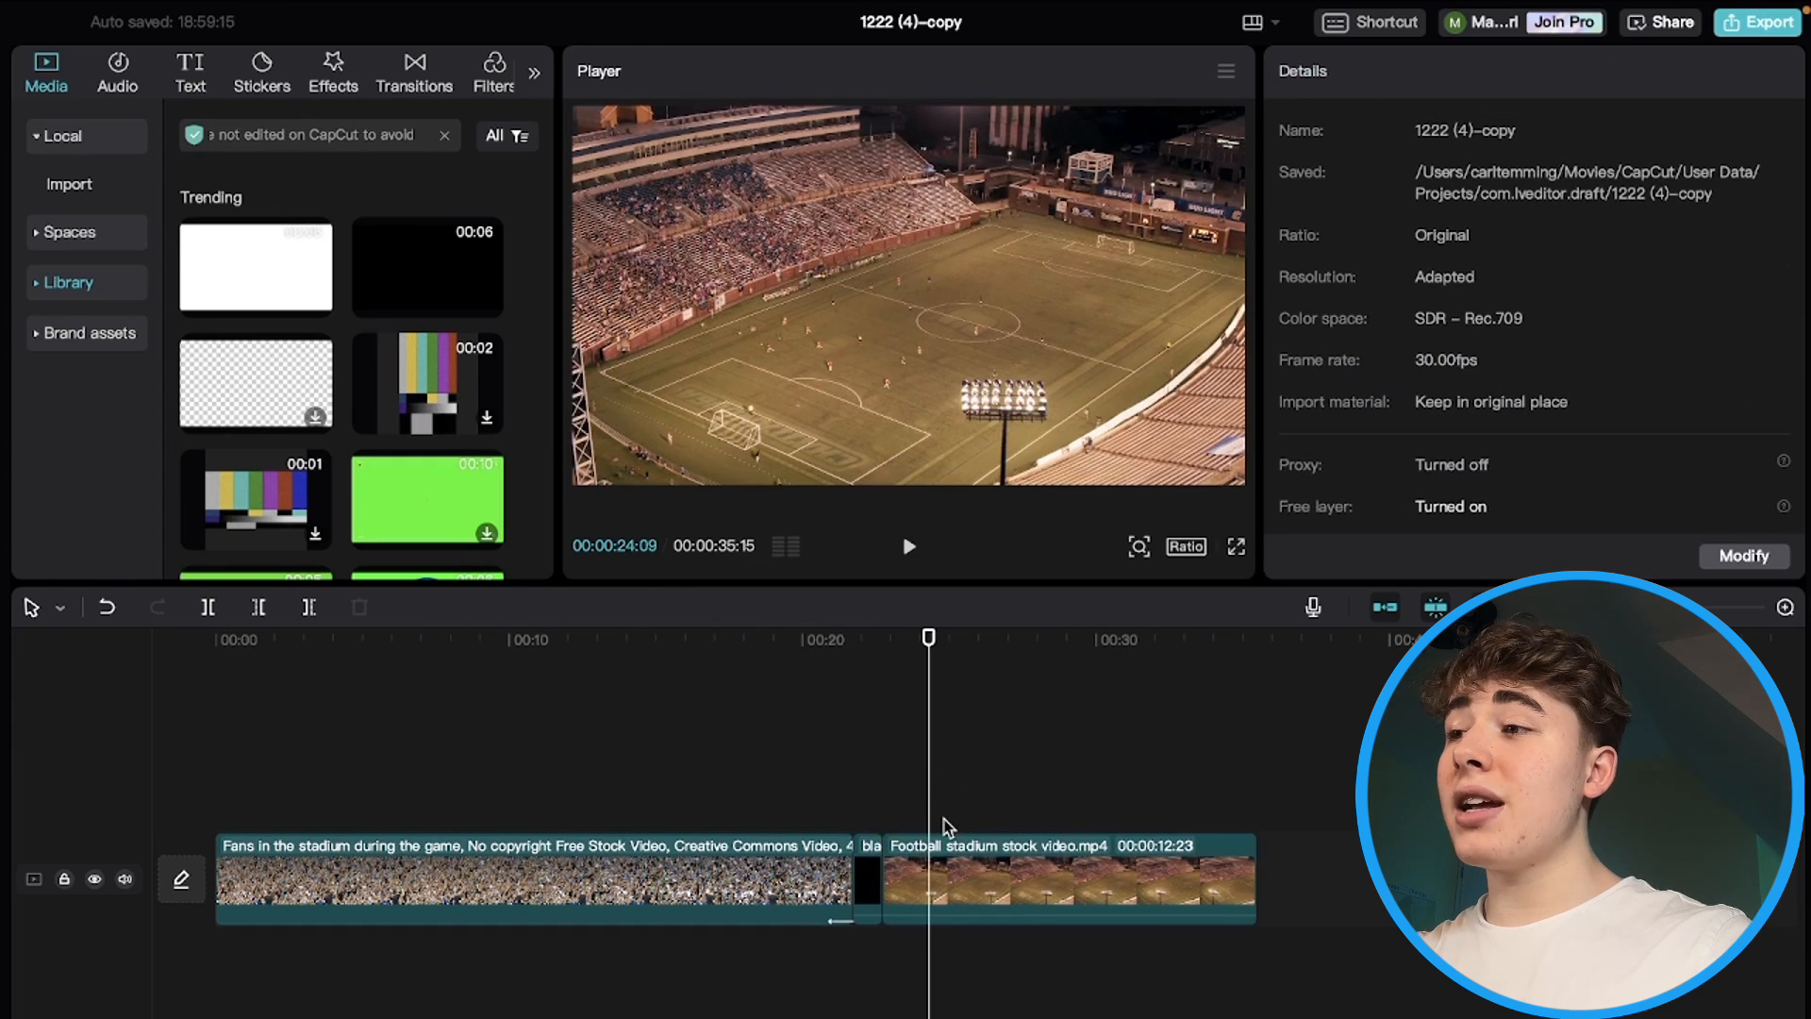
click(910, 546)
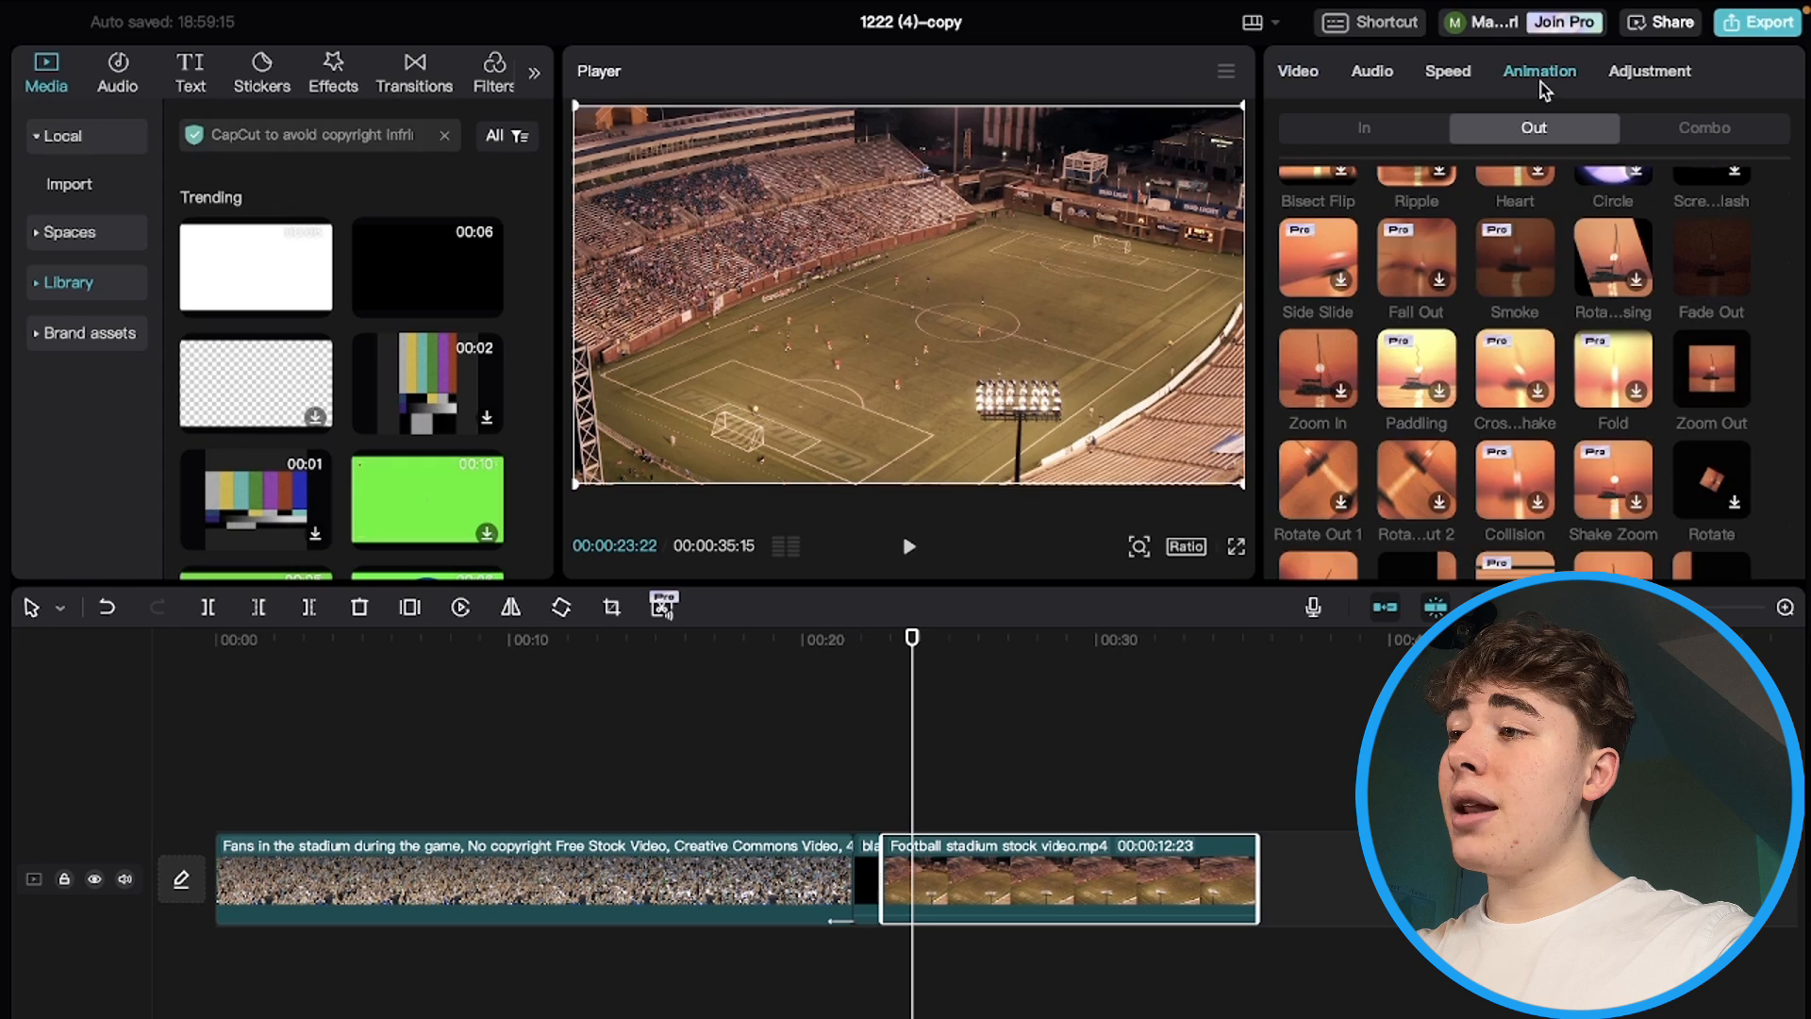
click(1363, 128)
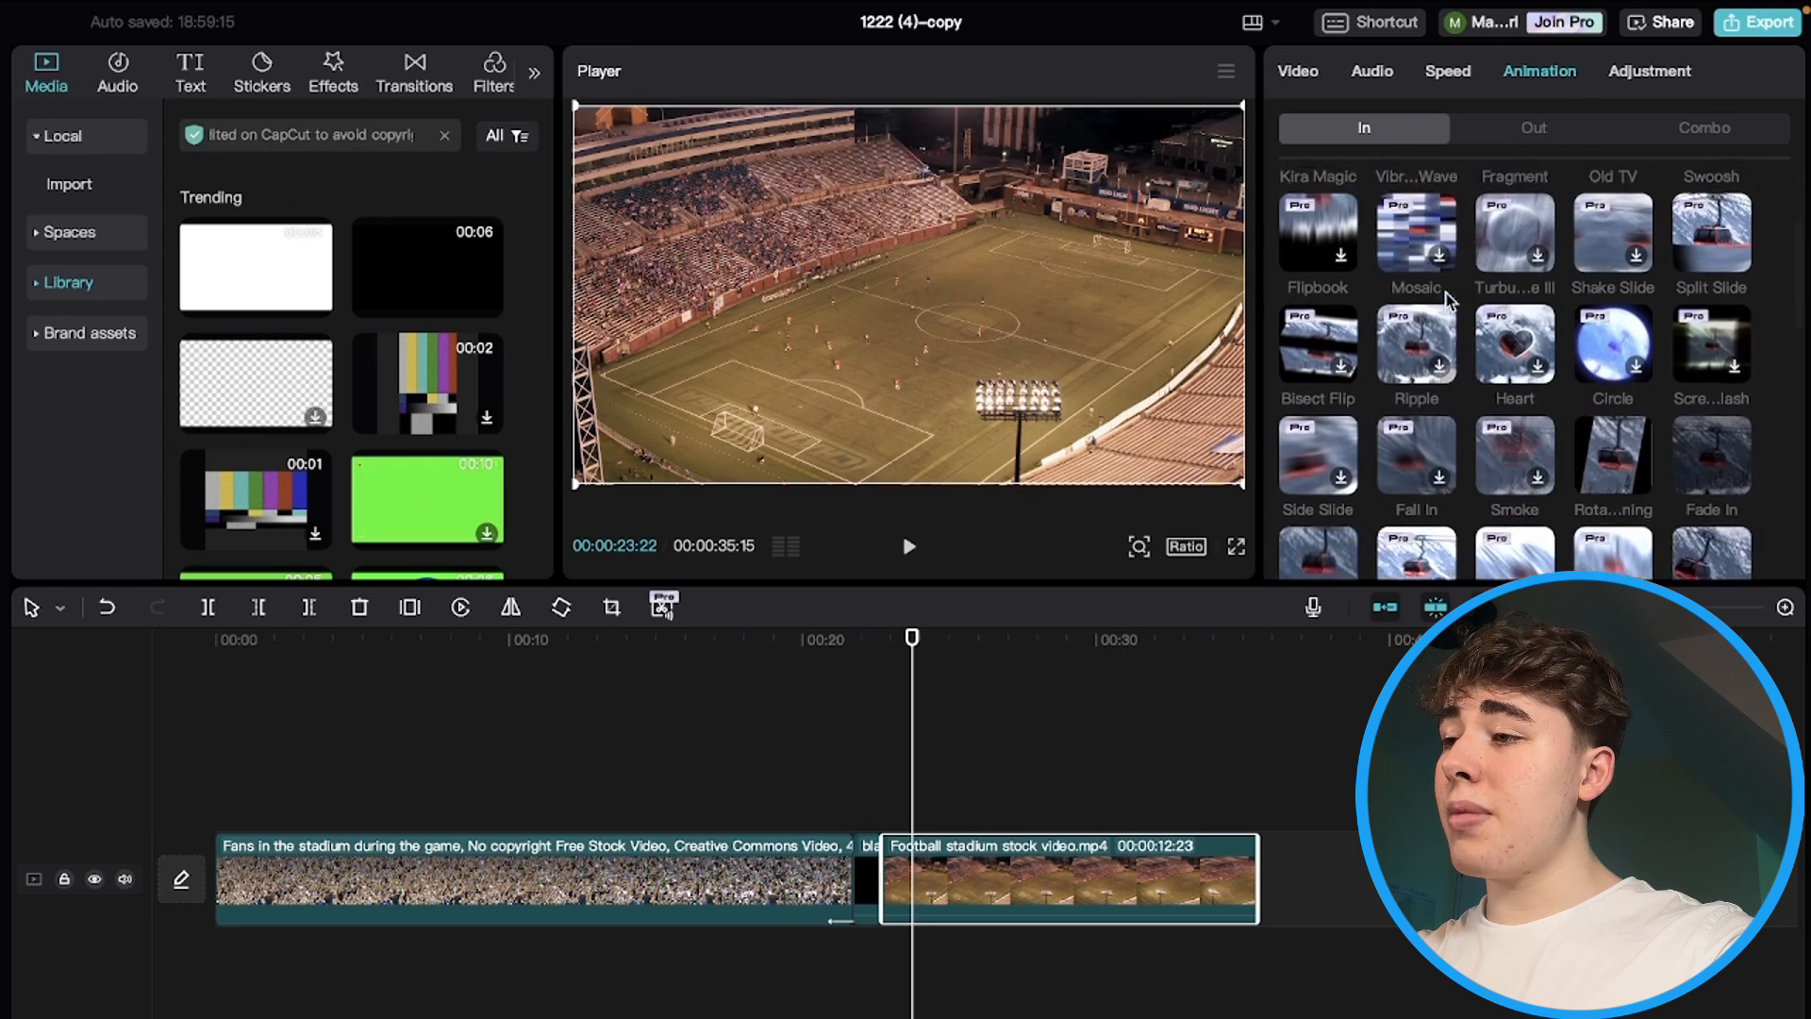
scroll(down, 3)
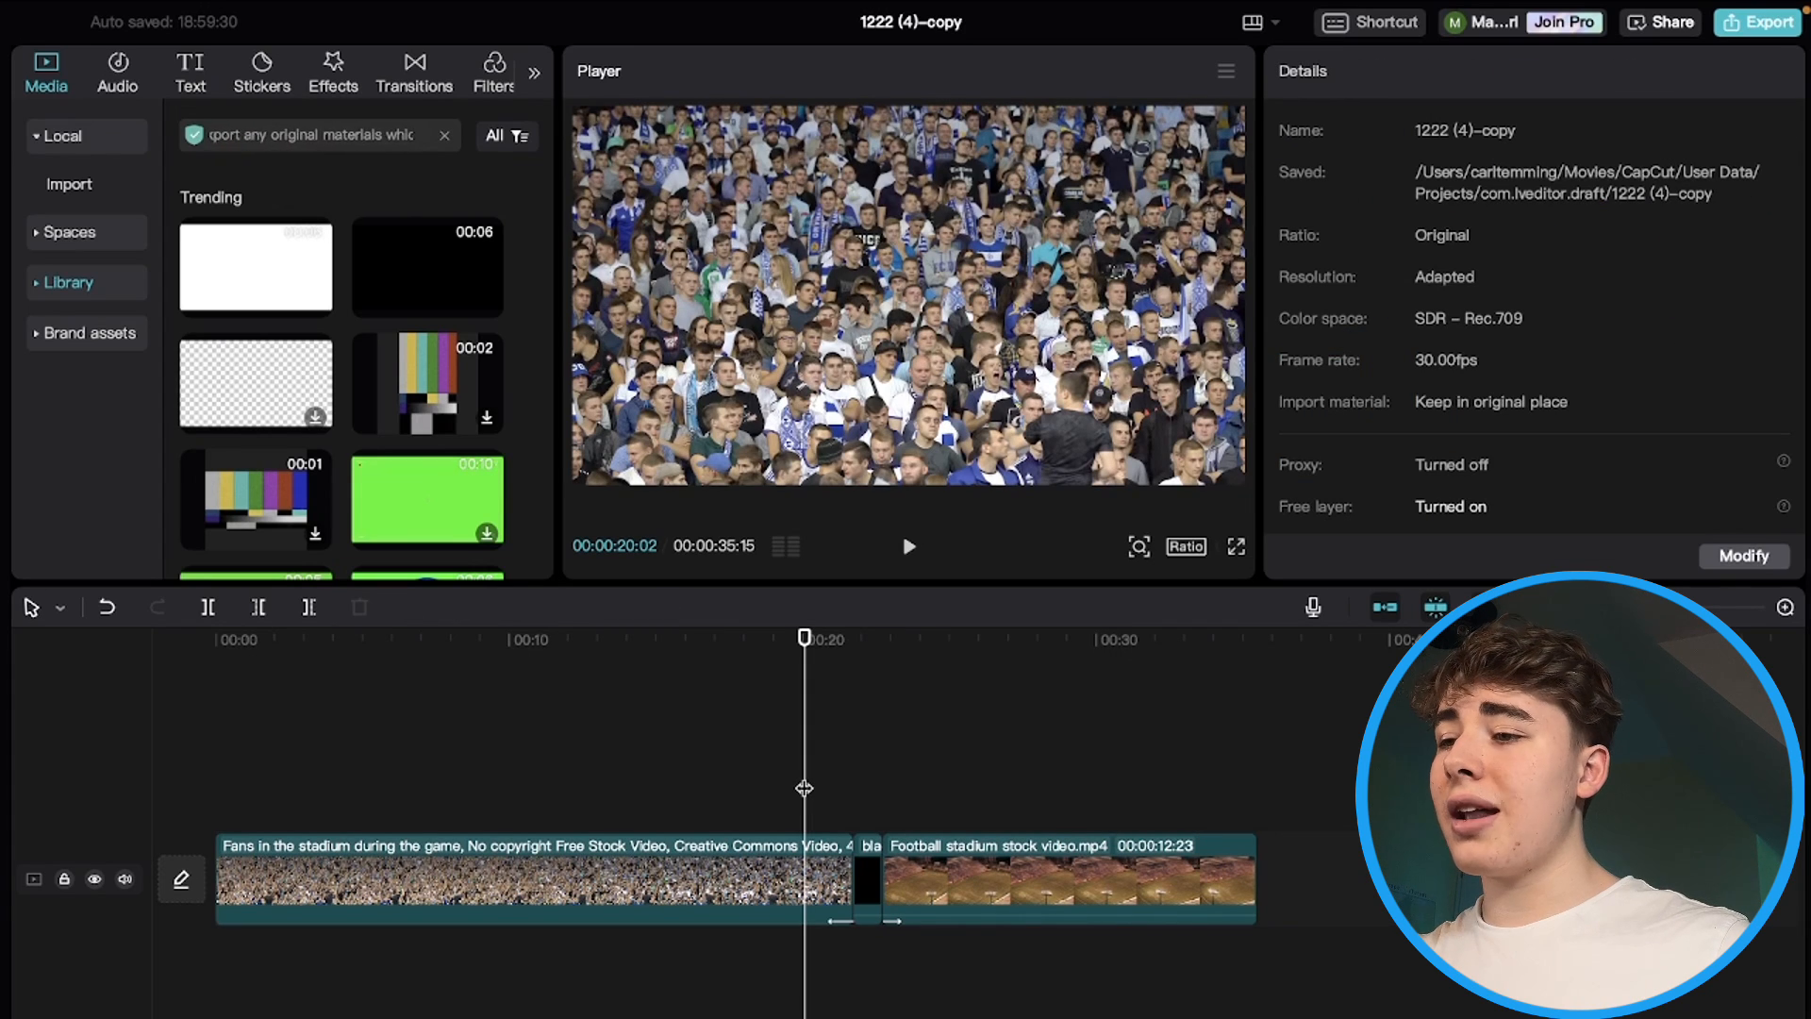
click(907, 547)
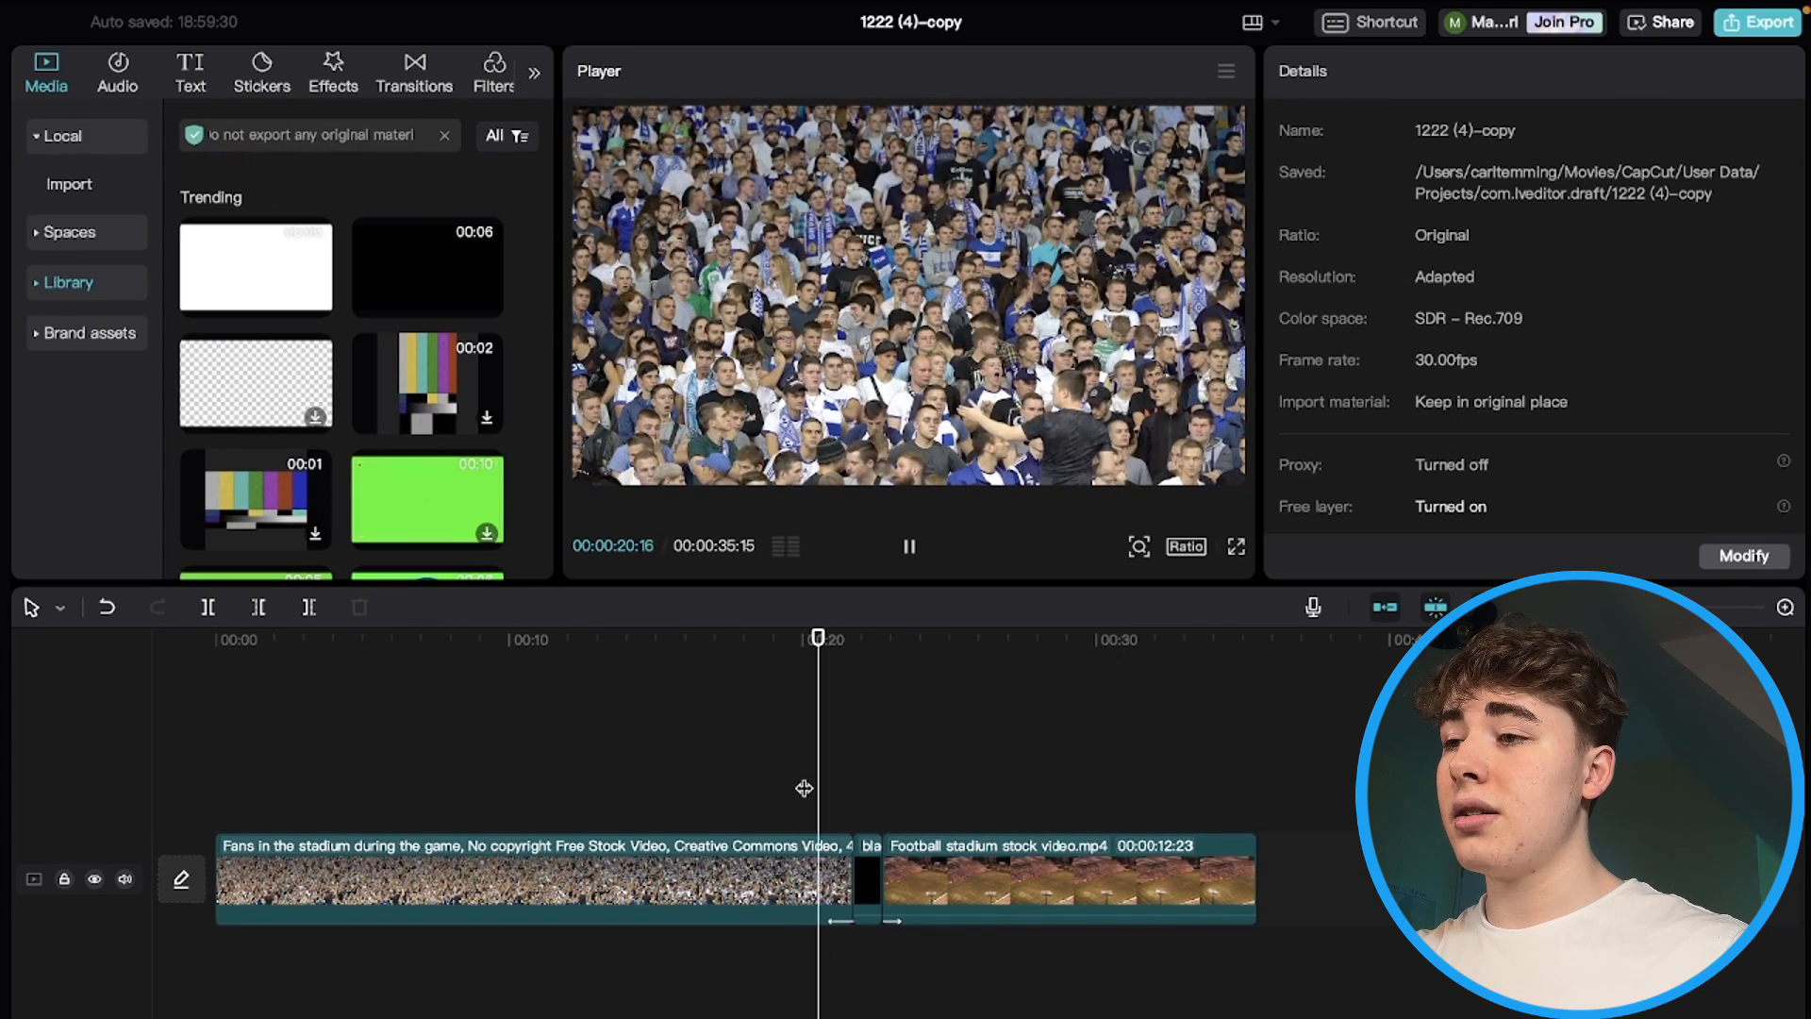